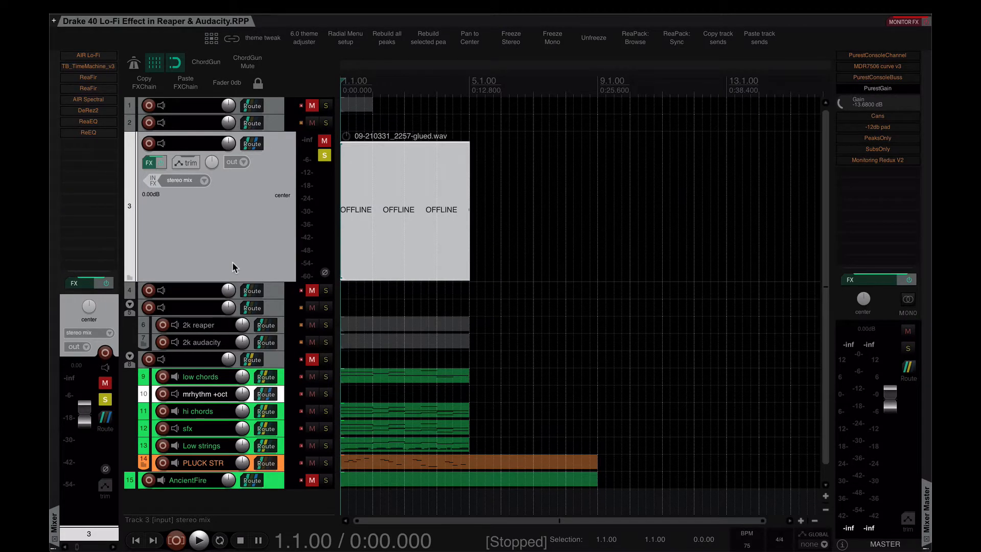
{"action": "mouse_move", "coordinate": [212, 252]}
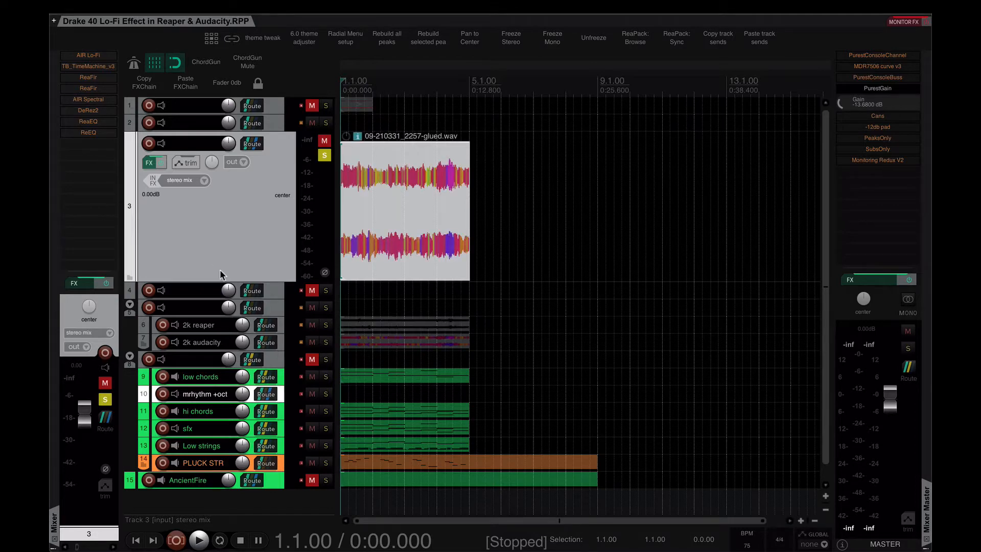
{"action": "mouse_move", "coordinate": [225, 275]}
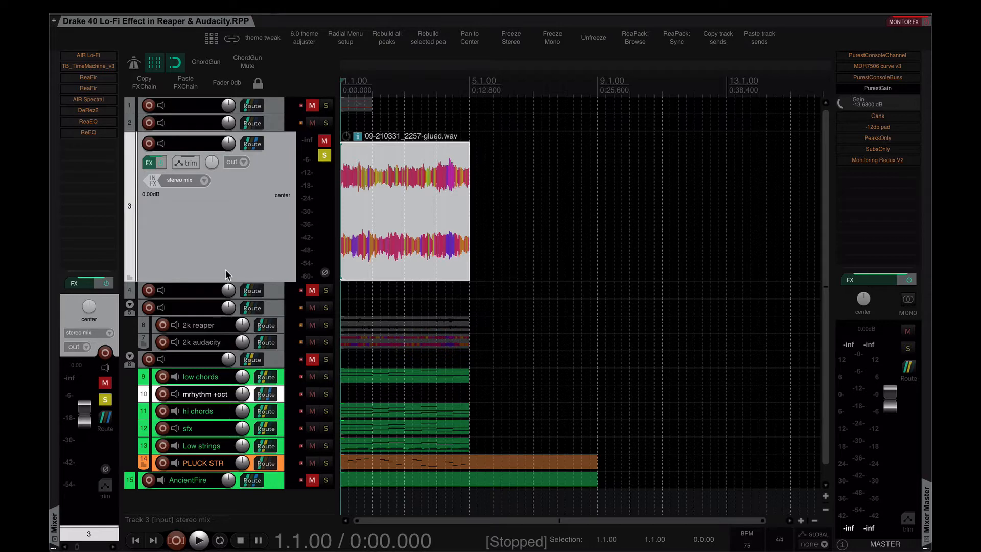
{"action": "mouse_move", "coordinate": [214, 256]}
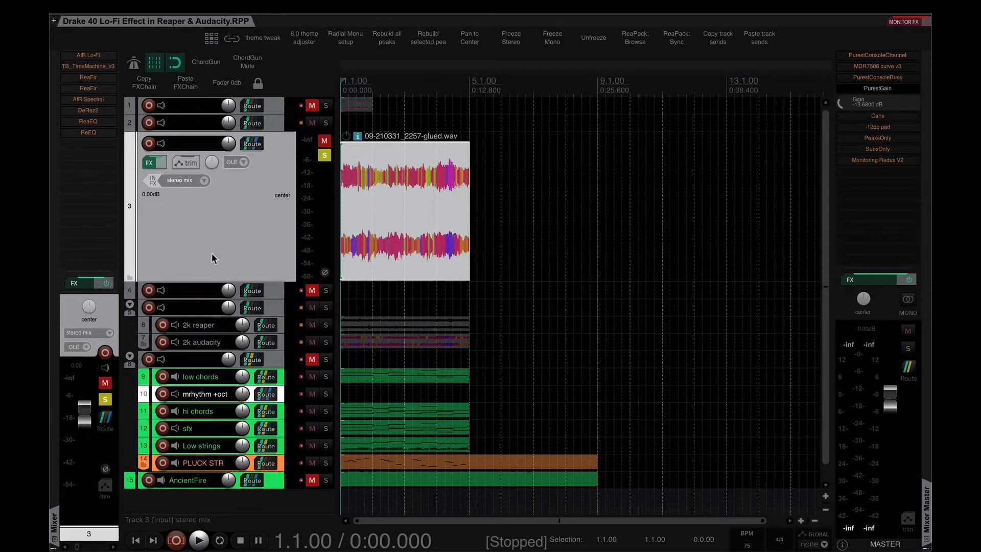
{"action": "mouse_move", "coordinate": [213, 269]}
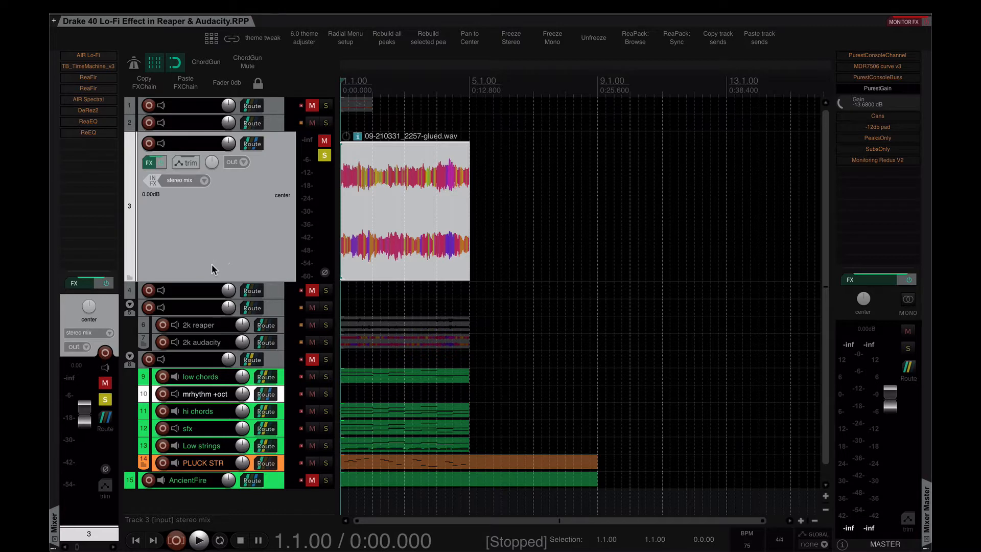
{"action": "mouse_move", "coordinate": [215, 269]}
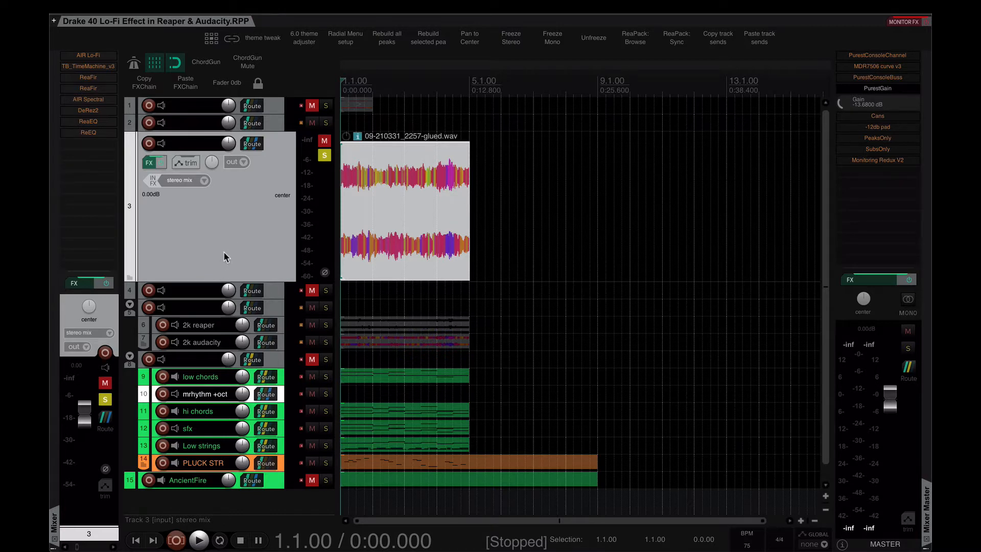
{"action": "mouse_move", "coordinate": [243, 236]}
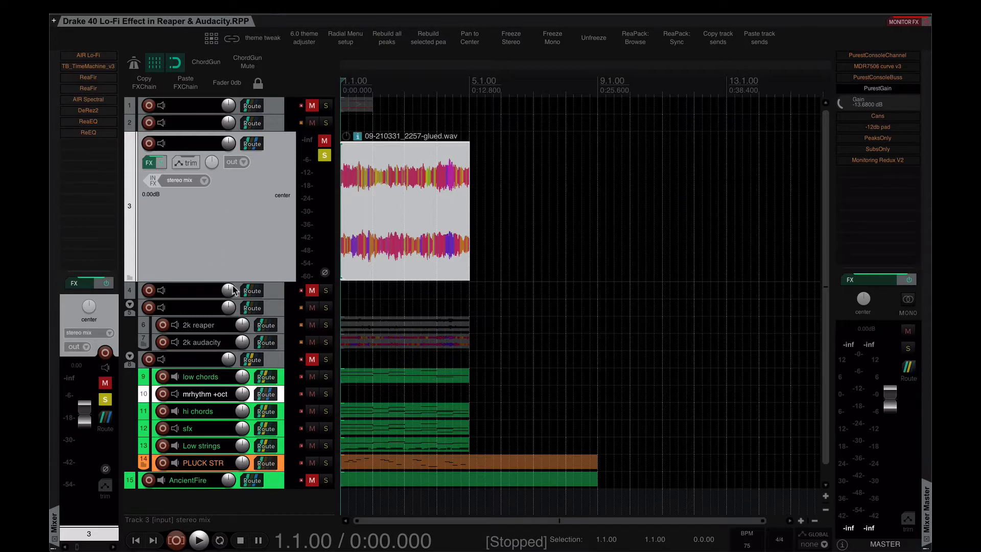
{"action": "mouse_move", "coordinate": [178, 264]}
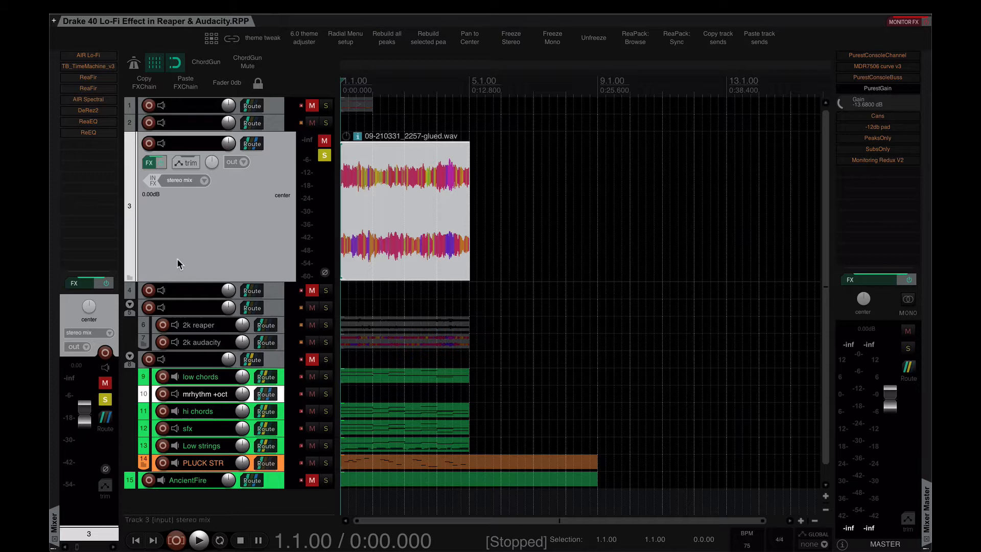
{"action": "mouse_move", "coordinate": [184, 260]}
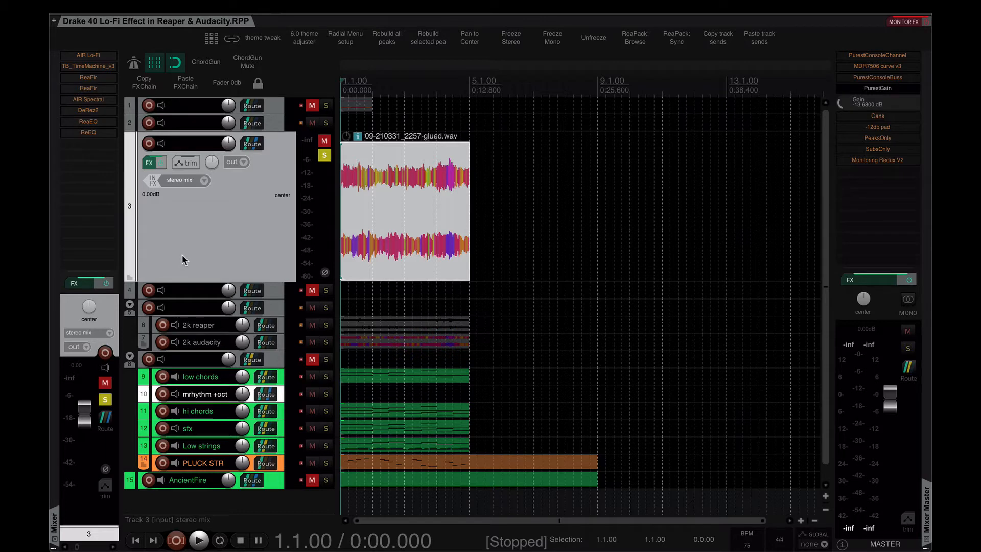
{"action": "mouse_move", "coordinate": [190, 270]}
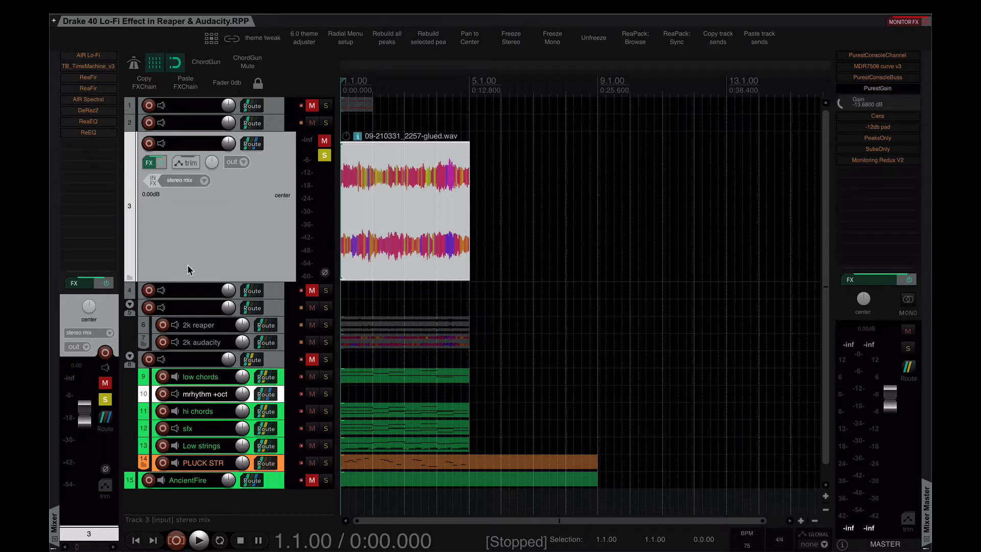
{"action": "mouse_move", "coordinate": [203, 216]}
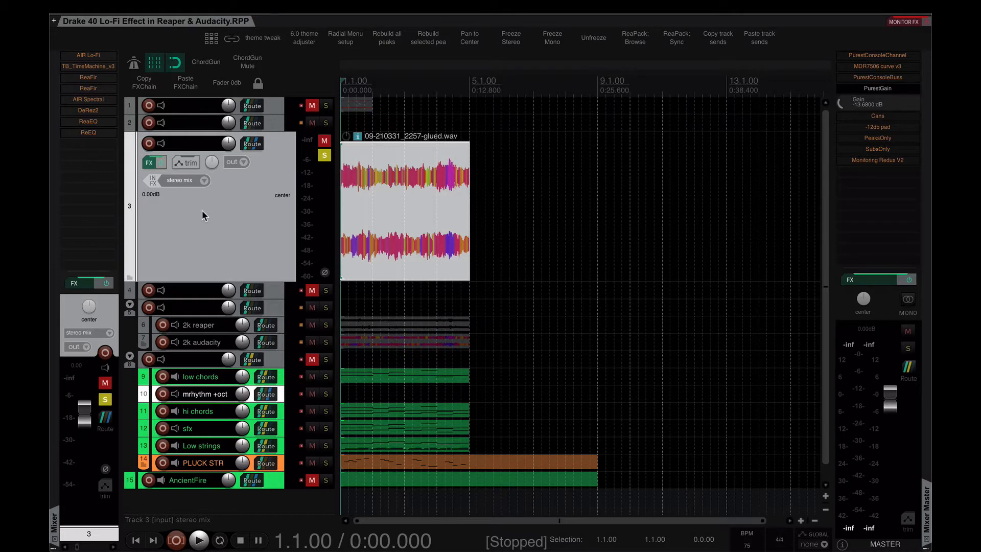
{"action": "mouse_move", "coordinate": [244, 221]}
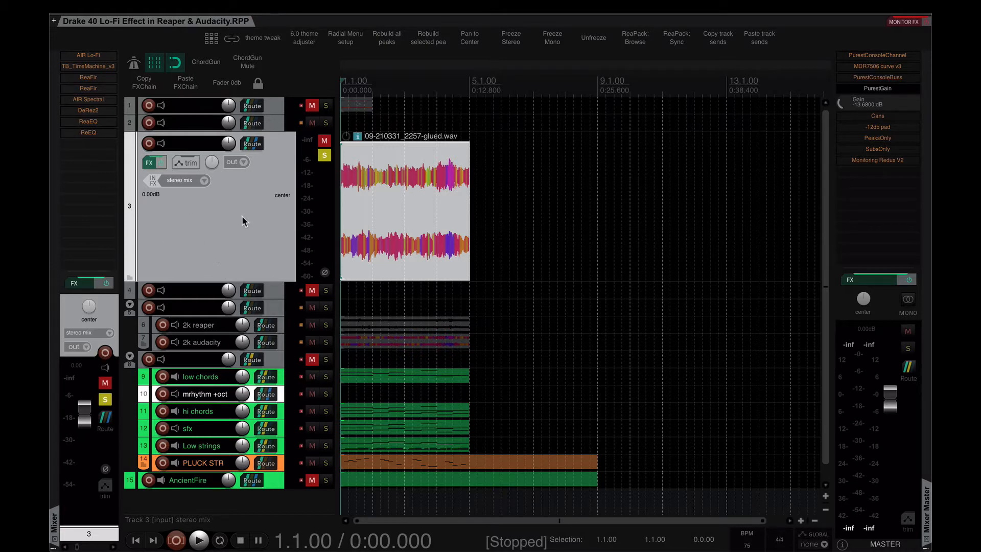
{"action": "mouse_move", "coordinate": [105, 132]}
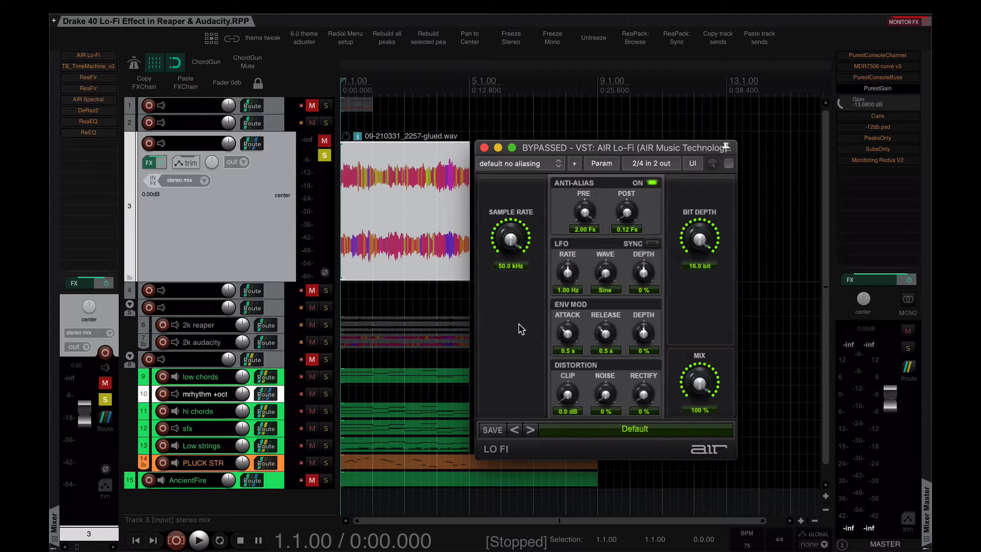
{"action": "mouse_move", "coordinate": [709, 319]}
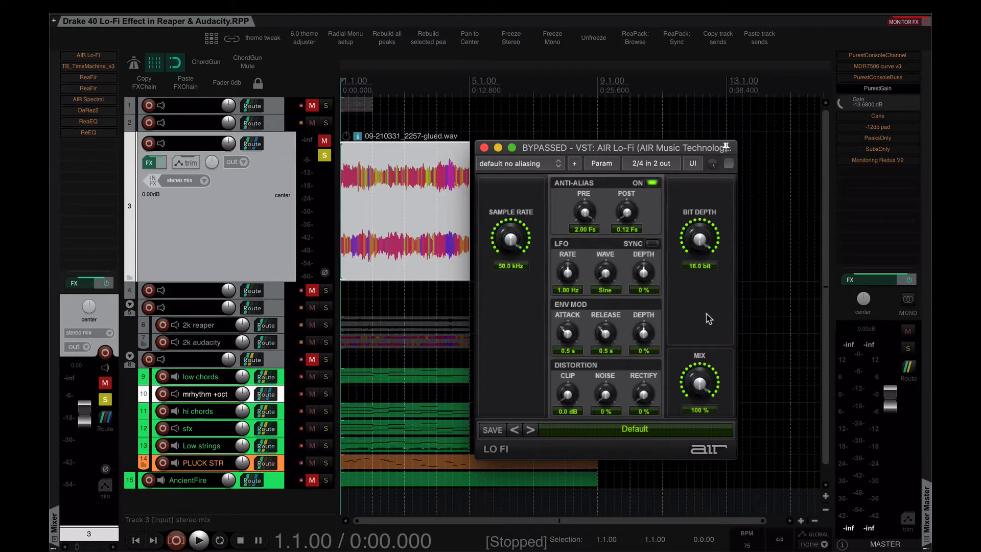
{"action": "mouse_move", "coordinate": [705, 320]}
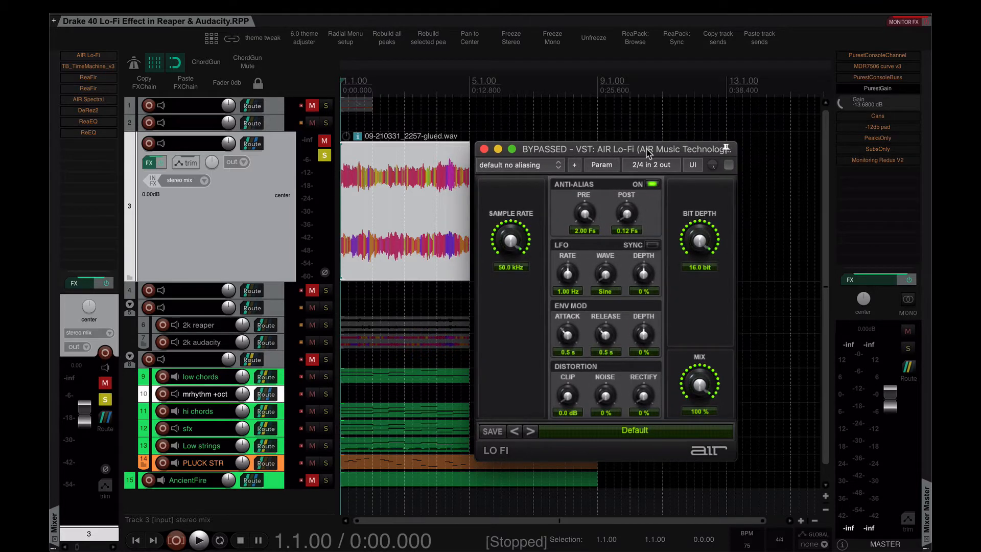
{"action": "mouse_move", "coordinate": [737, 213]}
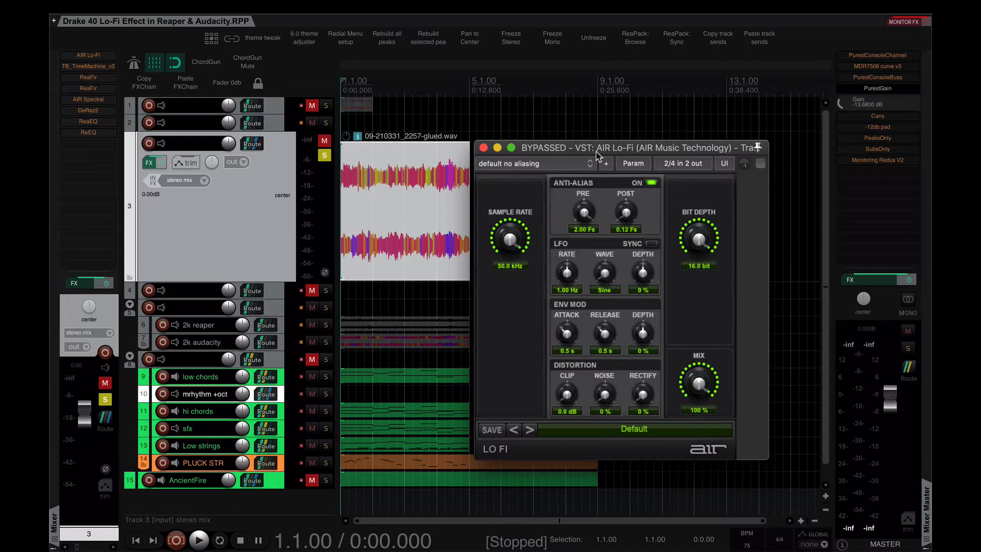
{"action": "mouse_move", "coordinate": [510, 360]}
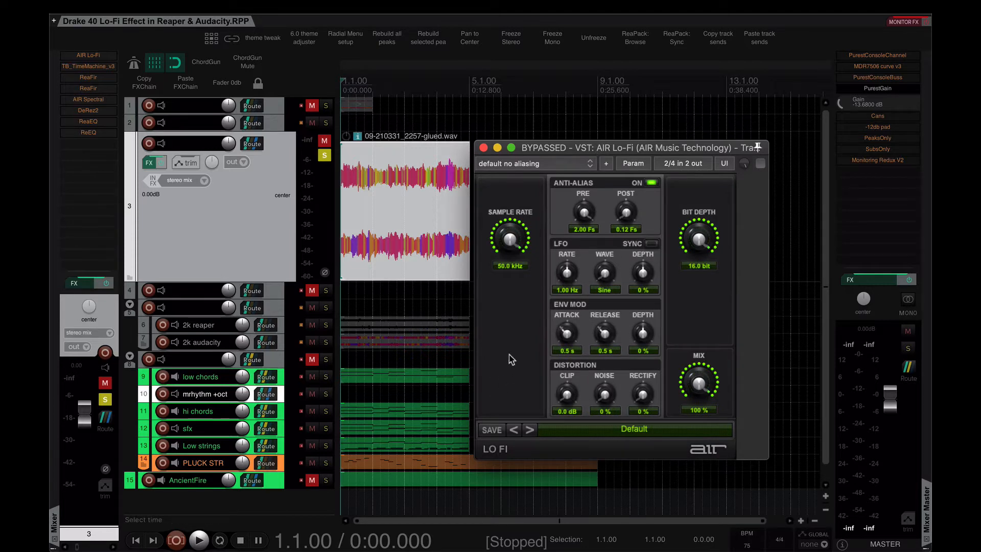
Un-bypass the AIR Lo-Fi effect on track 3 so it becomes active at default settings
{"action": "left_click", "coordinate": [760, 164]}
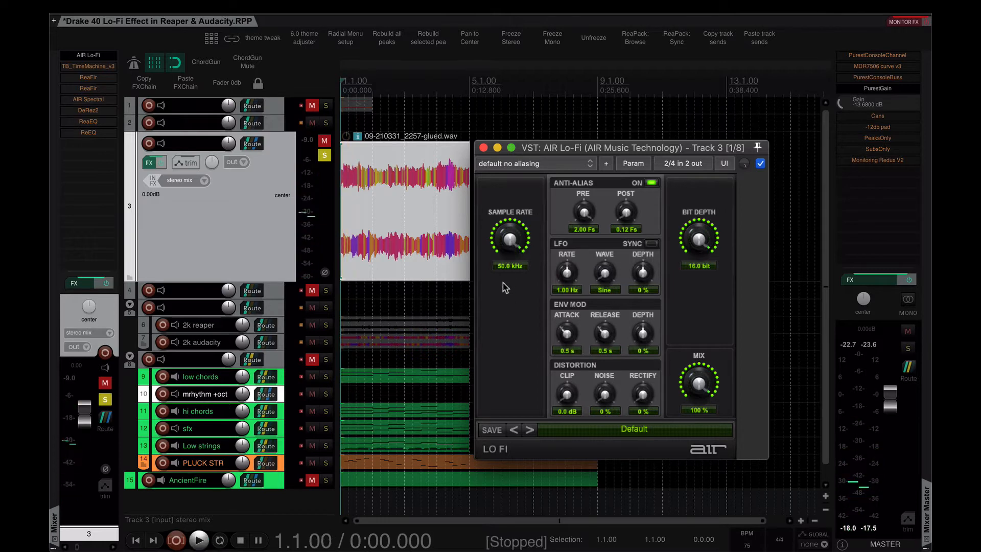
Audition track 3 through AIR Lo-Fi while setting Pre anti-alias to 2.00 Fs
{"action": "left_click", "coordinate": [199, 539]}
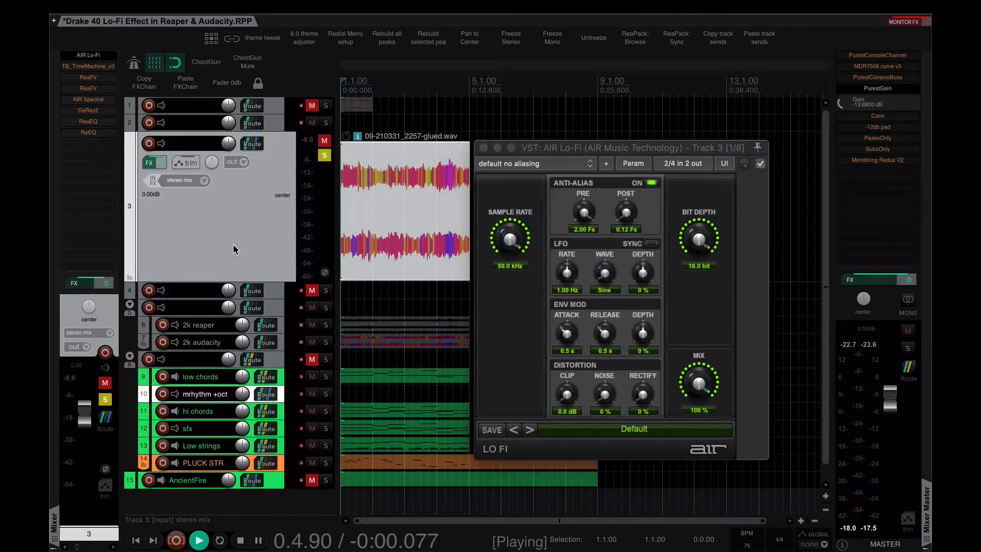
{"action": "left_click", "coordinate": [257, 539]}
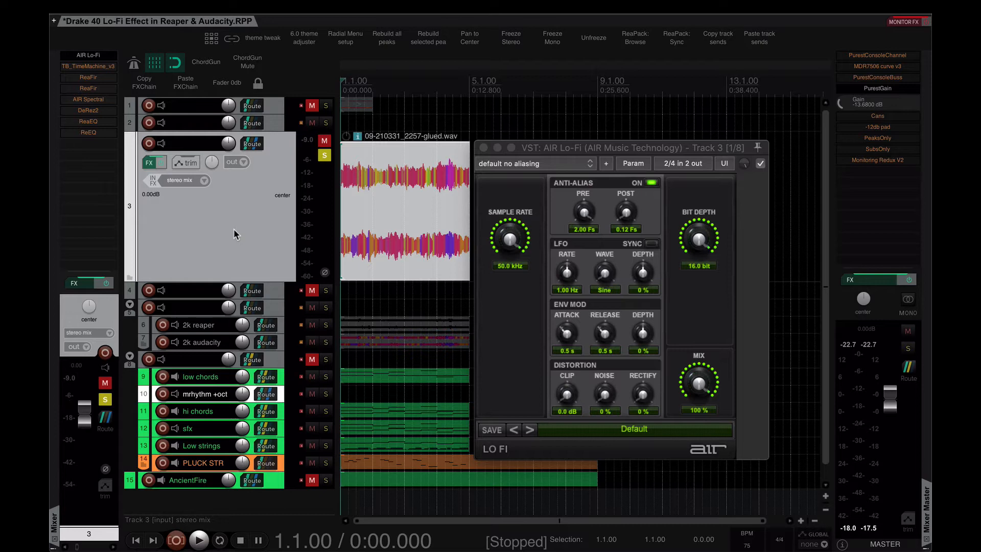
{"action": "left_click", "coordinate": [199, 541]}
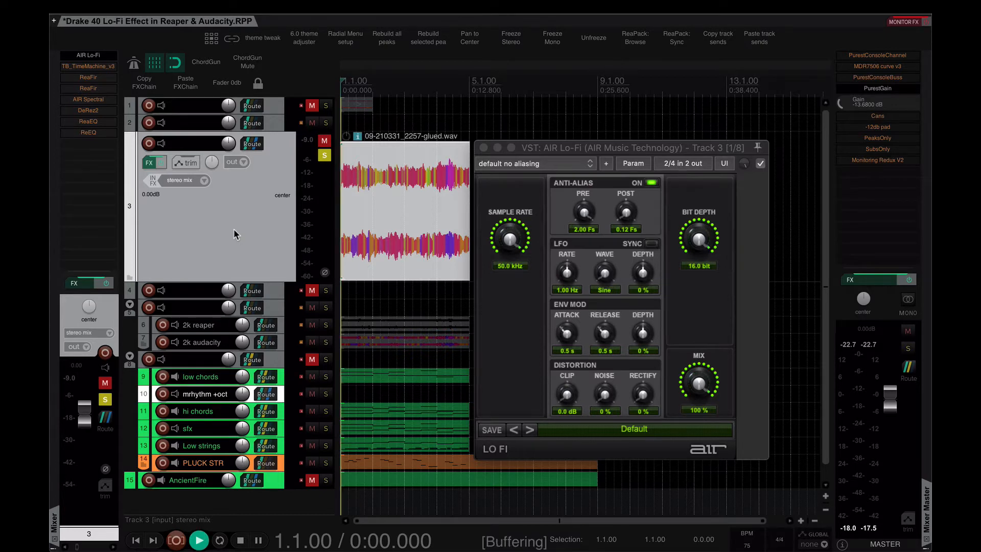
{"action": "left_click", "coordinate": [199, 539]}
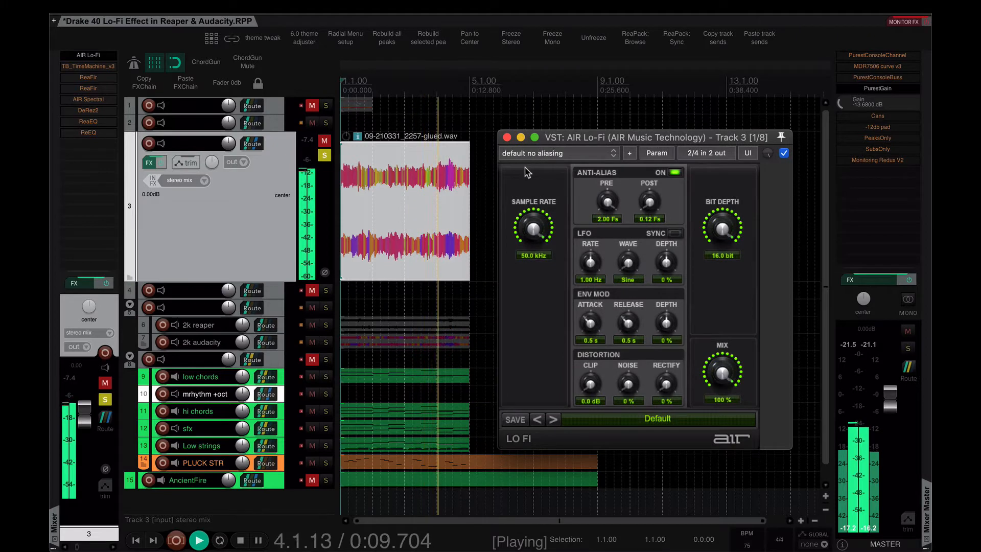
{"action": "mouse_move", "coordinate": [546, 210]}
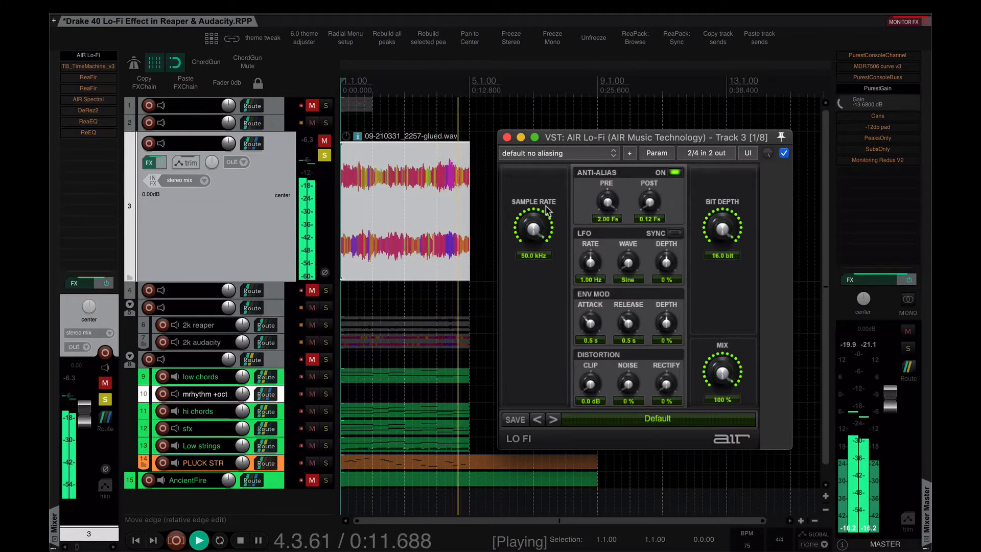
{"action": "left_click", "coordinate": [257, 539]}
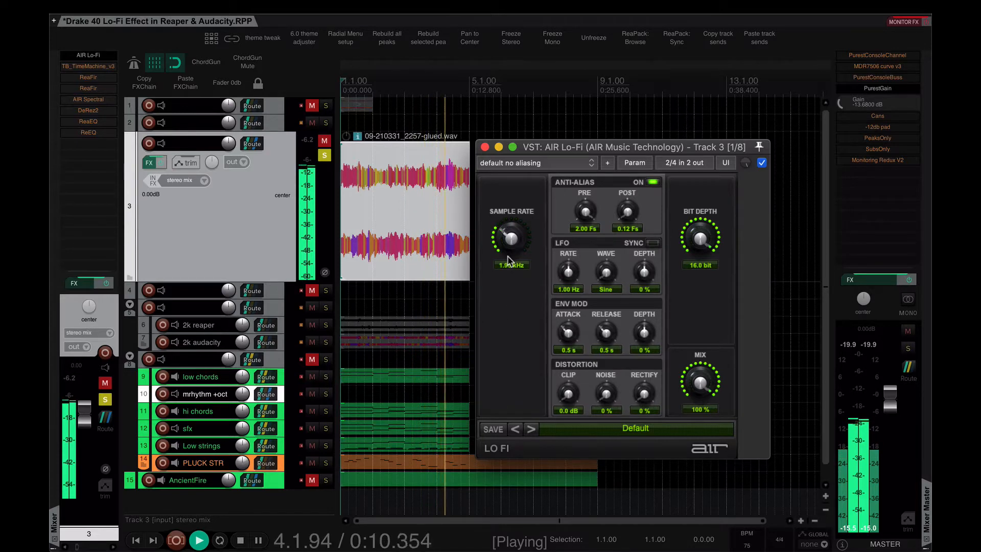
{"action": "left_click", "coordinate": [257, 540]}
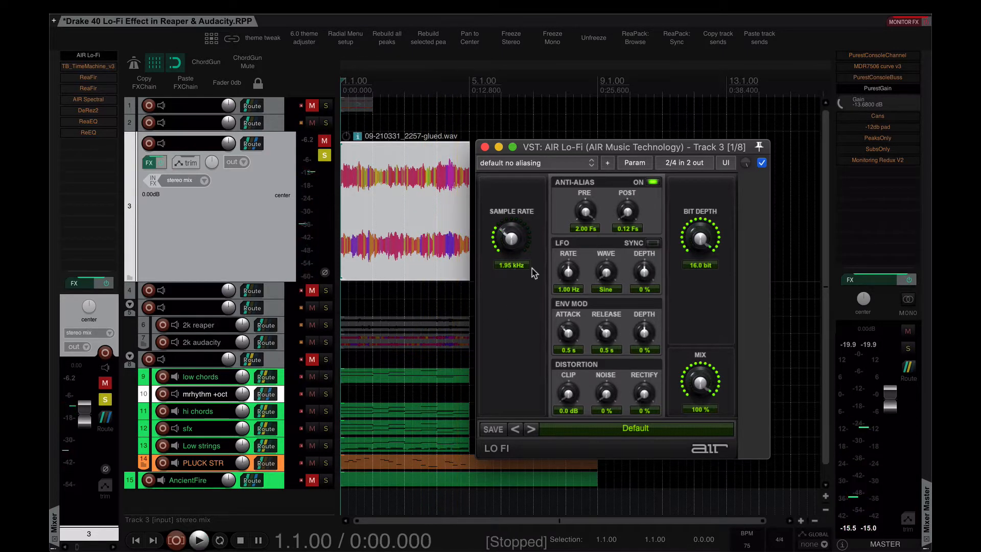
{"action": "mouse_move", "coordinate": [517, 277]}
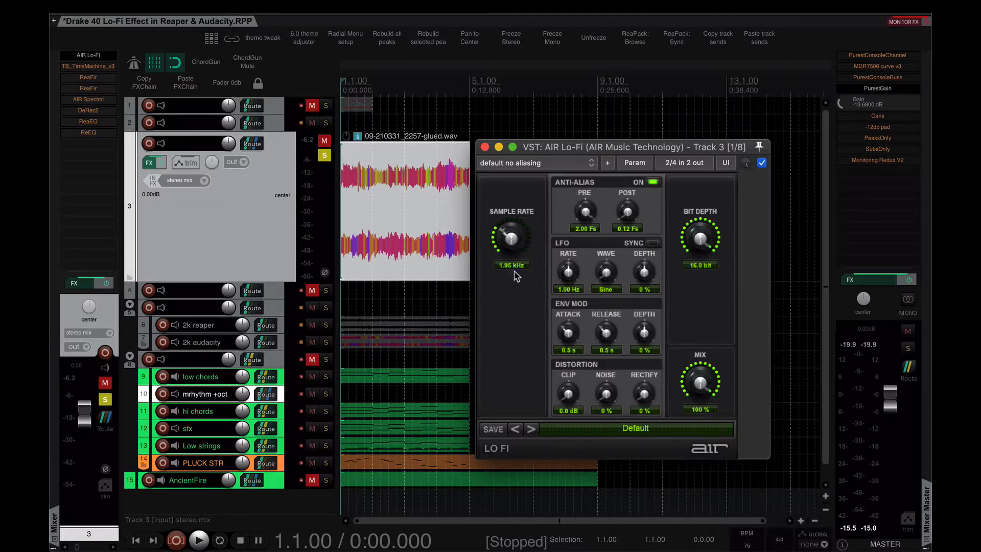
{"action": "mouse_move", "coordinate": [510, 357]}
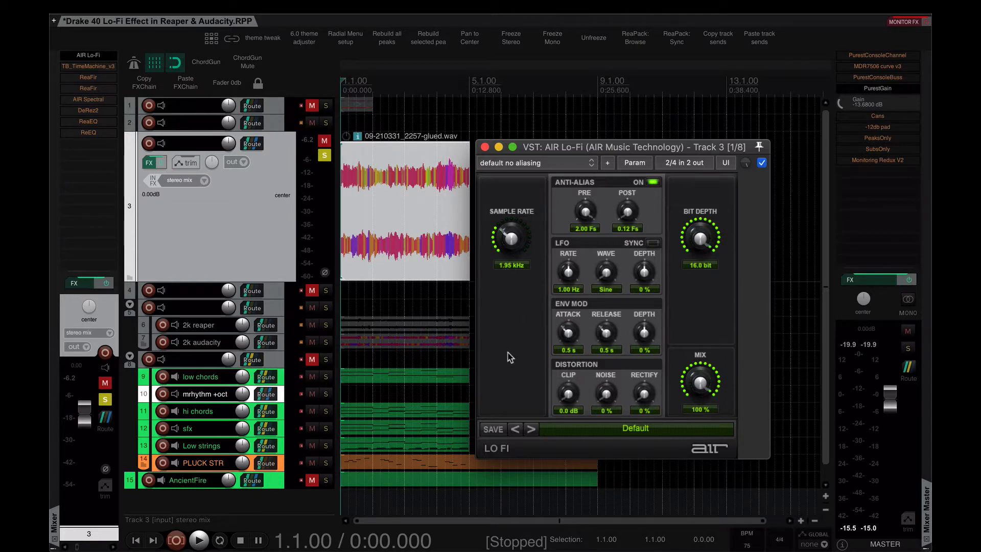
{"action": "mouse_move", "coordinate": [635, 197]}
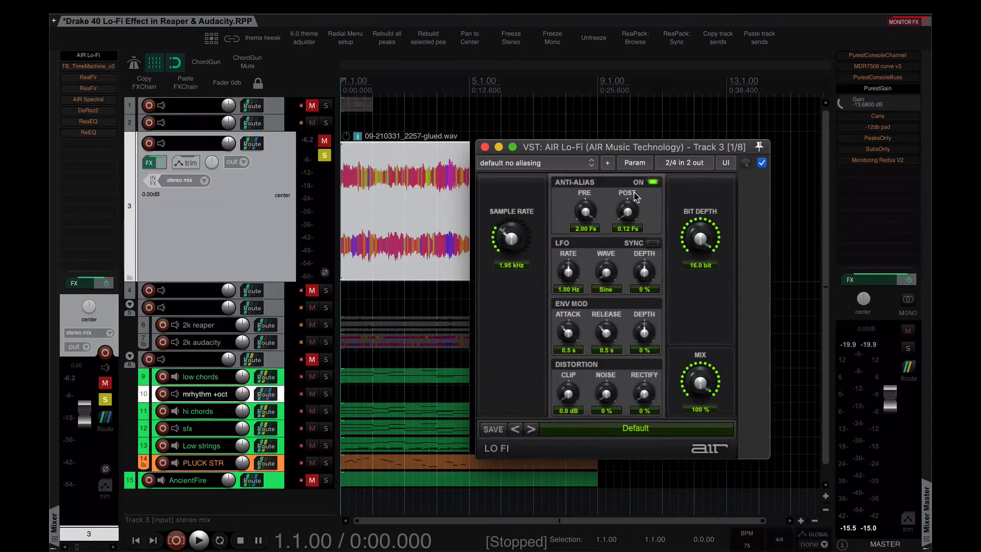
Audition the Lo-Fi at a 3.38 kHz sample rate, then bypass the effect again
{"action": "left_click", "coordinate": [199, 540]}
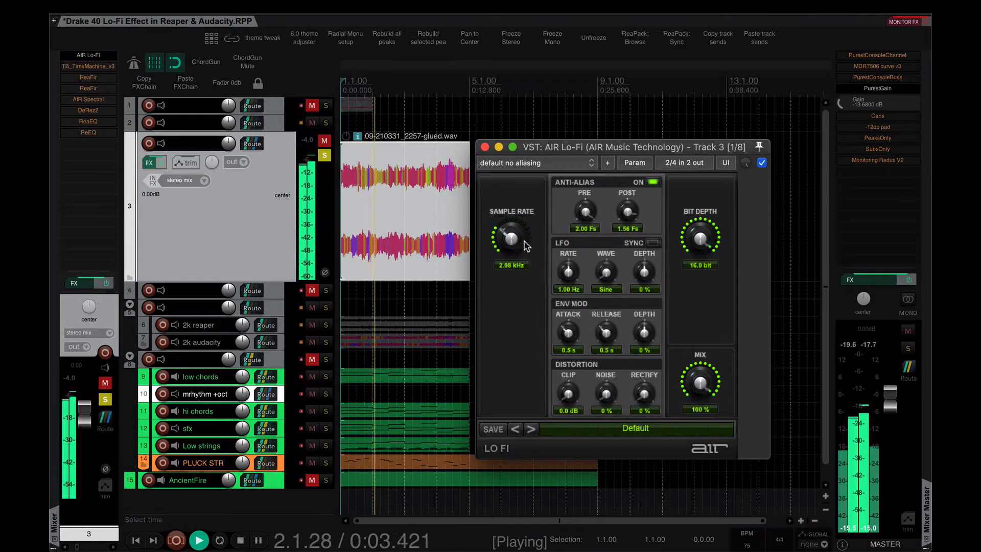
{"action": "left_click", "coordinate": [258, 540]}
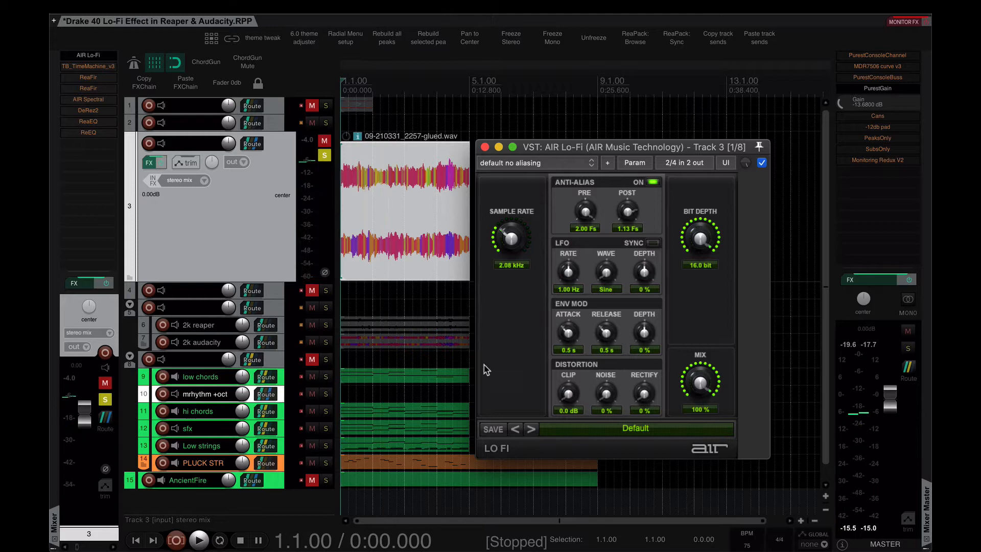
{"action": "mouse_move", "coordinate": [615, 222]}
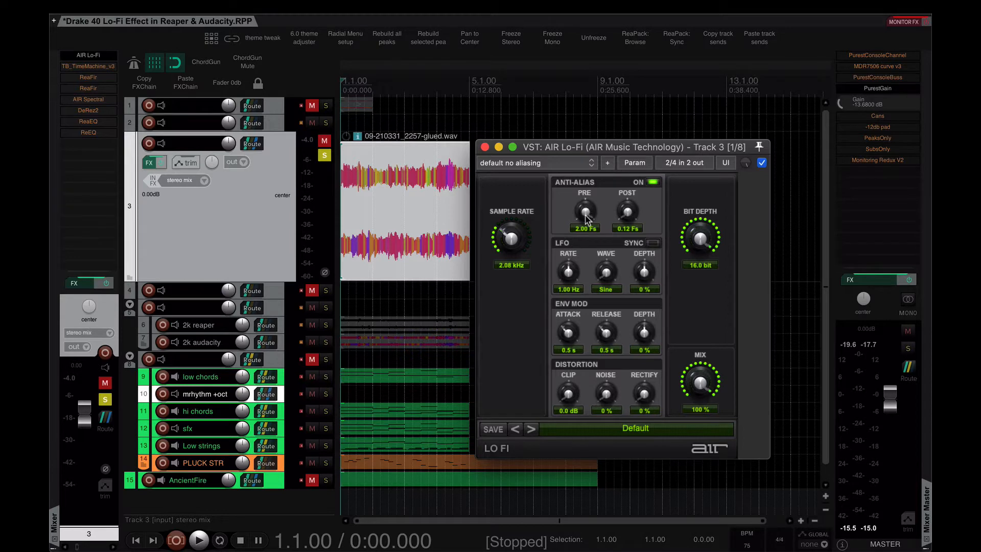
{"action": "left_click", "coordinate": [199, 539]}
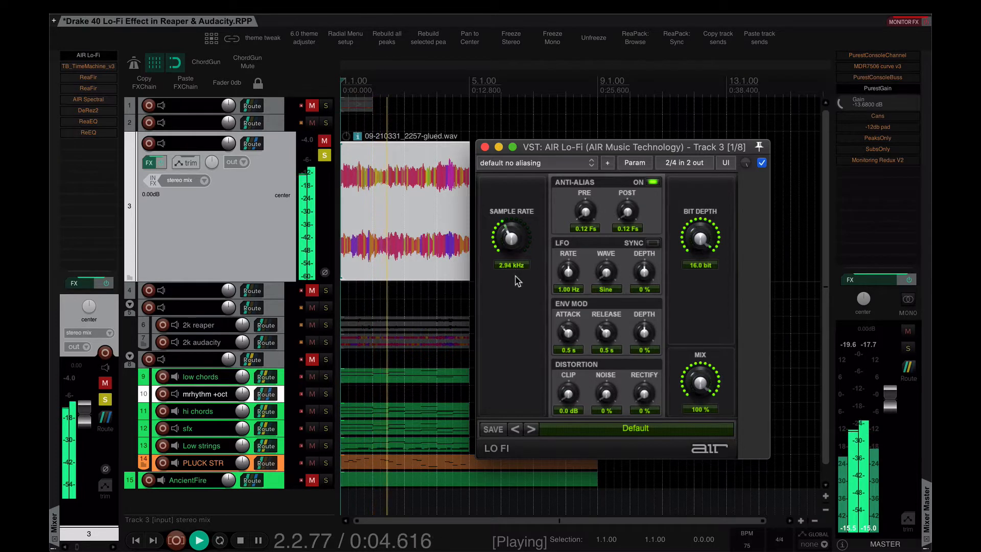
{"action": "mouse_move", "coordinate": [550, 273]}
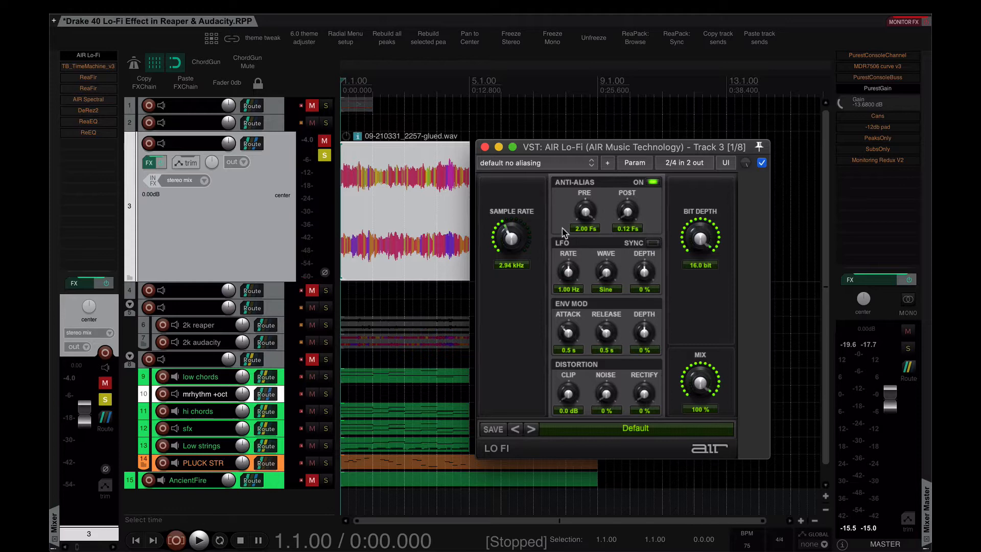
{"action": "left_click", "coordinate": [199, 540]}
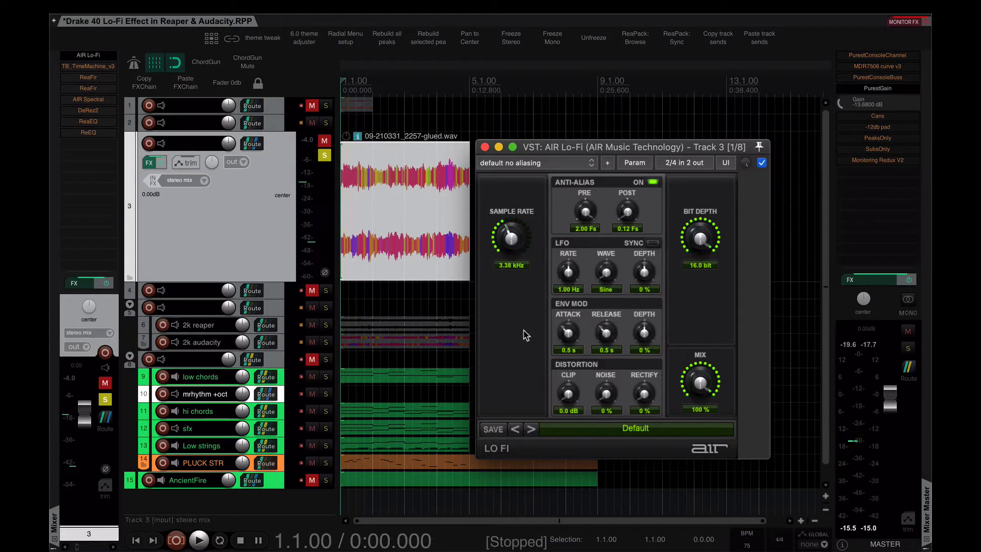
{"action": "mouse_move", "coordinate": [622, 257]}
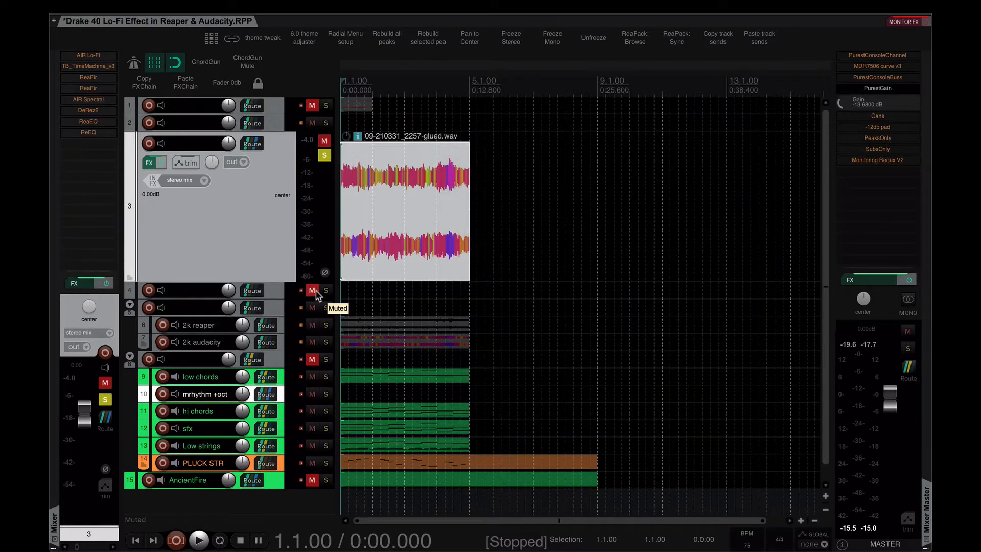
{"action": "mouse_move", "coordinate": [114, 106]}
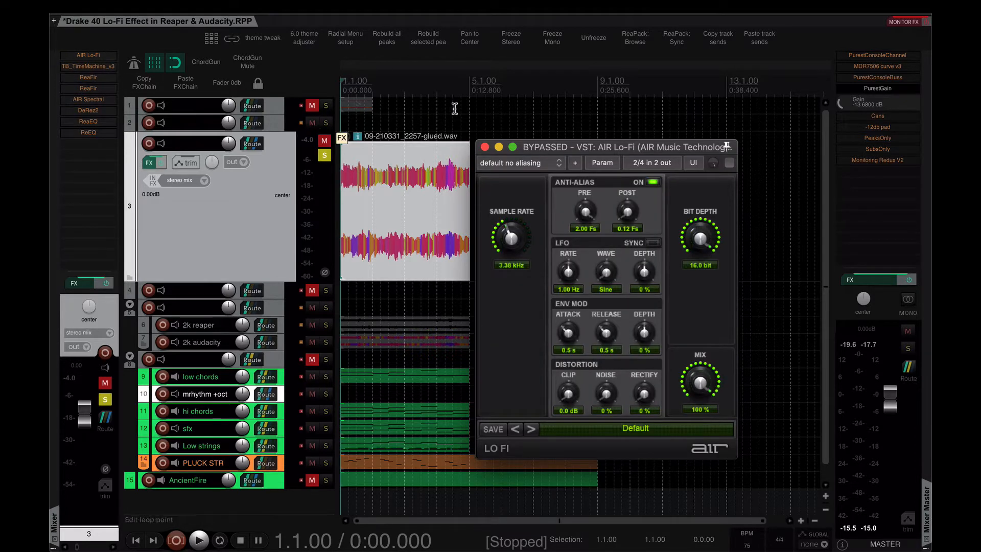
Enable TB_TimeMachine_v3 on track 3 at 2599 Hz, 16 bits, no dithering, then switch to the browser
{"action": "left_click", "coordinate": [88, 67]}
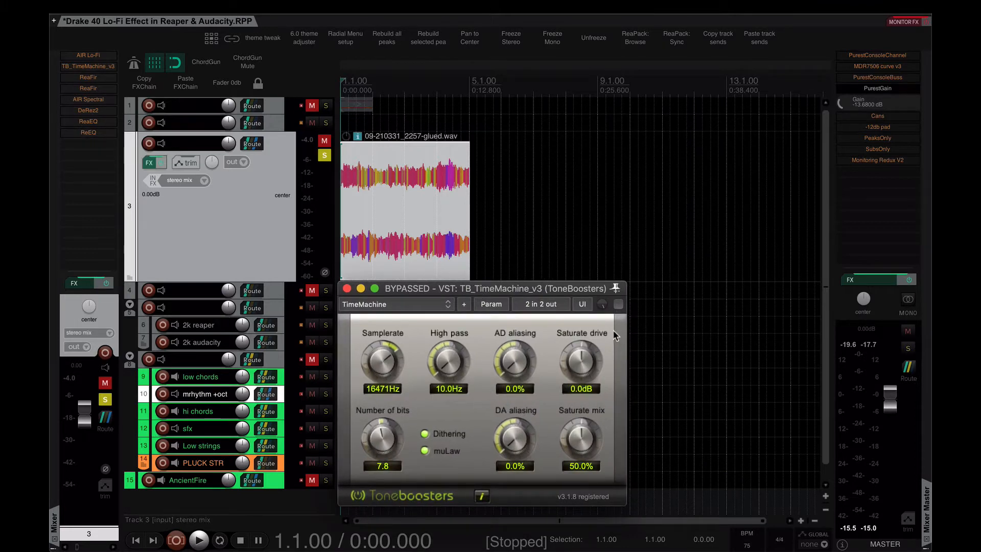
{"action": "left_click", "coordinate": [619, 306]}
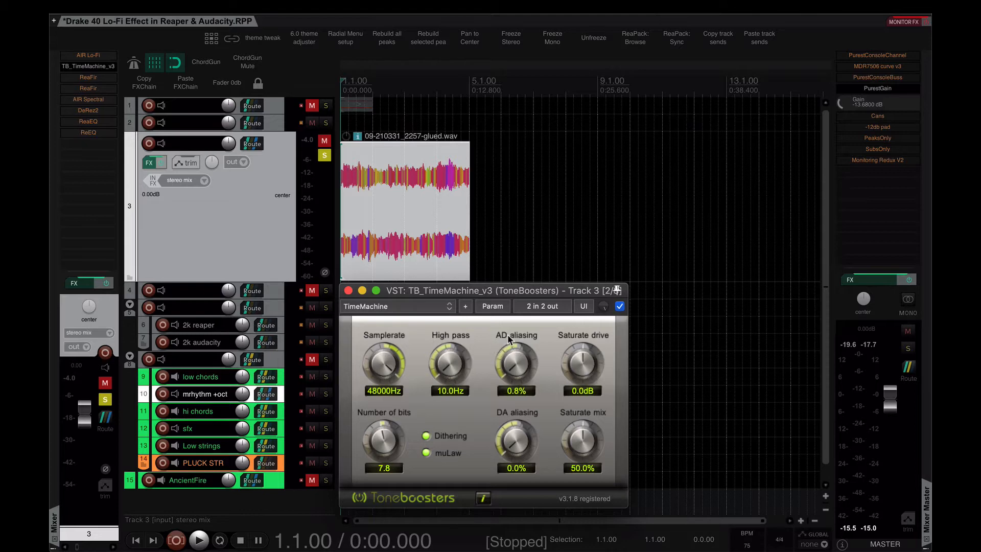
{"action": "mouse_move", "coordinate": [413, 472]}
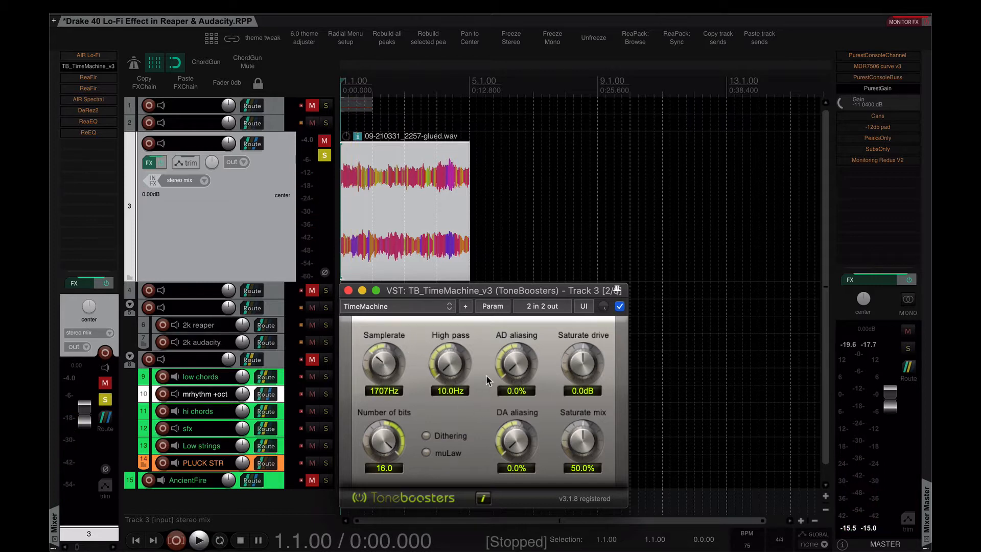
{"action": "mouse_move", "coordinate": [483, 358]}
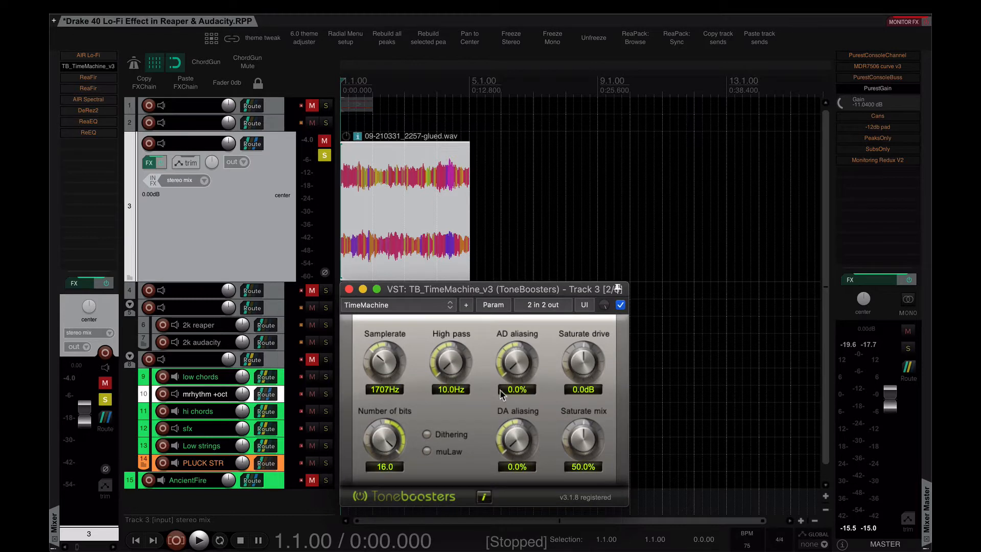
{"action": "mouse_move", "coordinate": [487, 330]}
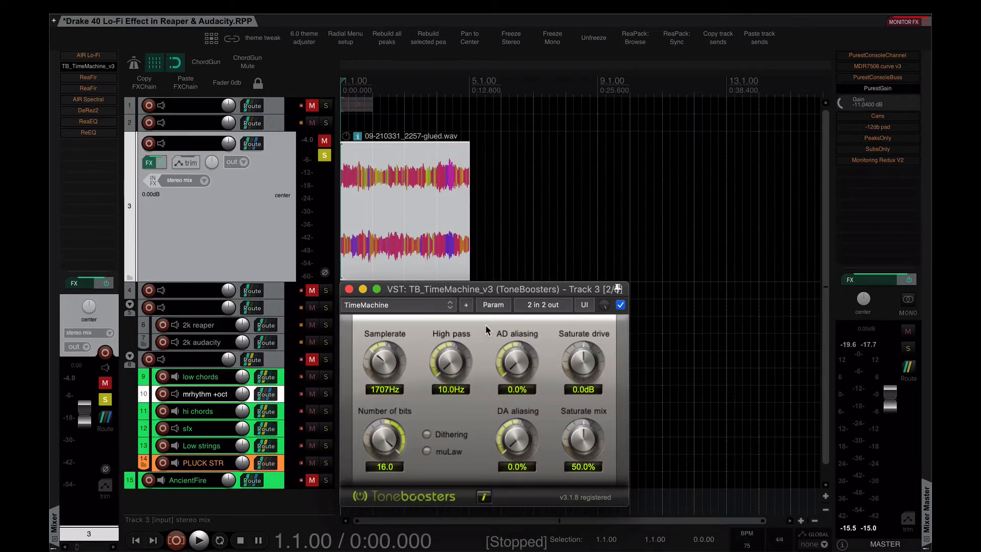
{"action": "mouse_move", "coordinate": [484, 403]}
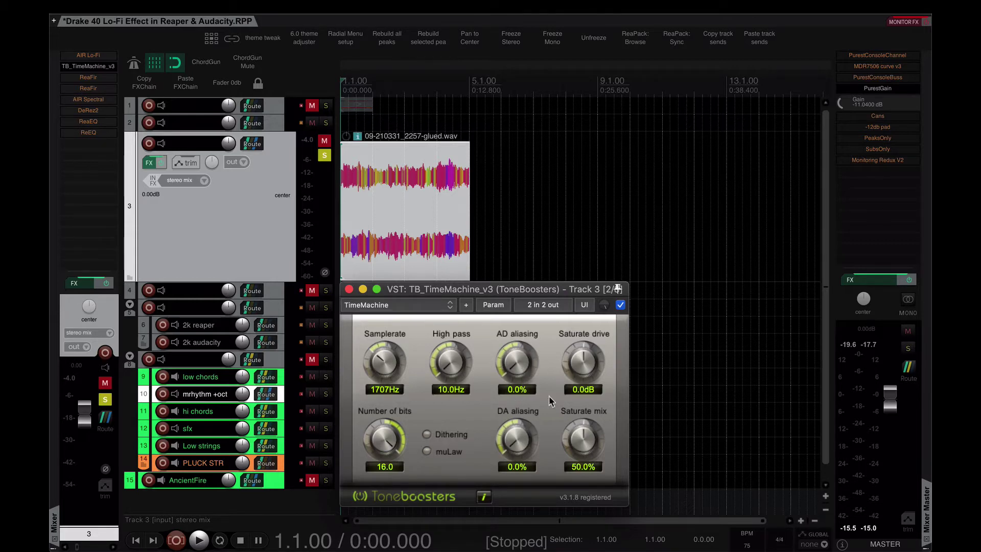
{"action": "mouse_move", "coordinate": [478, 419]}
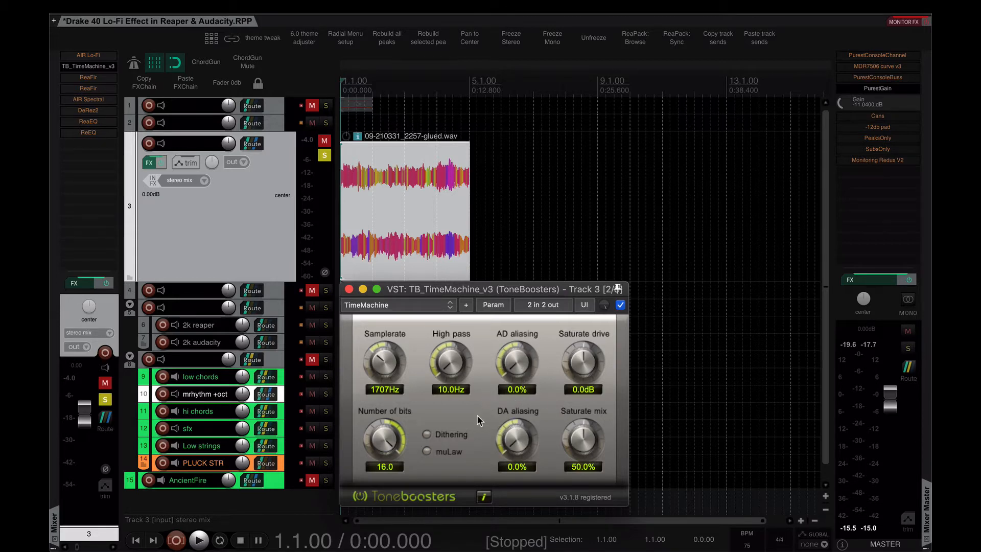
{"action": "mouse_move", "coordinate": [372, 401]}
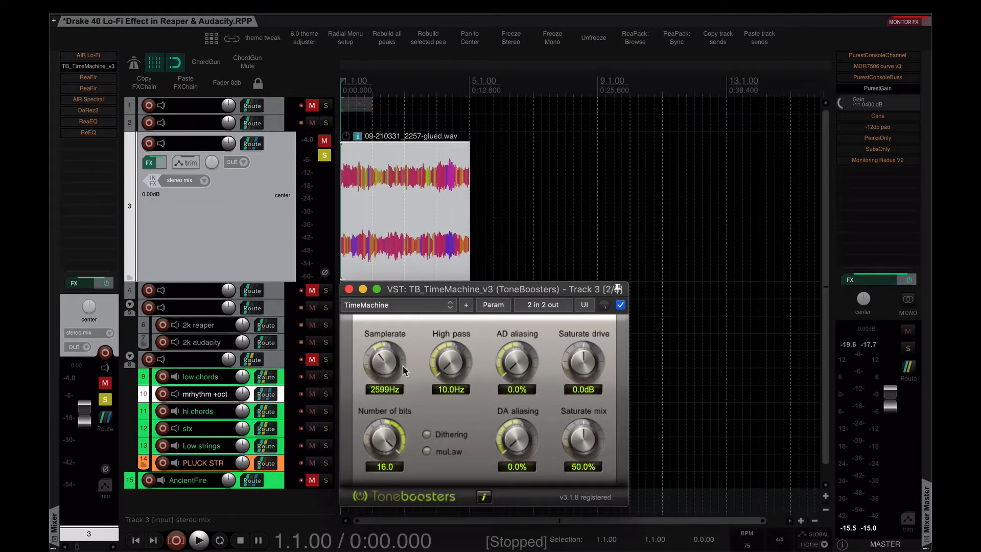
{"action": "mouse_move", "coordinate": [385, 413]}
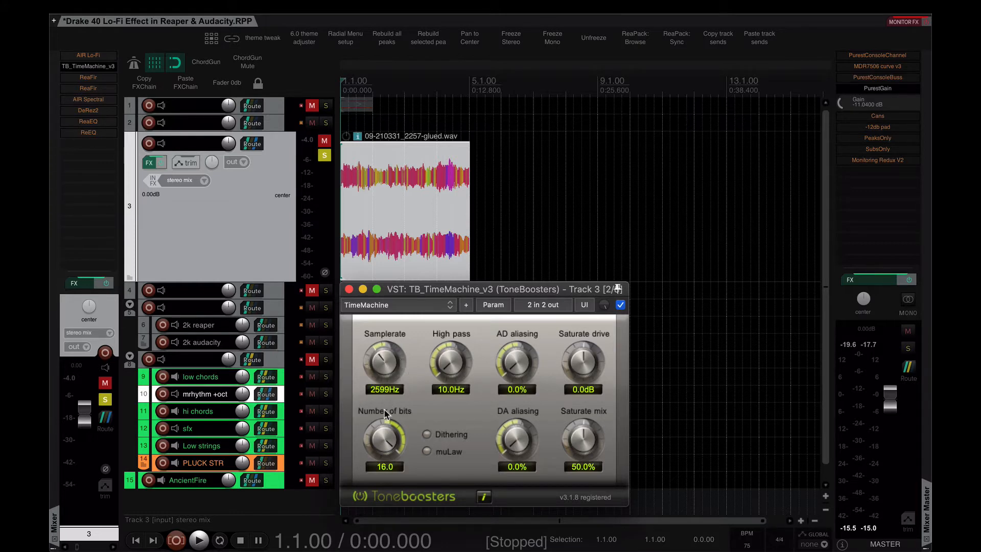
{"action": "left_click", "coordinate": [349, 290]}
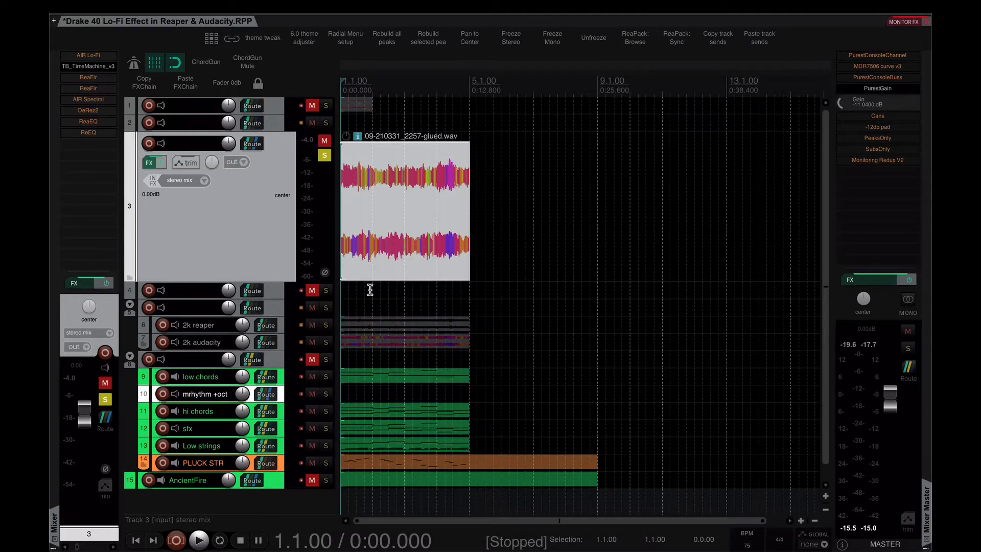
{"action": "mouse_move", "coordinate": [88, 67]}
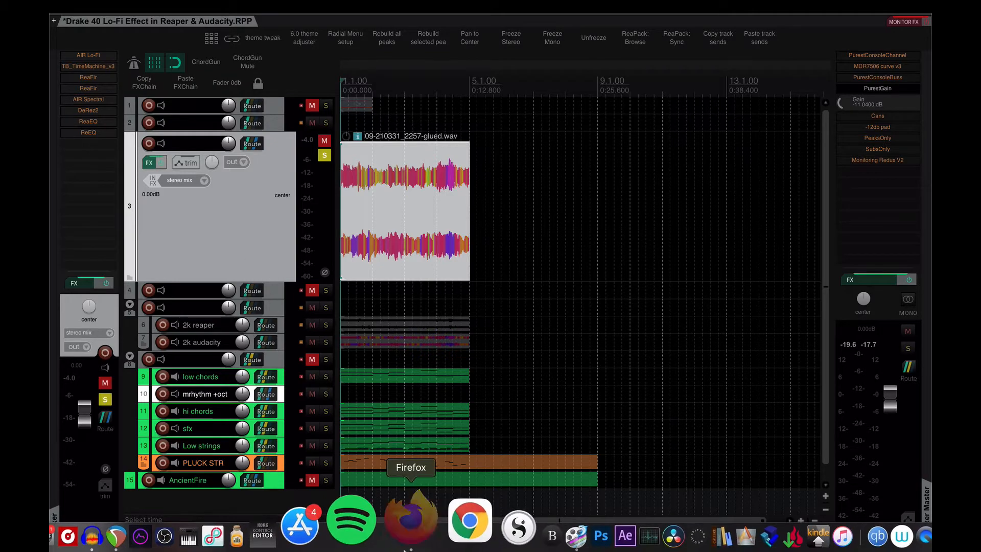
{"action": "left_click", "coordinate": [409, 519]}
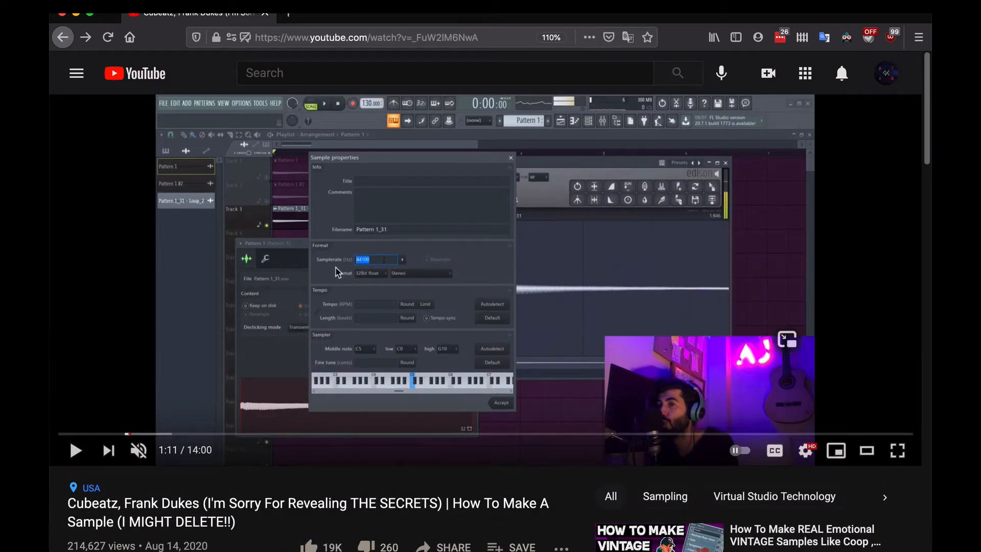
{"action": "mouse_move", "coordinate": [353, 306]}
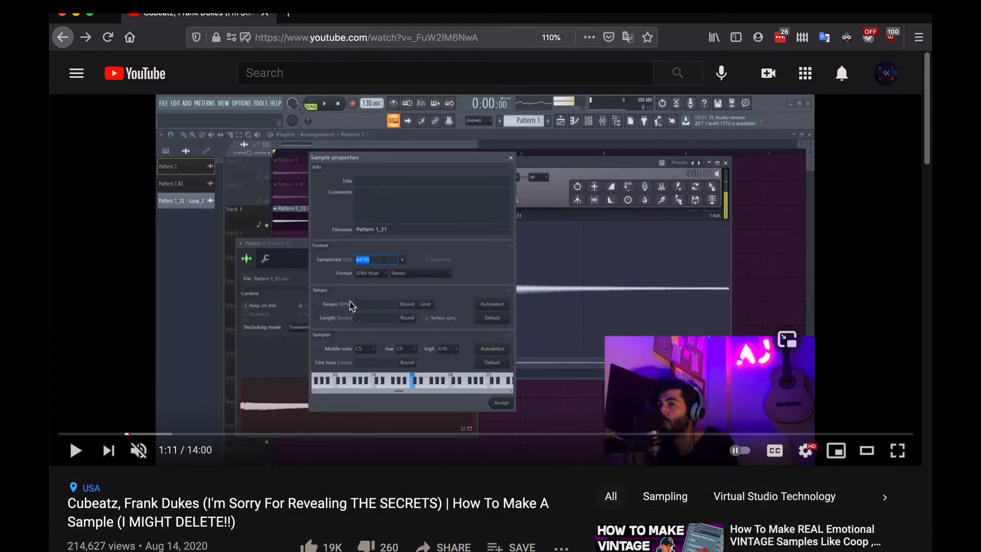
{"action": "mouse_move", "coordinate": [569, 297]}
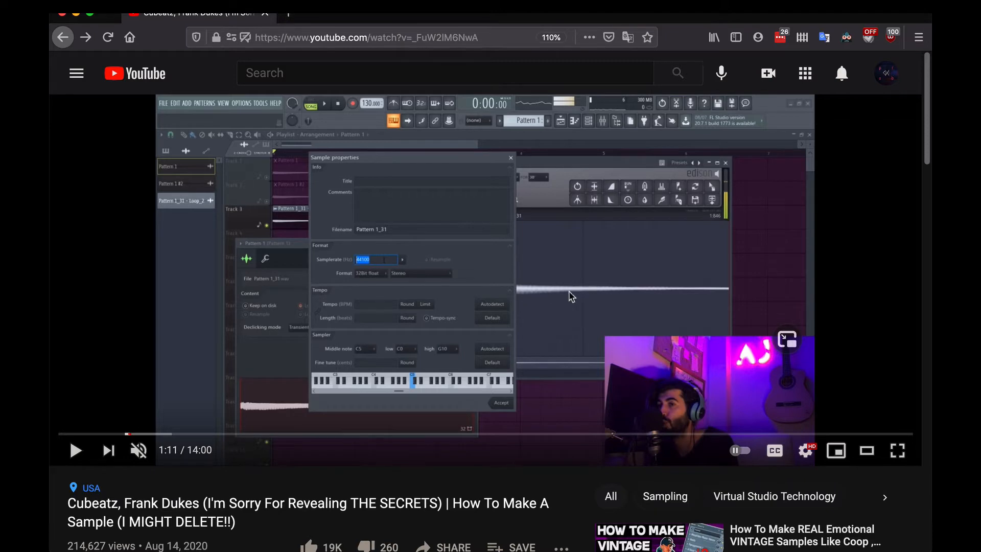
{"action": "mouse_move", "coordinate": [277, 252]}
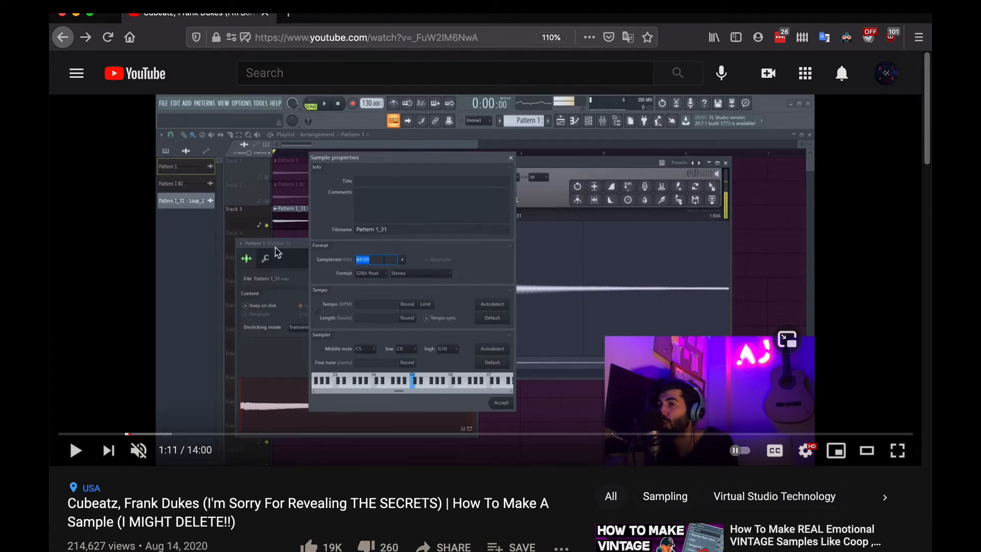
{"action": "mouse_move", "coordinate": [318, 385]}
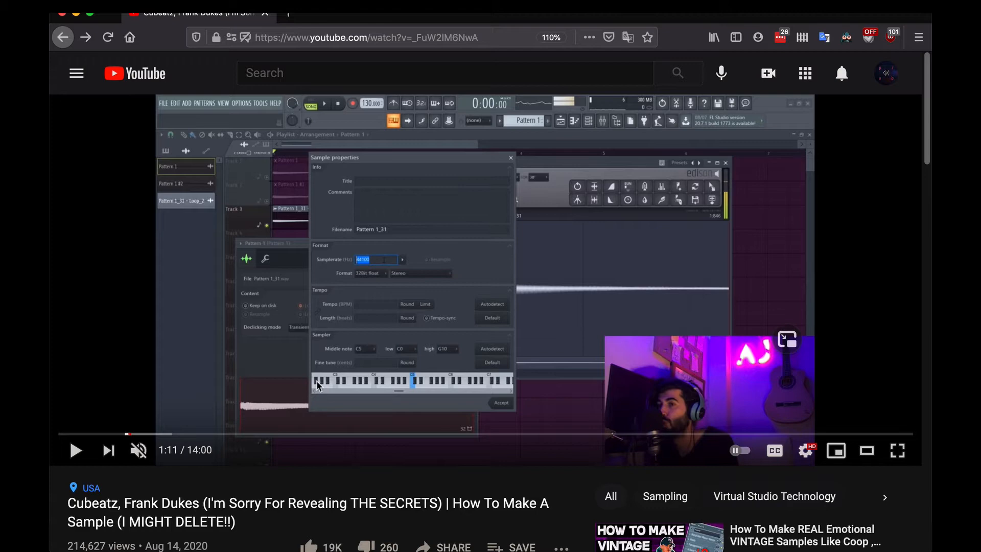
{"action": "mouse_move", "coordinate": [330, 247]}
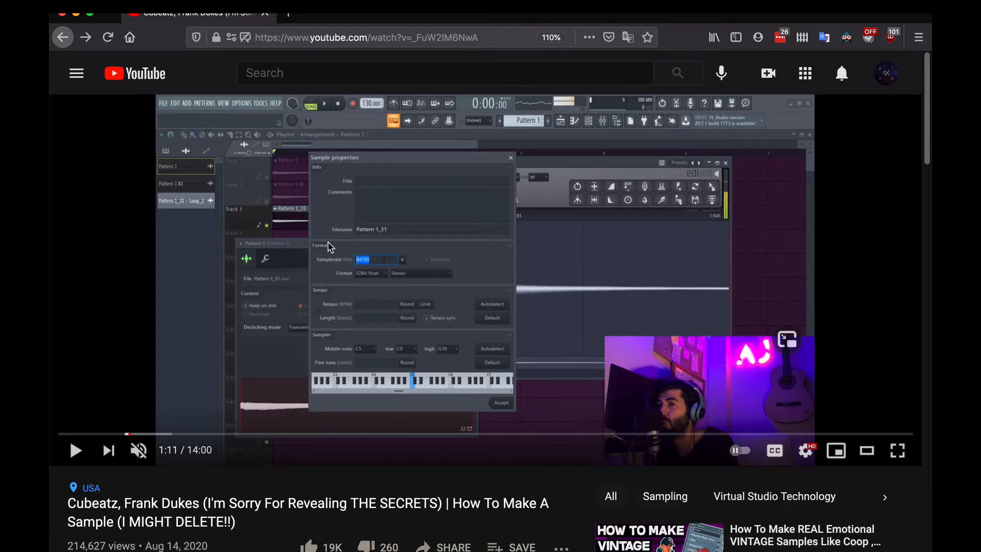
{"action": "mouse_move", "coordinate": [353, 282]}
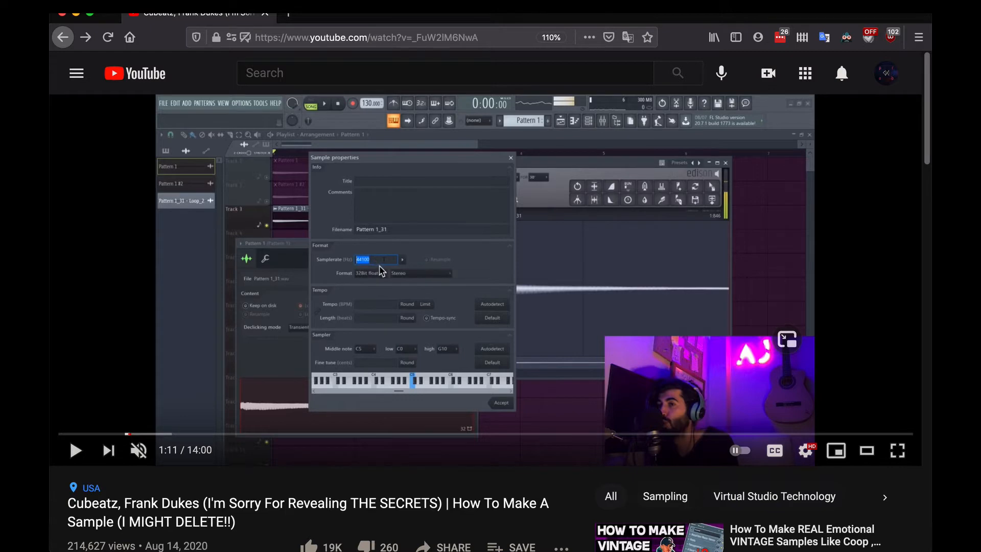
{"action": "mouse_move", "coordinate": [453, 271]}
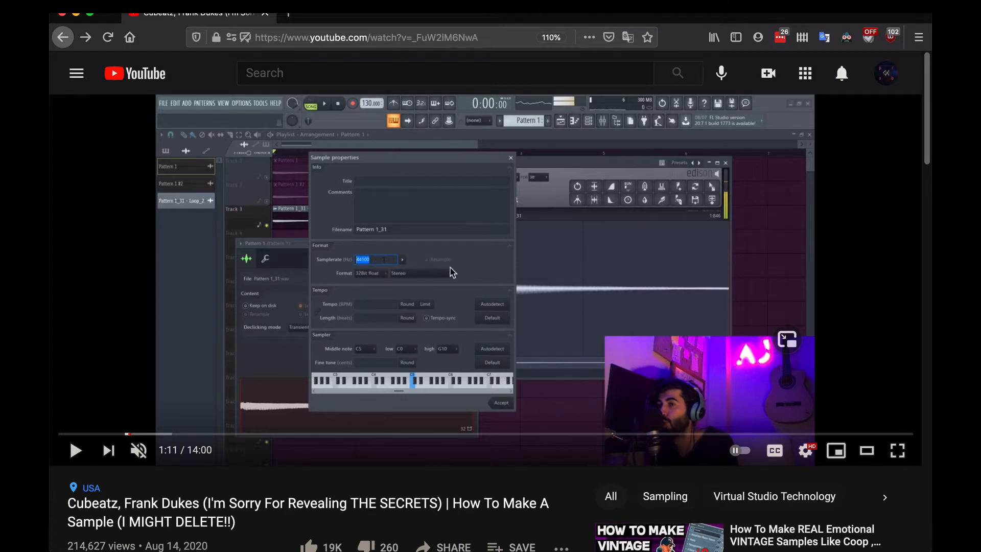
{"action": "mouse_move", "coordinate": [418, 278]}
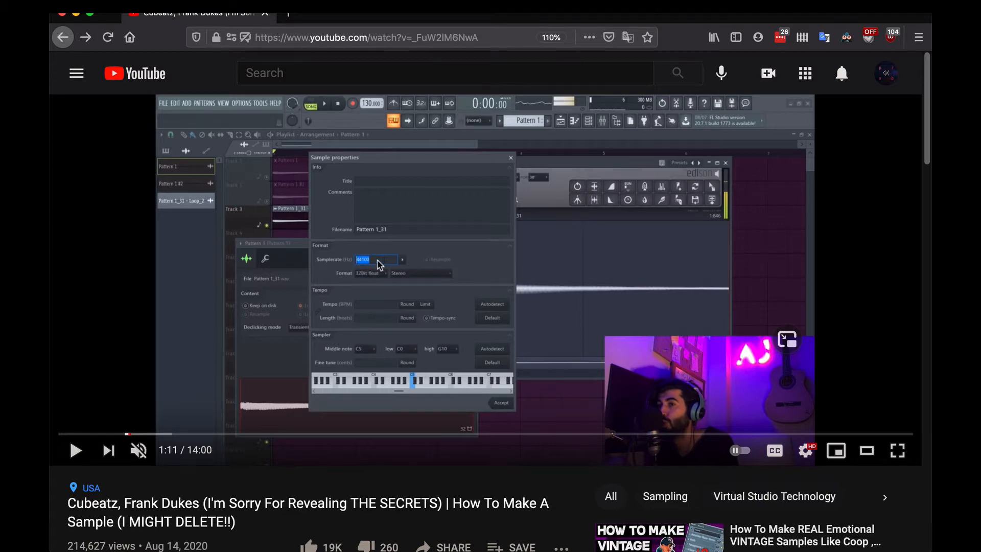
{"action": "mouse_move", "coordinate": [563, 261]}
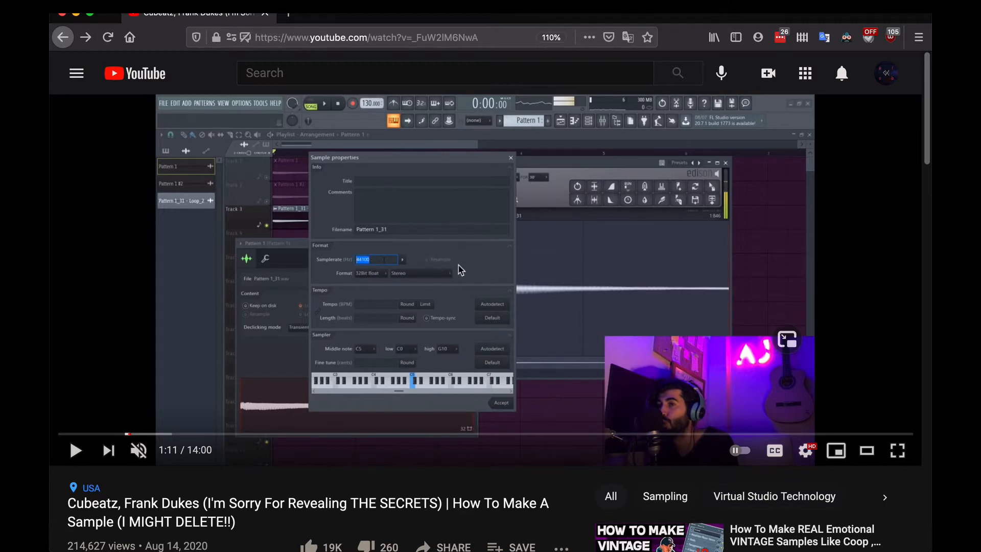
{"action": "mouse_move", "coordinate": [472, 265]}
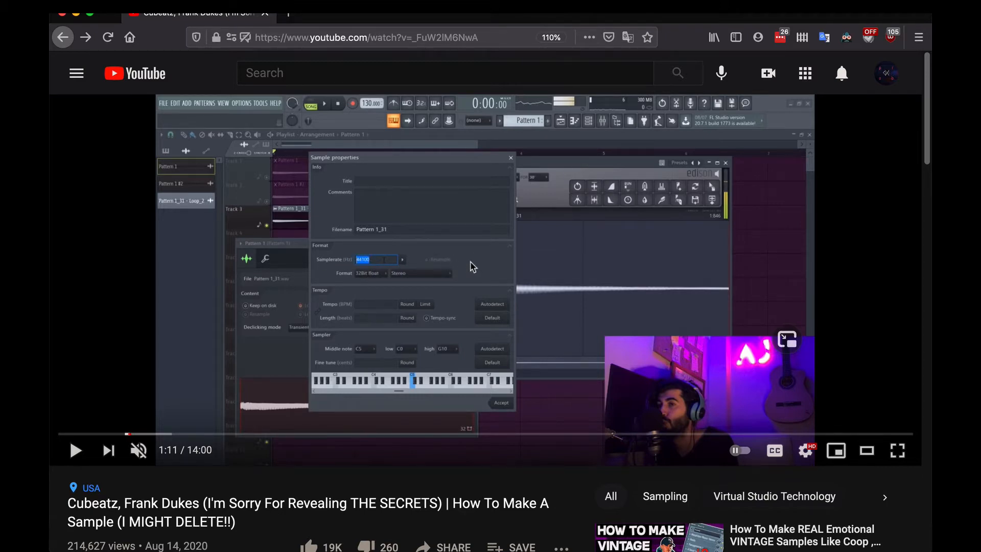
{"action": "mouse_move", "coordinate": [455, 288]}
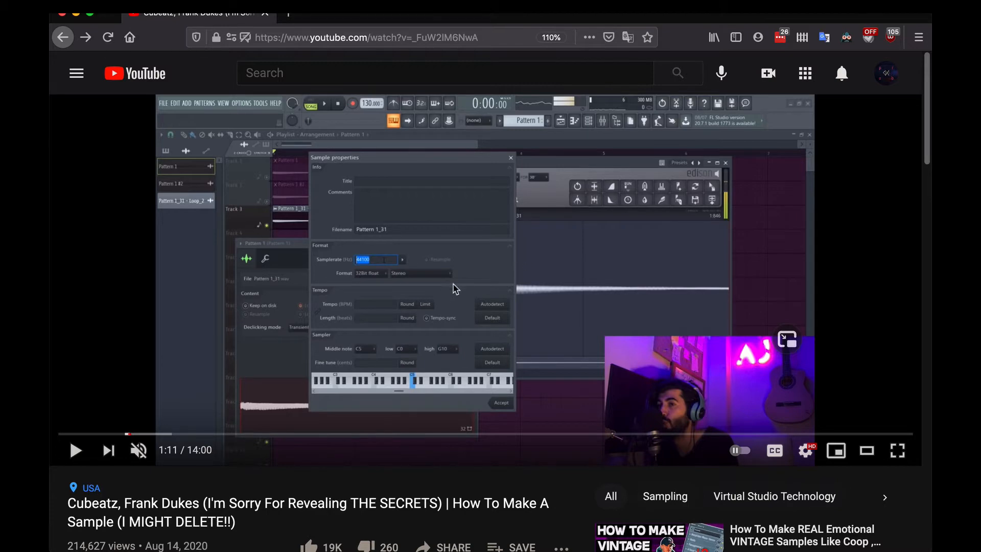
{"action": "mouse_move", "coordinate": [493, 260]}
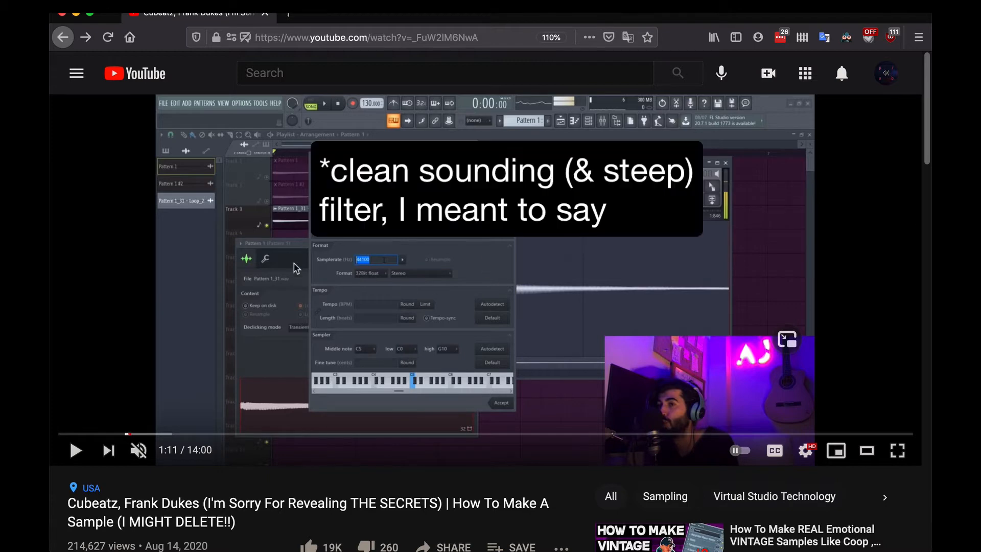
{"action": "mouse_move", "coordinate": [366, 395]}
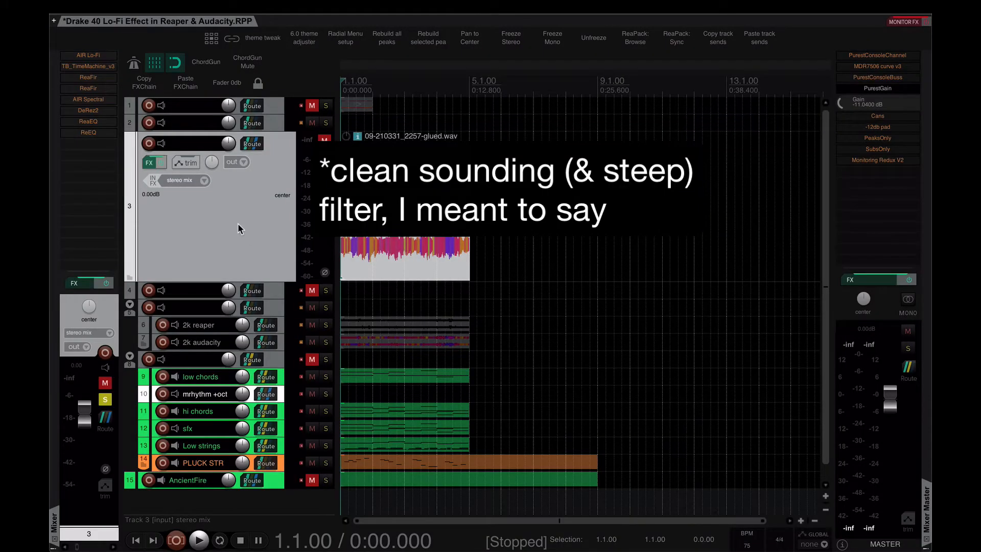
{"action": "left_click", "coordinate": [327, 156]}
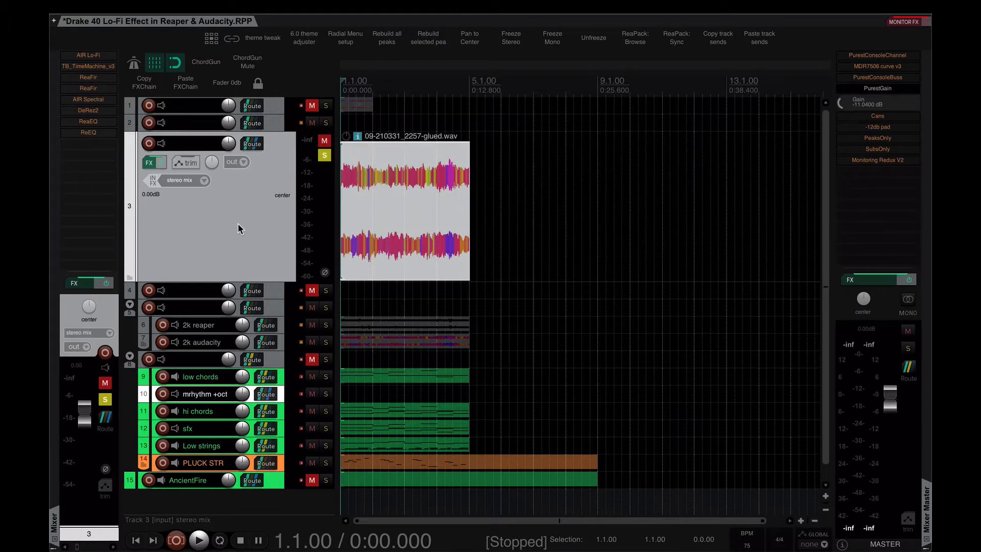
{"action": "mouse_move", "coordinate": [208, 299]}
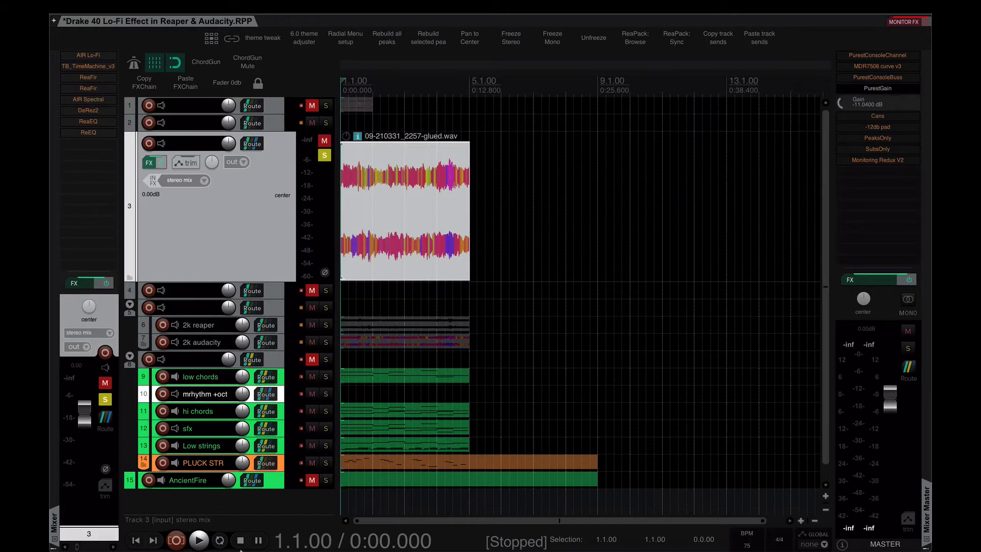
{"action": "mouse_move", "coordinate": [211, 498]}
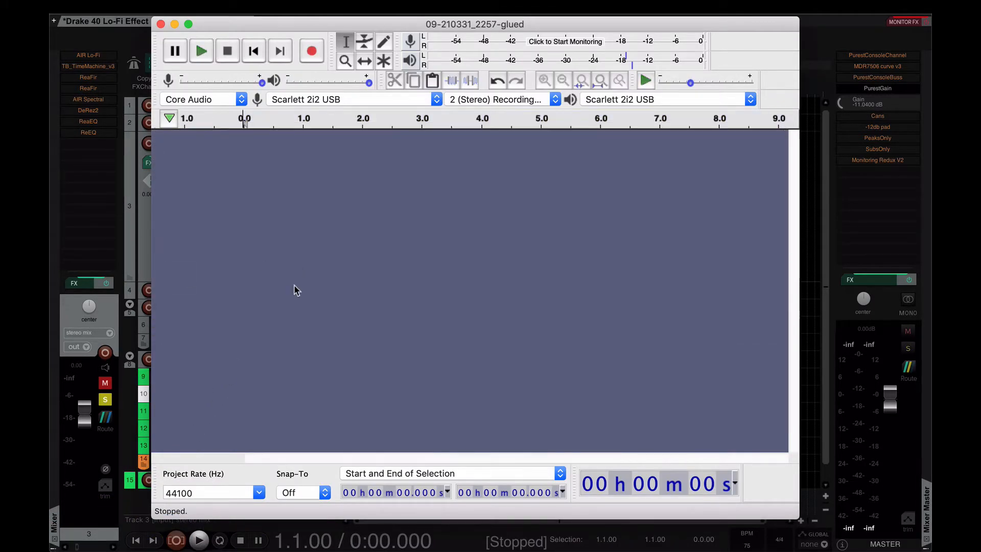
{"action": "mouse_move", "coordinate": [244, 342]}
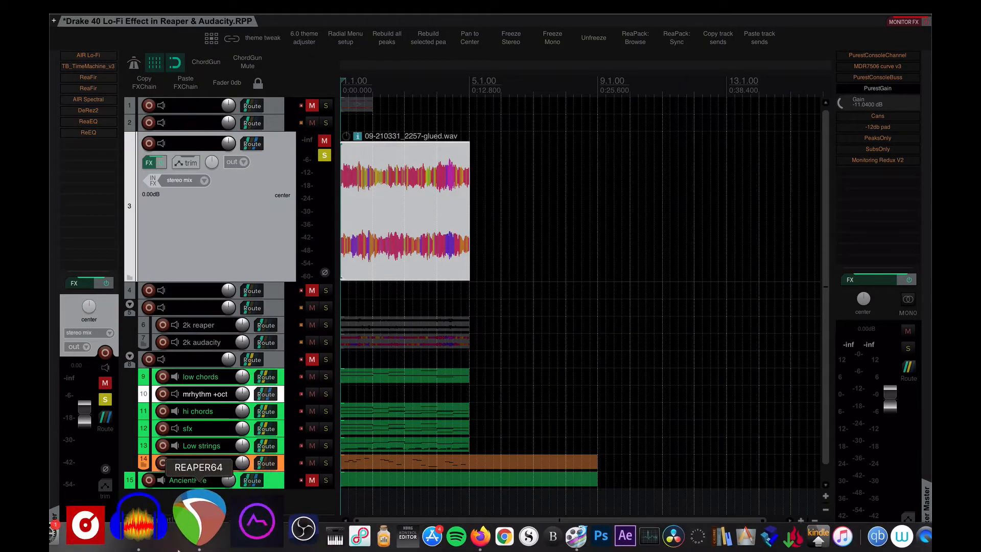
{"action": "mouse_move", "coordinate": [168, 519]}
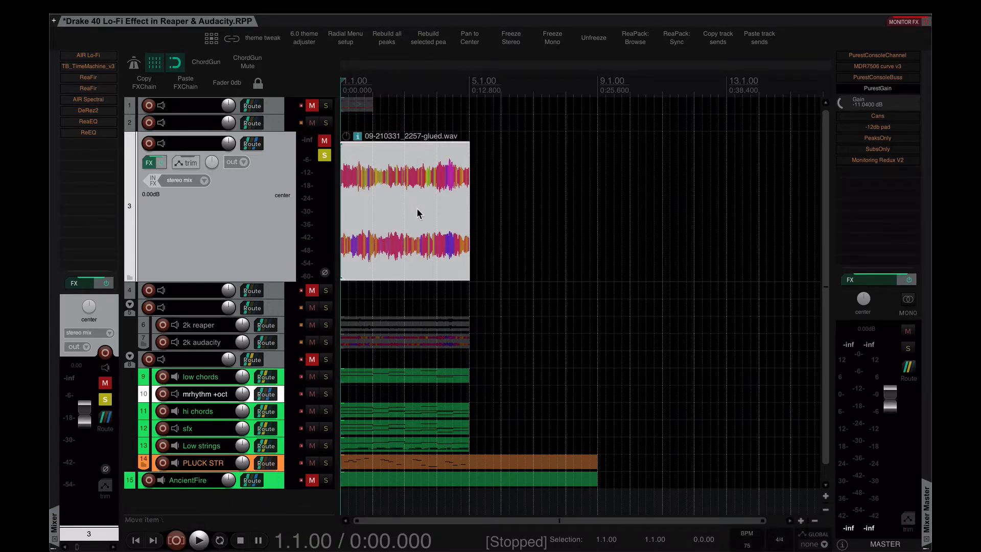
{"action": "mouse_move", "coordinate": [214, 224]}
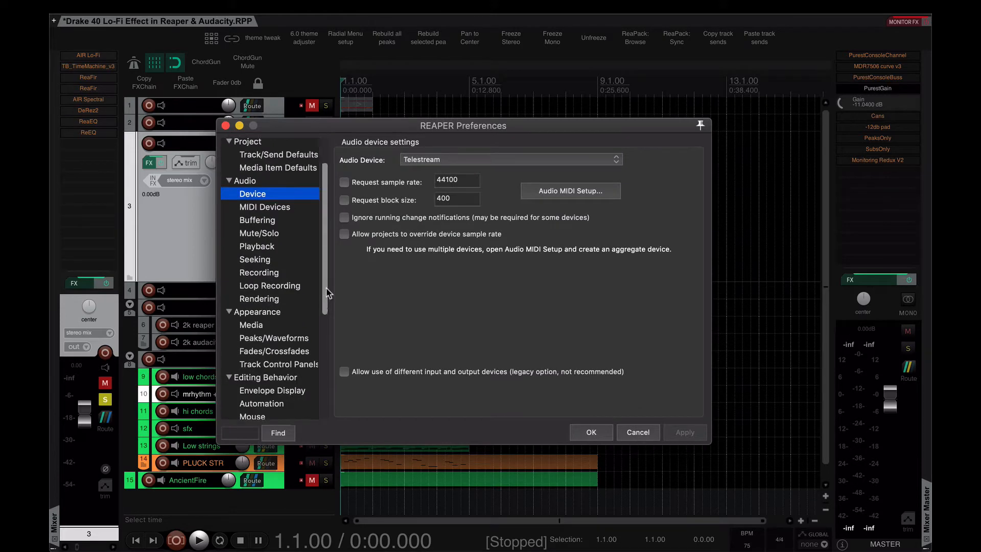
In Preferences > External Editors, set Audacity.app as primary editor with iZotope RX 7 as secondary and confirm
{"action": "scroll", "scroll_direction": "down", "scroll_amount": 3}
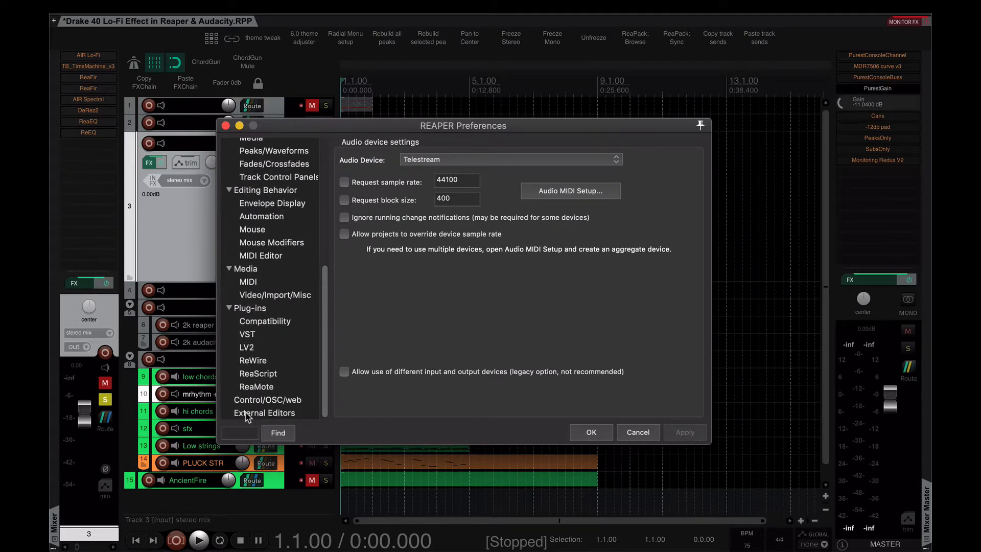
{"action": "left_click", "coordinate": [264, 412]}
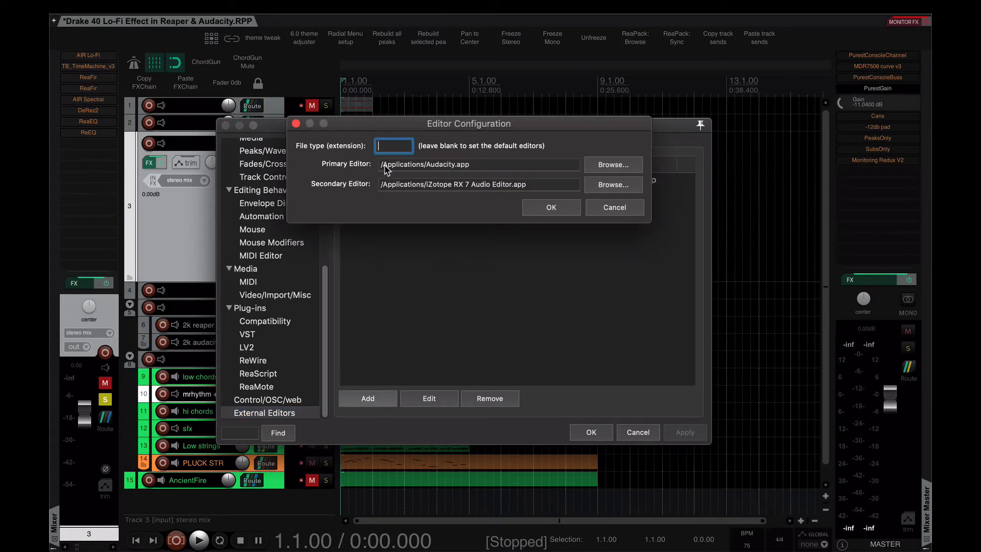
{"action": "left_click", "coordinate": [479, 184]}
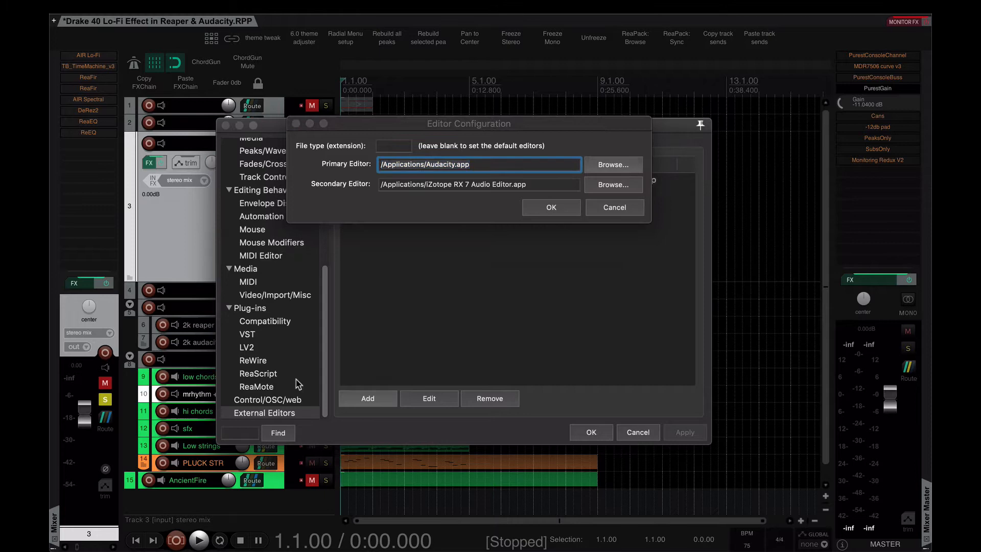
{"action": "left_click", "coordinate": [612, 164]}
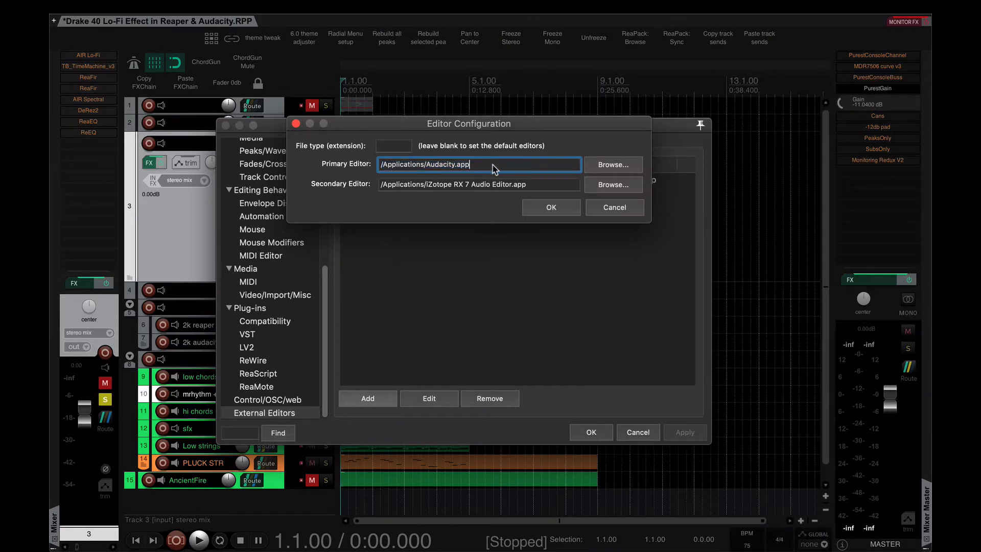
{"action": "mouse_move", "coordinate": [551, 208]}
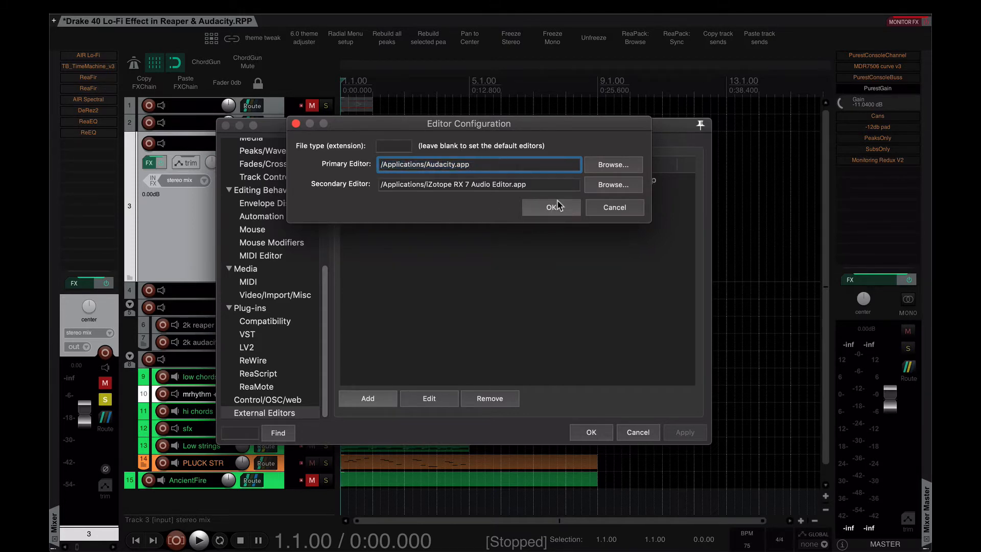
{"action": "left_click", "coordinate": [550, 208]}
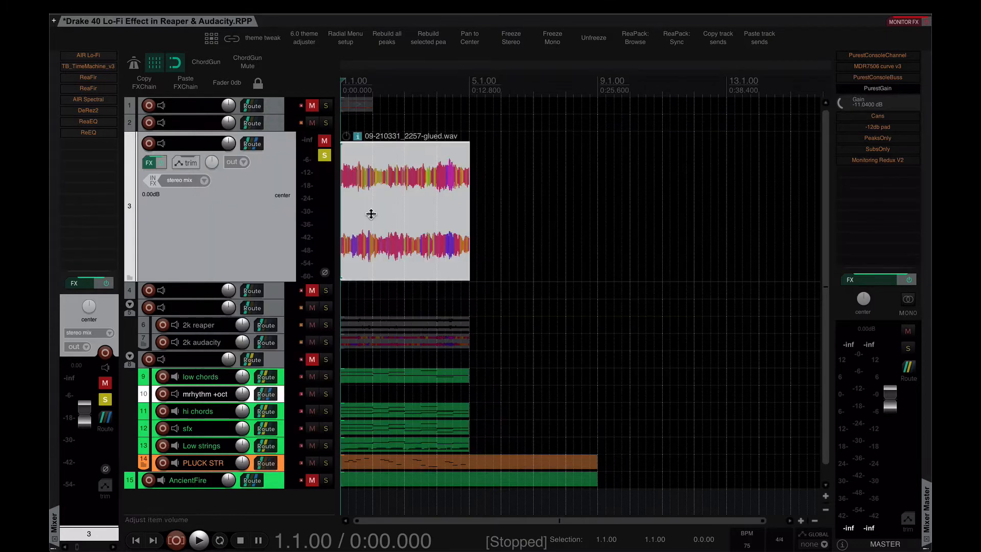
{"action": "mouse_move", "coordinate": [407, 179]}
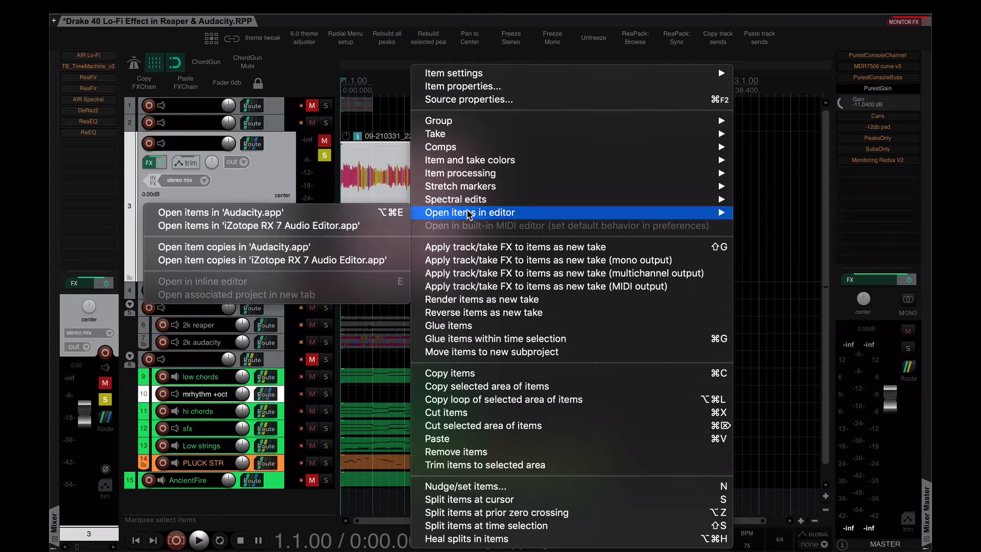
{"action": "mouse_move", "coordinate": [269, 214]}
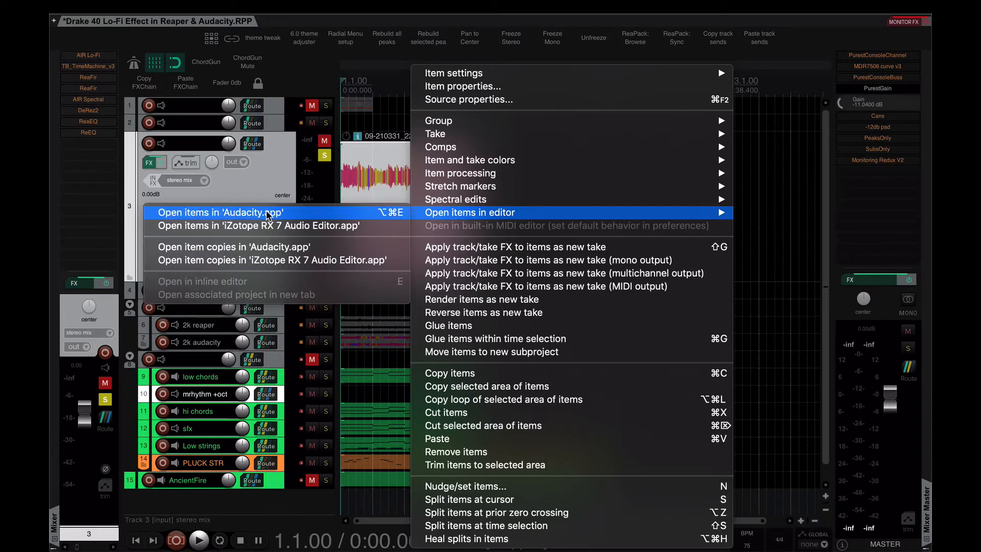
{"action": "mouse_move", "coordinate": [260, 252]}
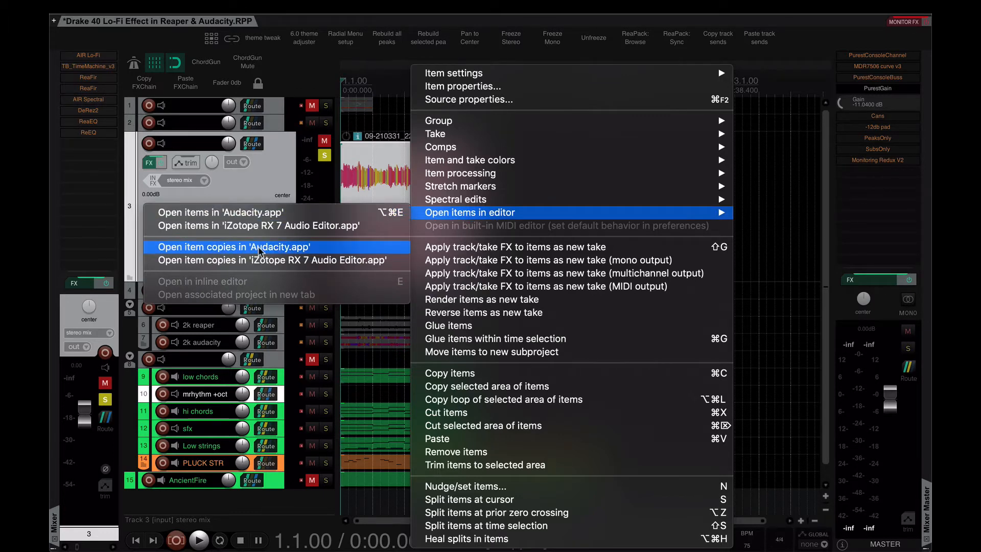
{"action": "mouse_move", "coordinate": [229, 213]}
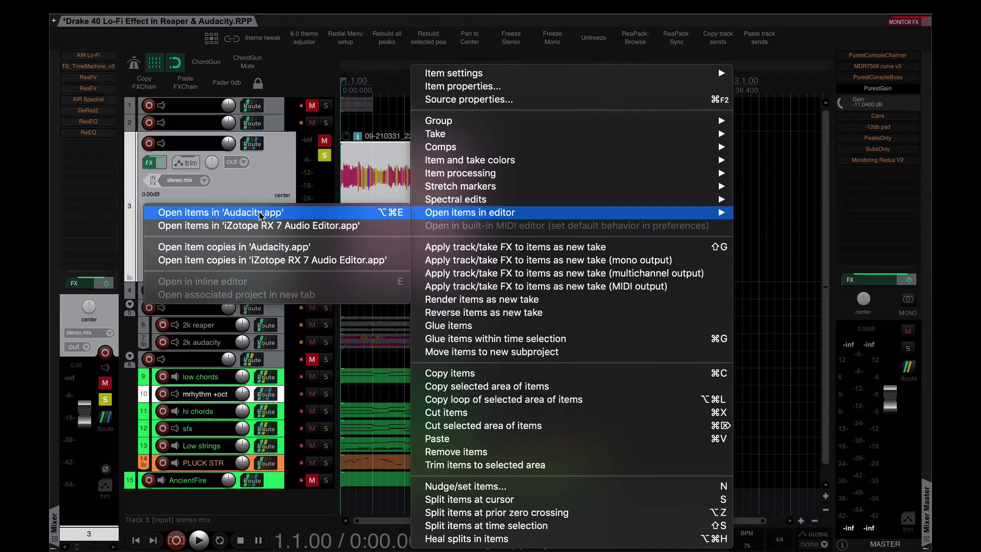
Open the glued loop item in Audacity.app via Open items in editor
{"action": "left_click", "coordinate": [219, 212]}
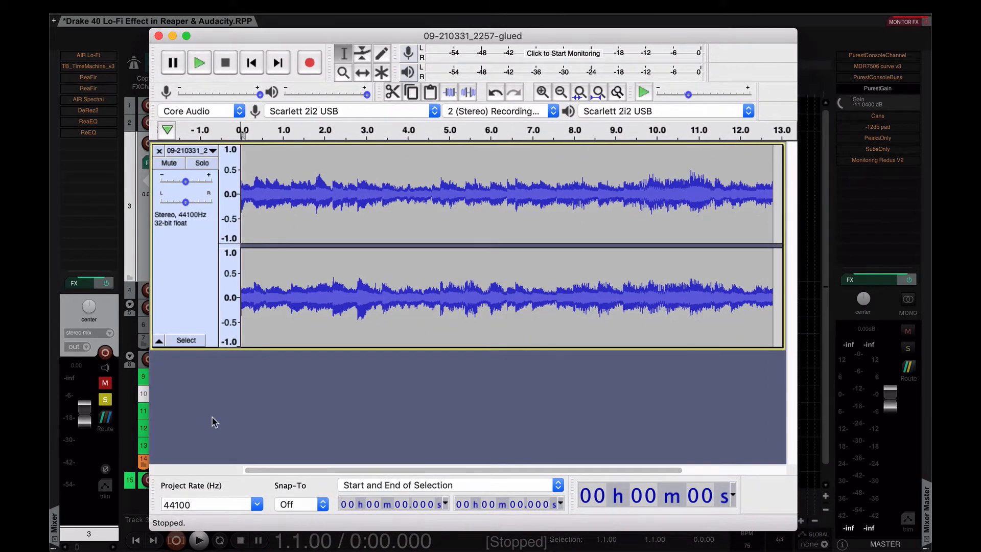
{"action": "mouse_move", "coordinate": [255, 300]}
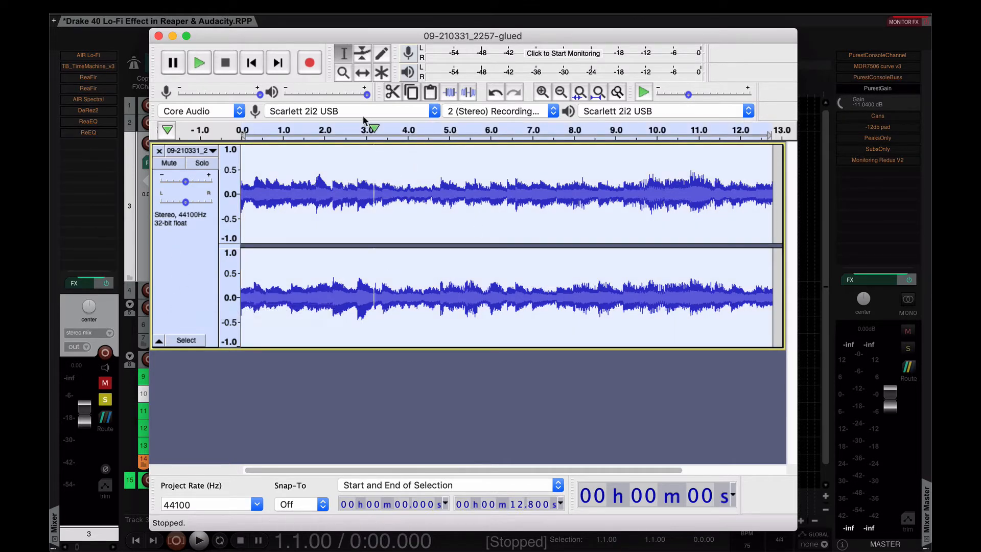
{"action": "mouse_move", "coordinate": [344, 53]}
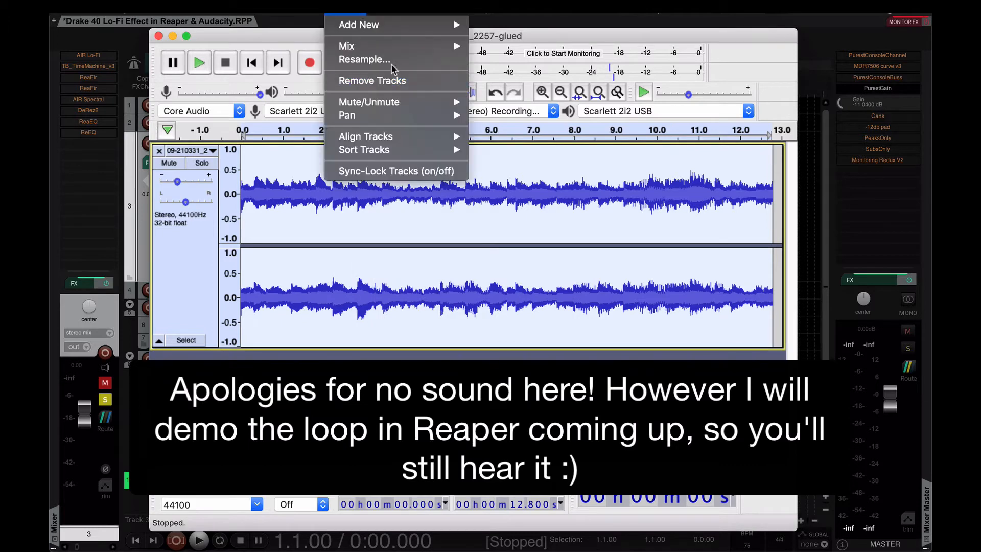
Resample the whole glued loop in Audacity via Tracks > Resample to a 2000 Hz rate
{"action": "left_click", "coordinate": [364, 59]}
{"action": "type", "text": "2000"}
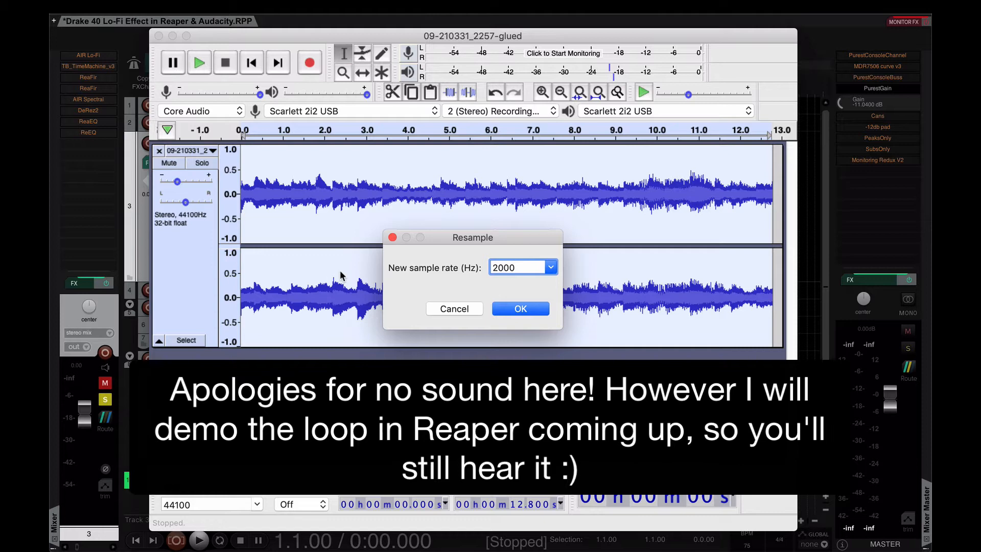
{"action": "left_click", "coordinate": [521, 308]}
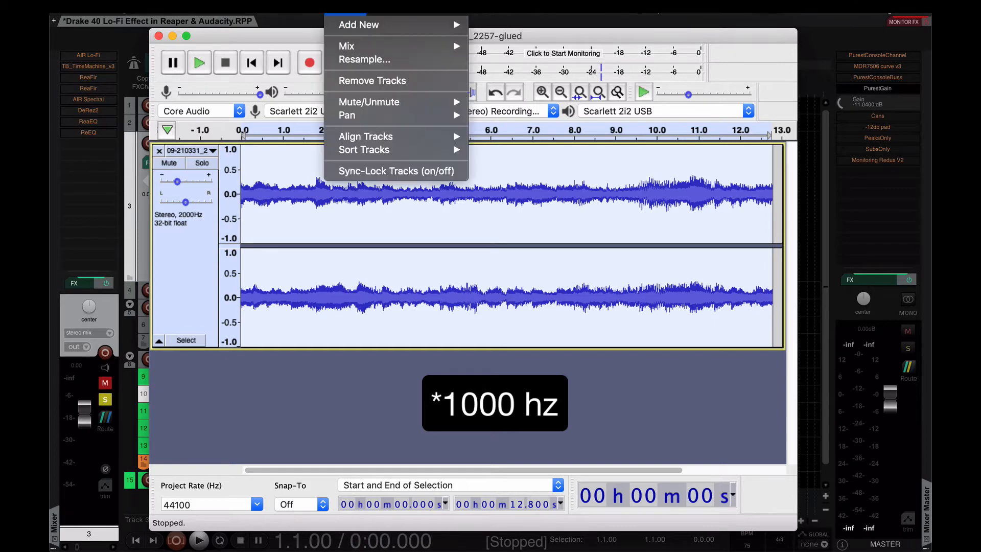
{"action": "left_click", "coordinate": [363, 59]}
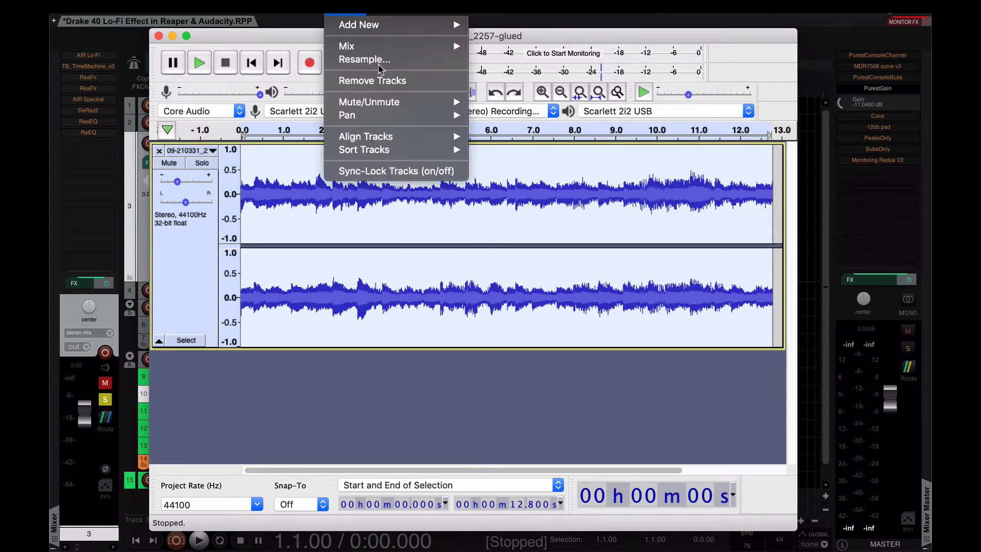
{"action": "left_click", "coordinate": [364, 59]}
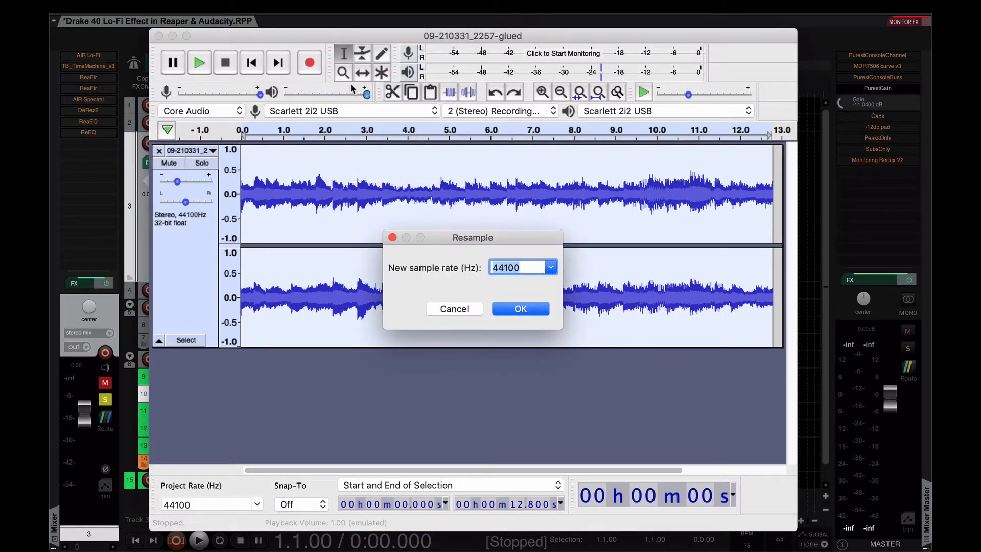
{"action": "type", "text": "100"}
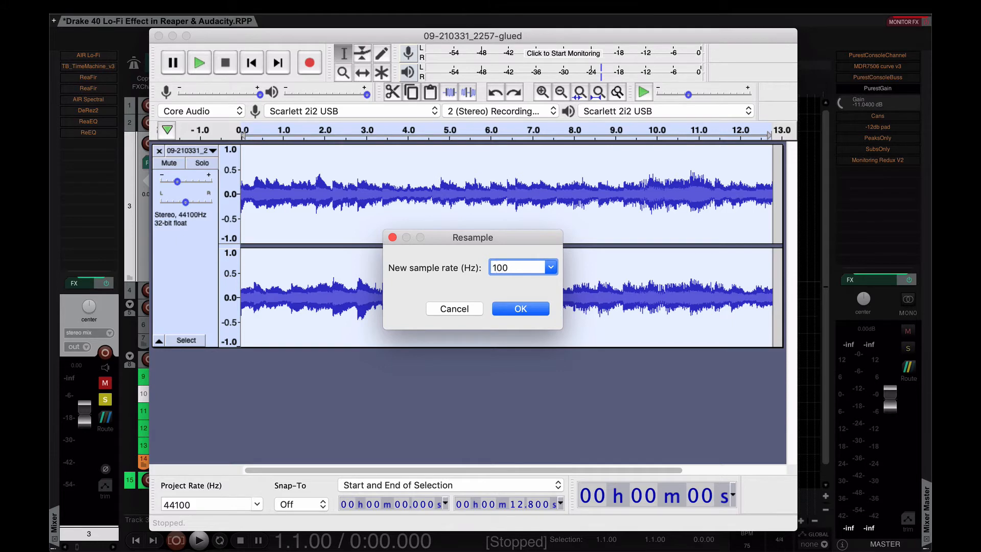
{"action": "left_click", "coordinate": [520, 308]}
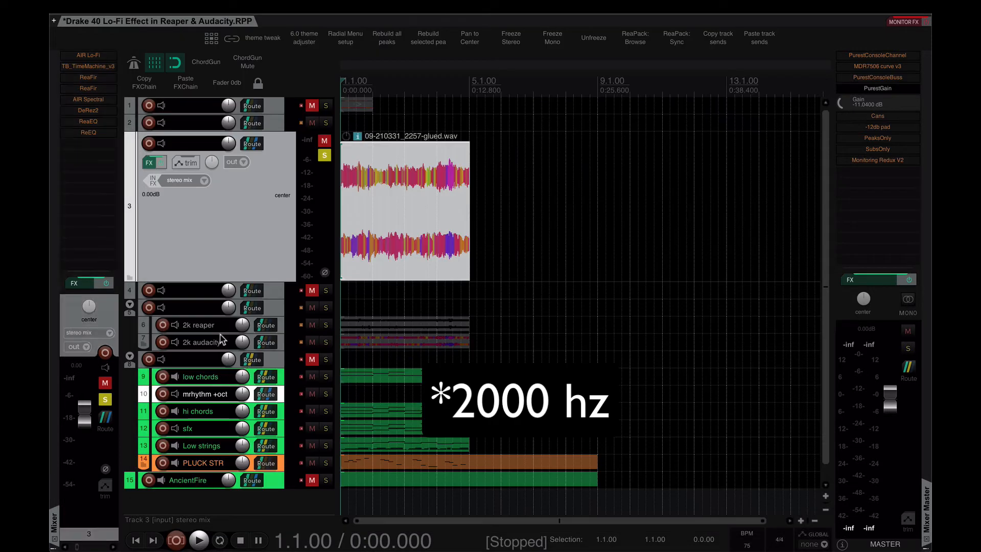
Select and solo the 2k audacity track, then bring up the File menu
{"action": "left_click", "coordinate": [201, 341]}
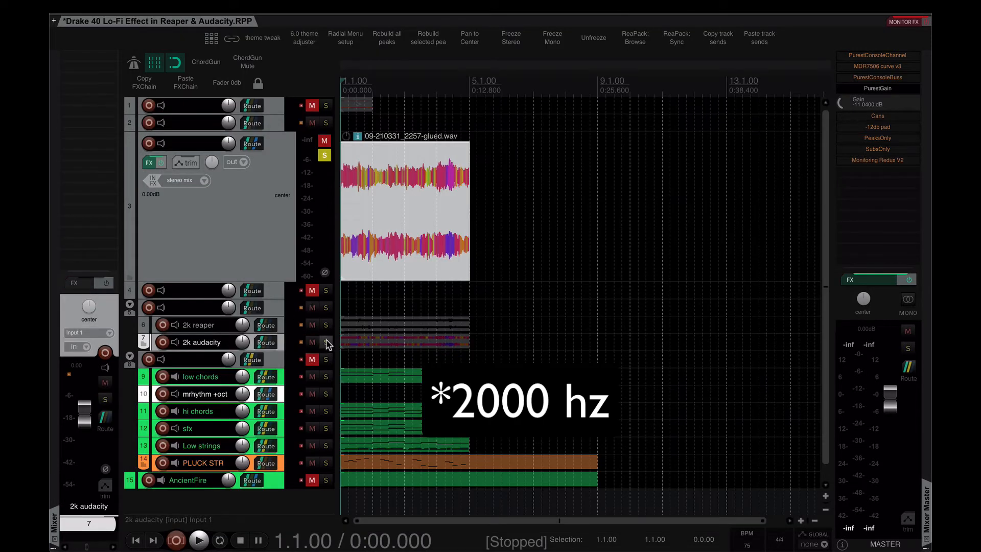
{"action": "left_click", "coordinate": [325, 342]}
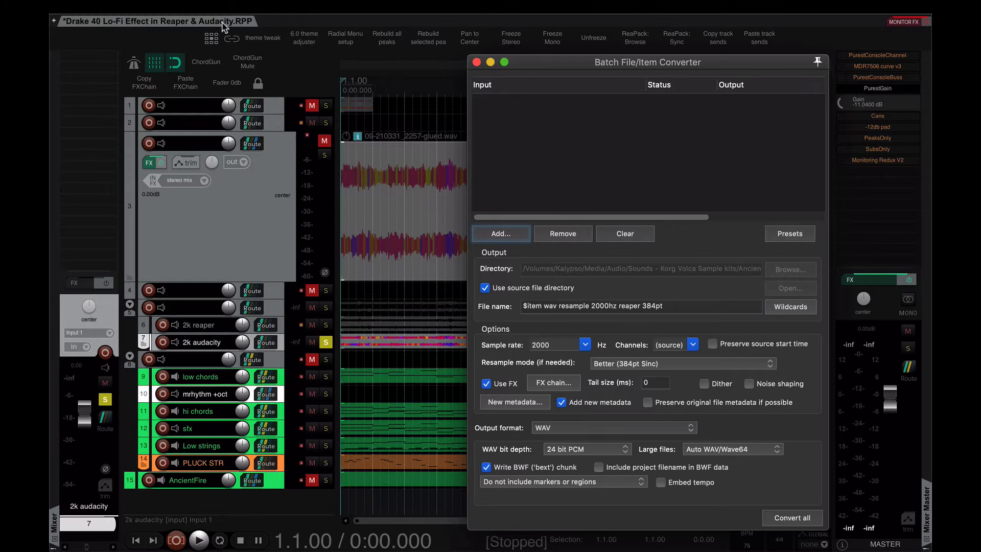
{"action": "left_click", "coordinate": [144, 13]}
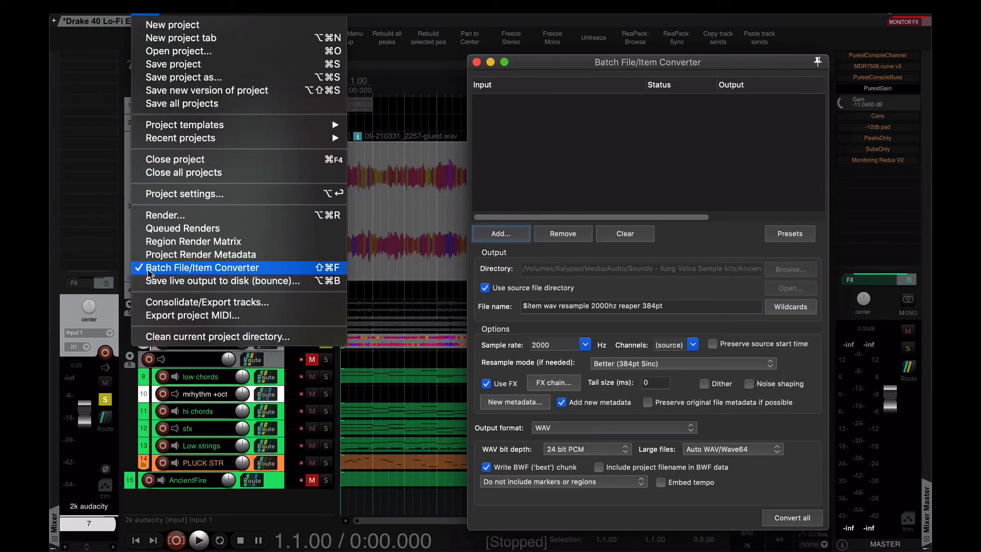
{"action": "mouse_move", "coordinate": [331, 275]}
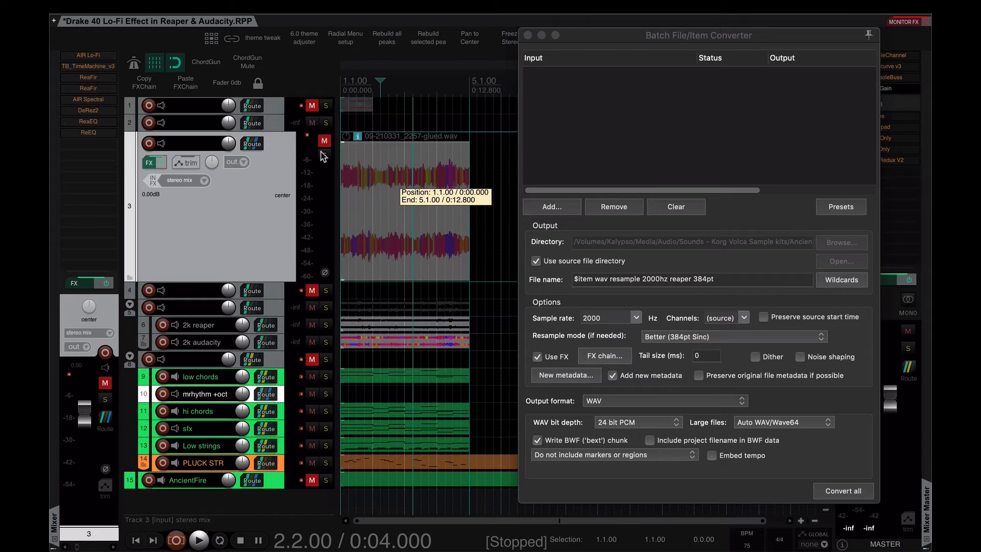
Queue the glued loop in the Batch File/Item Converter for a 2000 Hz resample saved beside the source, then close it
{"action": "left_click", "coordinate": [550, 206]}
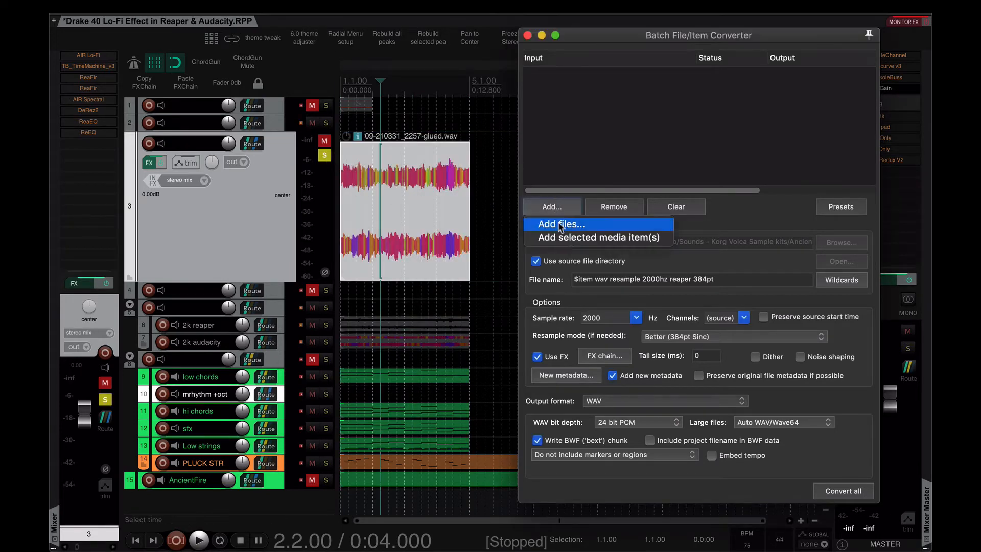
{"action": "left_click", "coordinate": [595, 237]}
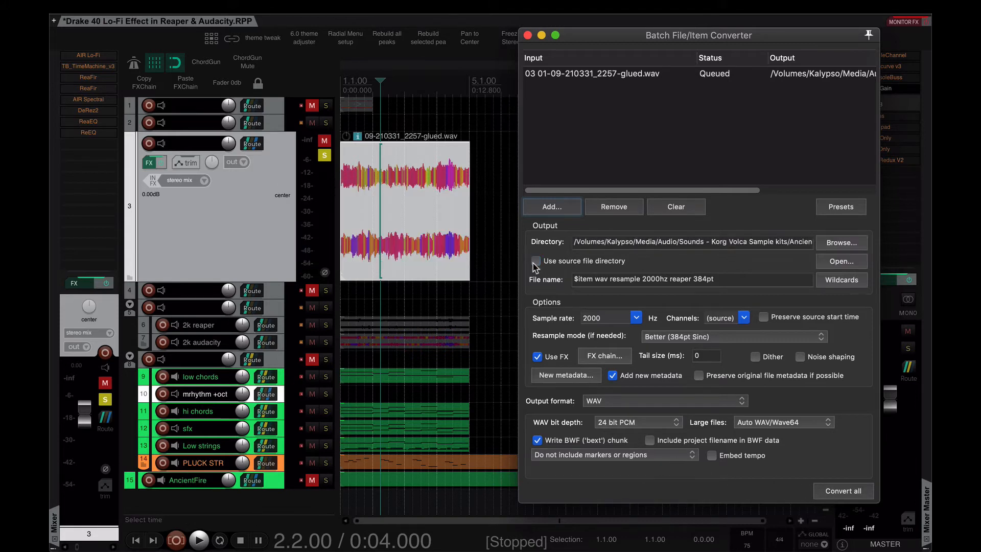
{"action": "left_click", "coordinate": [537, 260]}
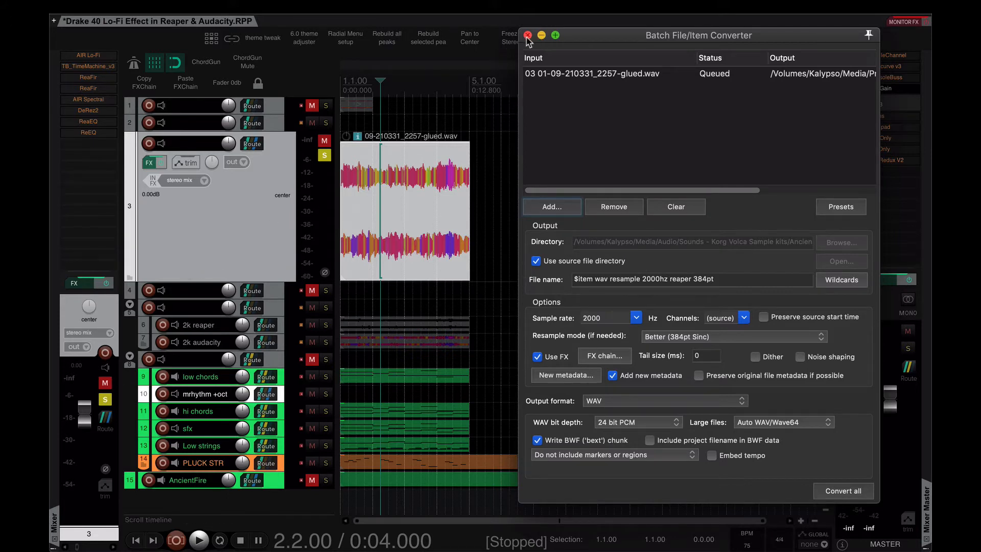
{"action": "left_click", "coordinate": [528, 34]}
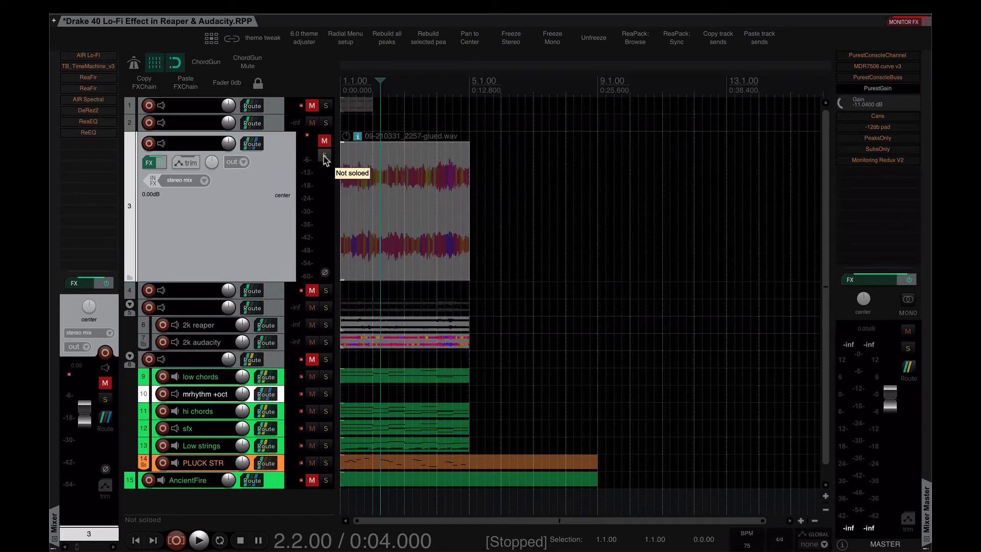
{"action": "left_click", "coordinate": [202, 342]}
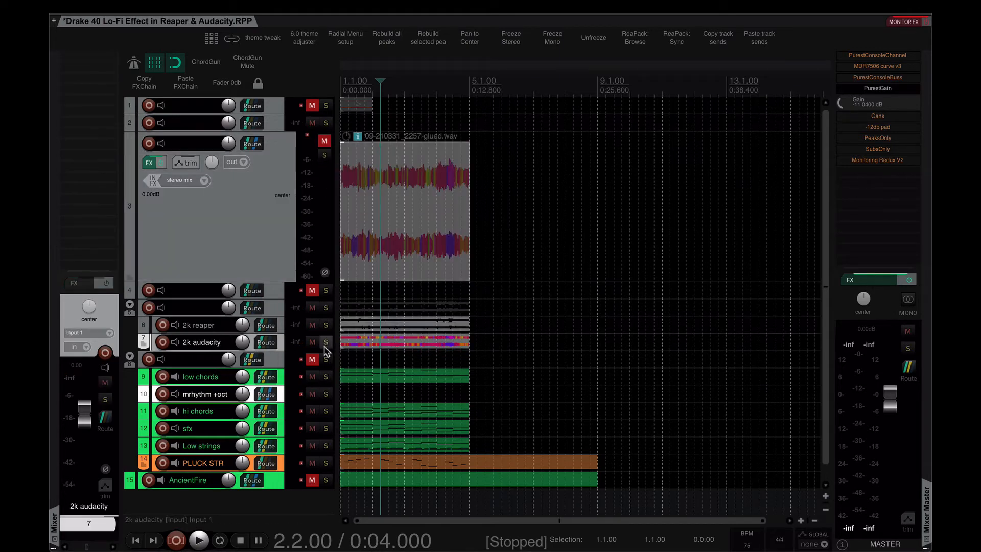
Solo the 2k audacity track and play its resample on its own
{"action": "left_click", "coordinate": [325, 343]}
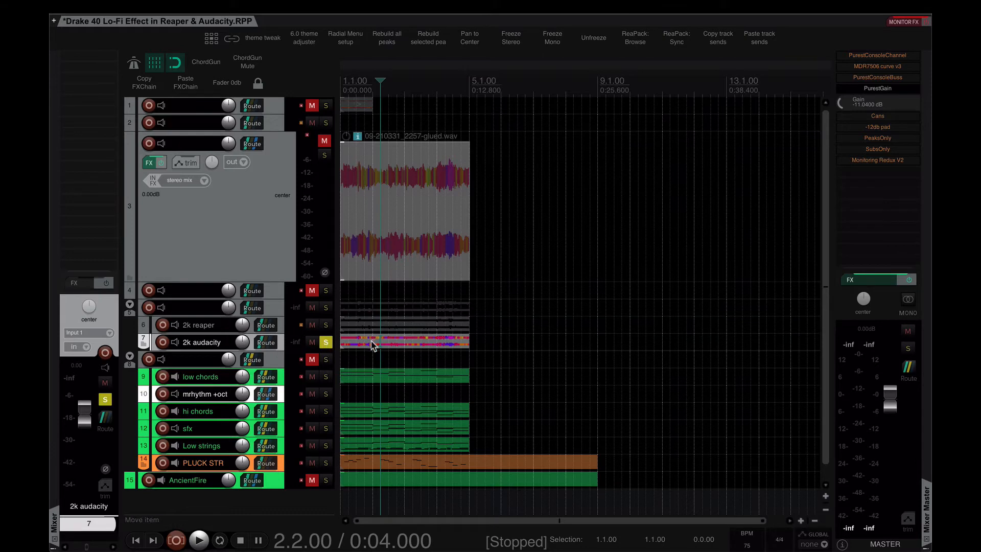
{"action": "left_click", "coordinate": [200, 540]}
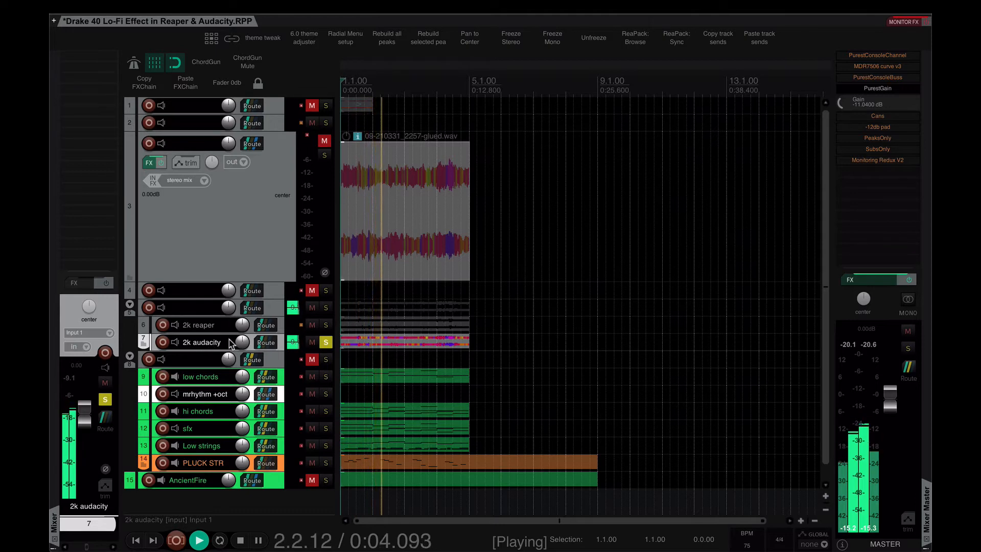
{"action": "mouse_move", "coordinate": [227, 347]}
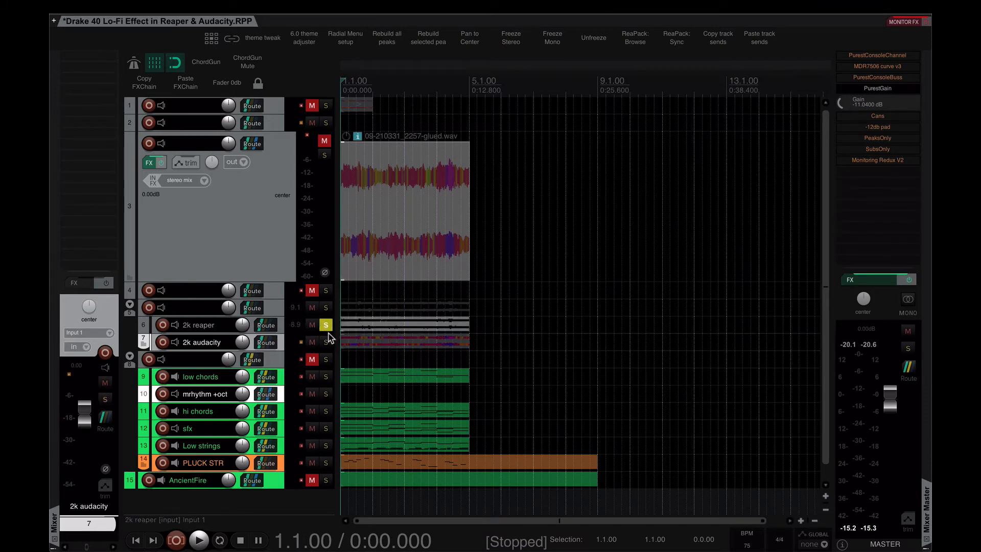
{"action": "left_click", "coordinate": [199, 540]}
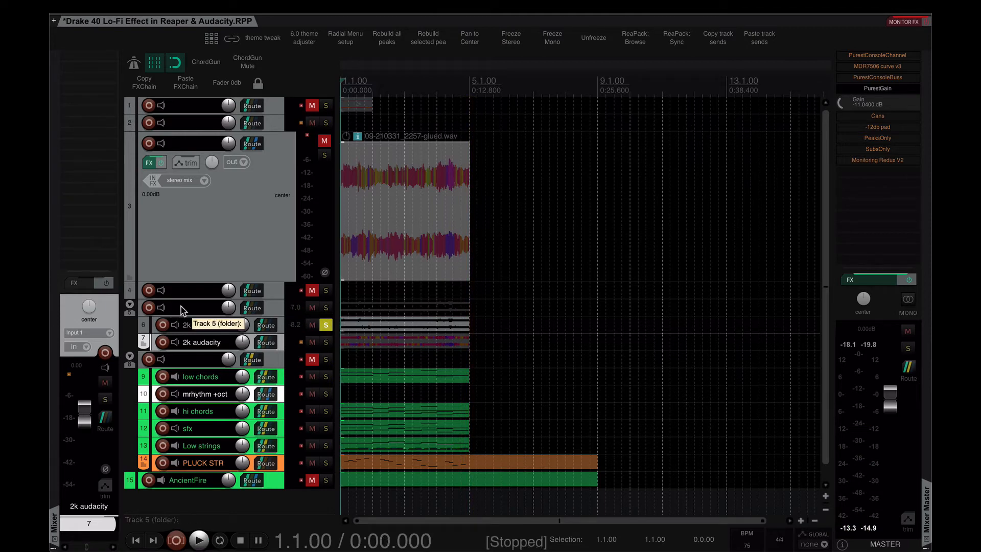
Move the solo over to the 2k reaper resample track and select it for playback
{"action": "left_click", "coordinate": [197, 325]}
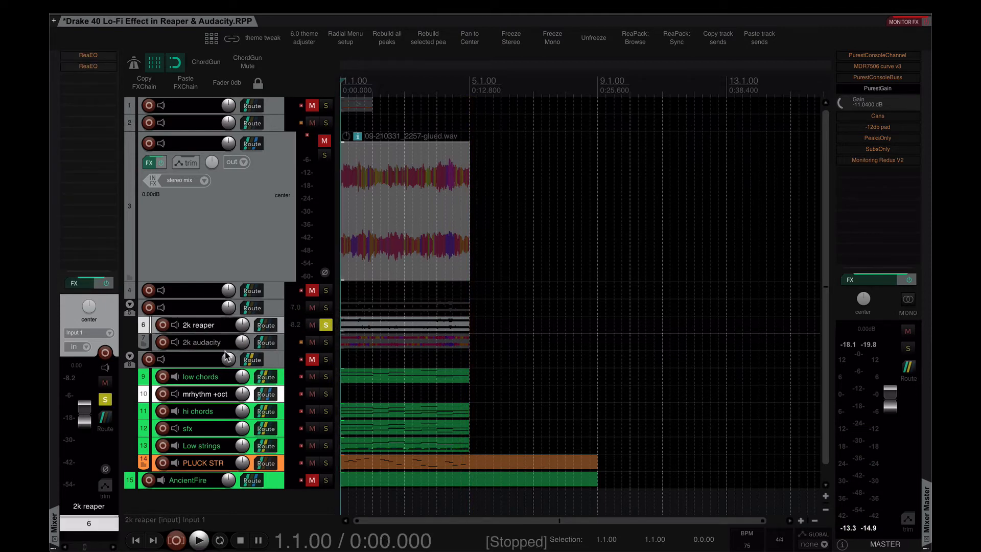
{"action": "left_click", "coordinate": [200, 342]}
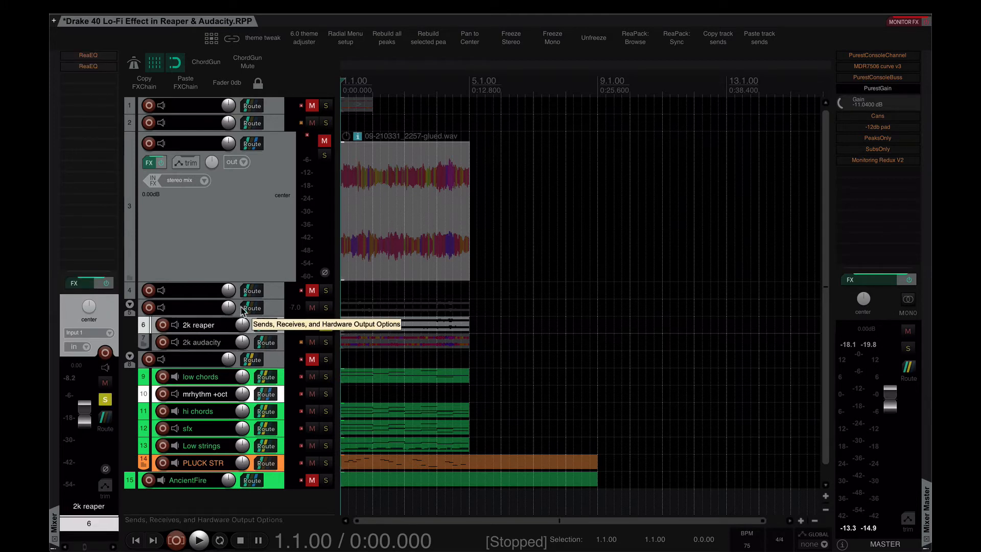
{"action": "left_click", "coordinate": [324, 325]}
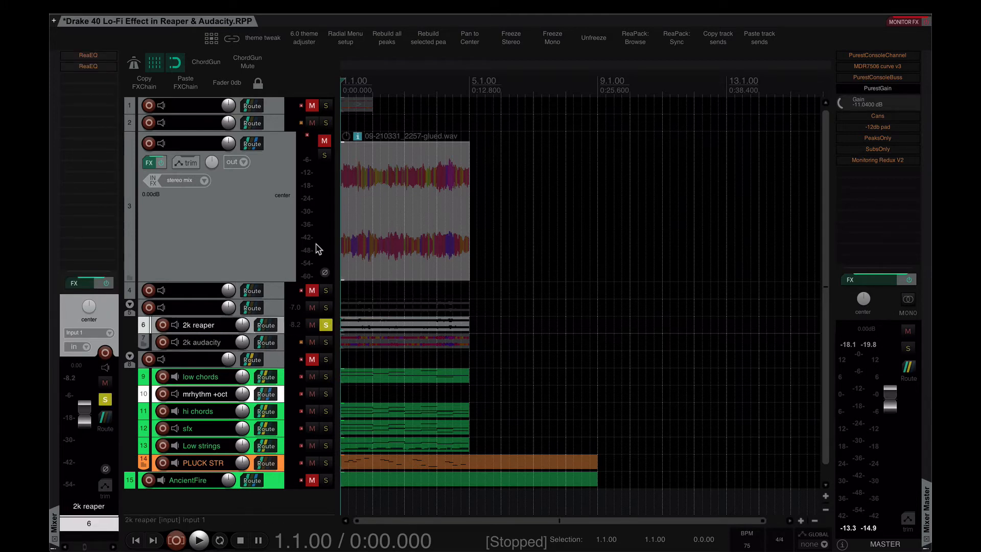
{"action": "left_click", "coordinate": [324, 325]}
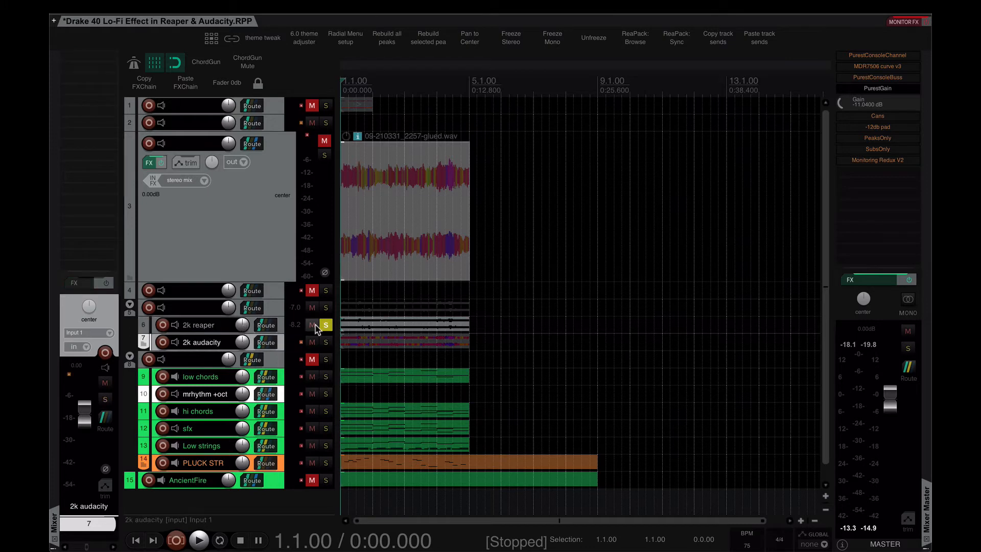
{"action": "left_click", "coordinate": [324, 325]}
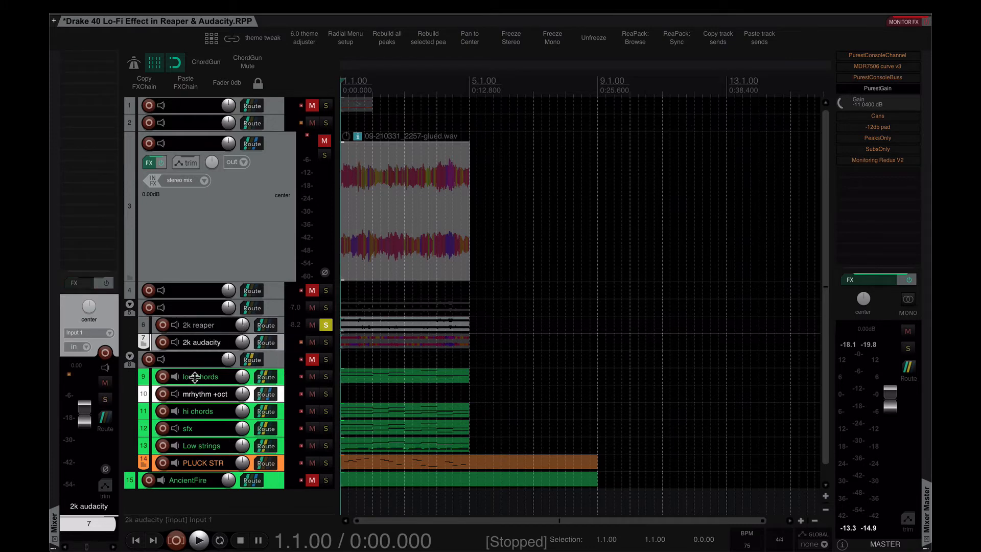
{"action": "left_click", "coordinate": [198, 325]}
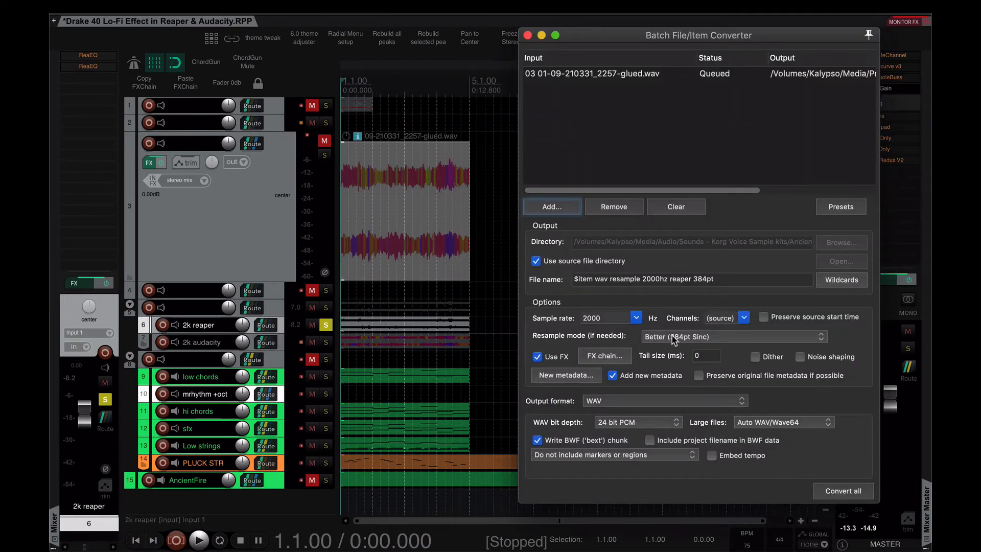
Set the batch converter's resample mode to Extreme HQ (768pt HQ Sinc), check WAV bit depth and the FX chain
{"action": "left_click", "coordinate": [732, 336]}
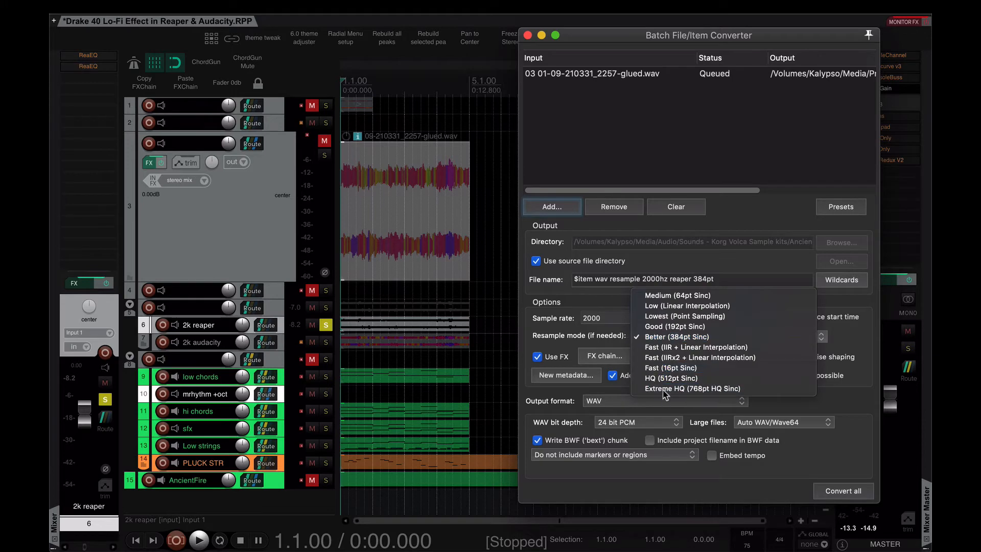
{"action": "left_click", "coordinate": [693, 388]}
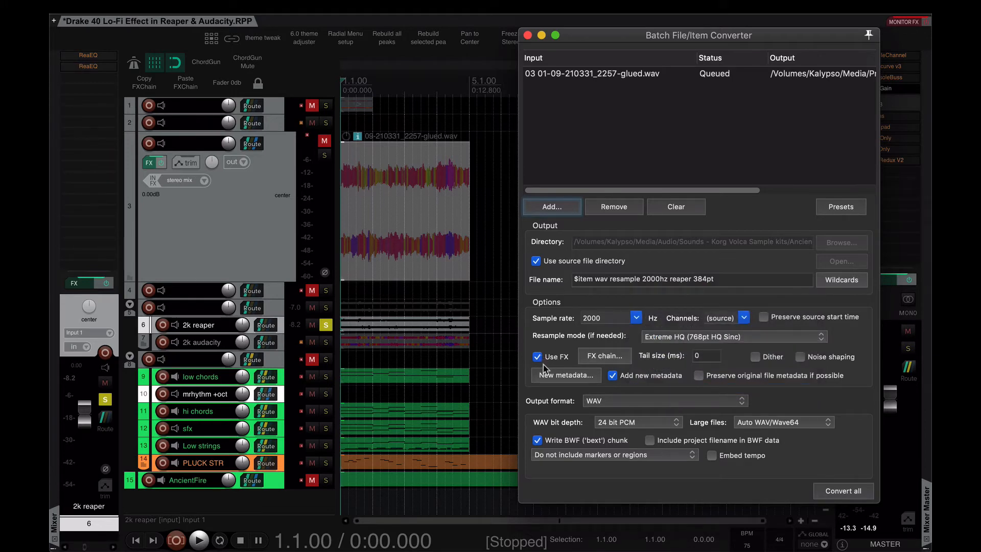
{"action": "left_click", "coordinate": [637, 422]}
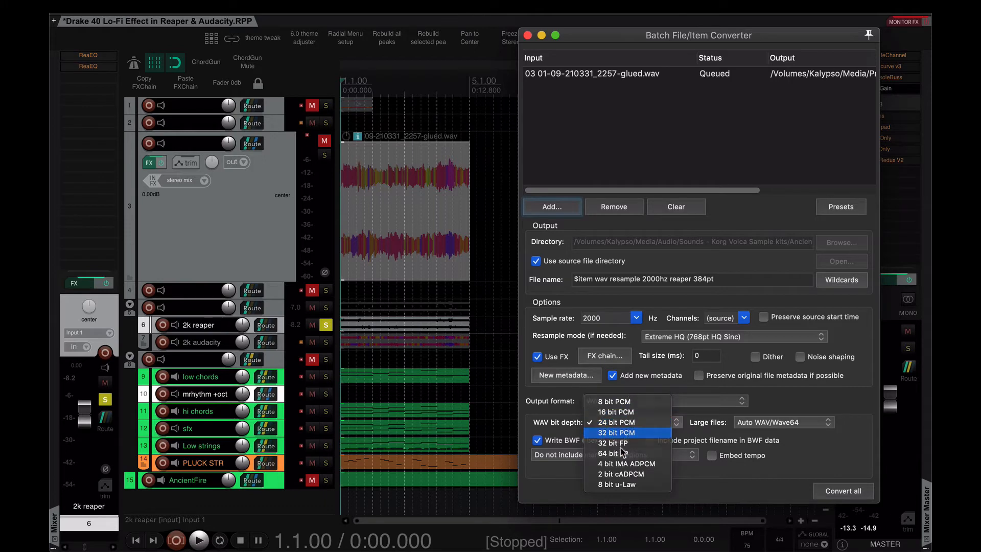
{"action": "left_click", "coordinate": [603, 356]}
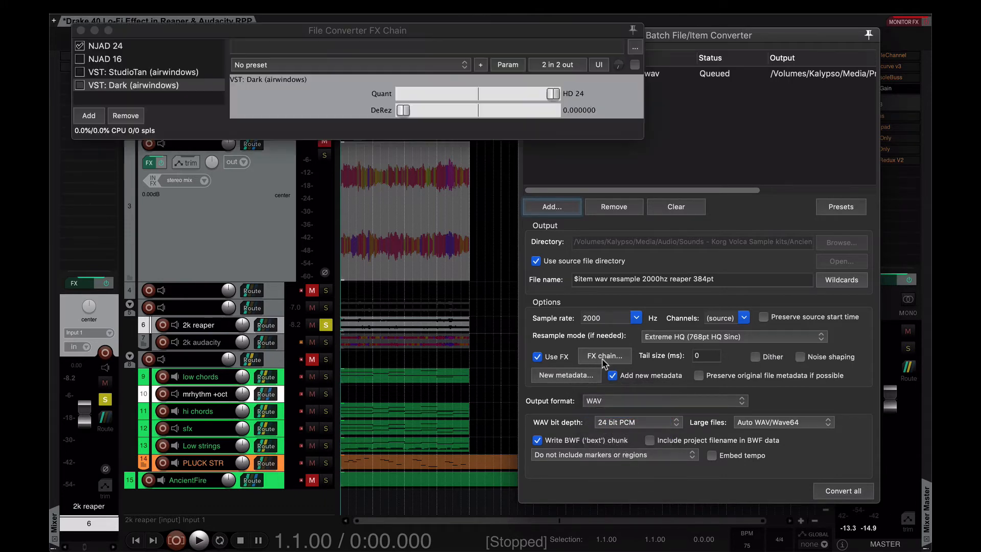
{"action": "left_click", "coordinate": [106, 45]}
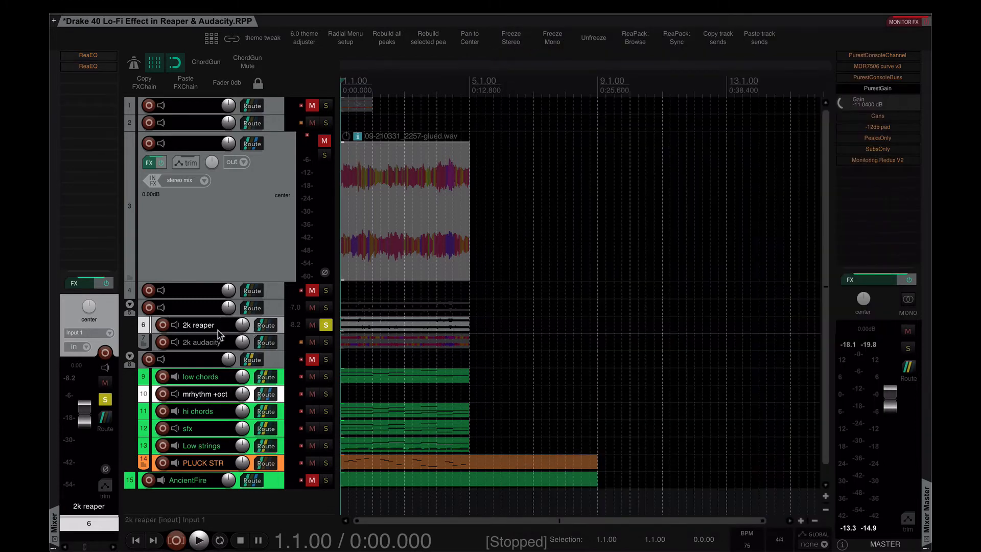
{"action": "mouse_move", "coordinate": [266, 343]}
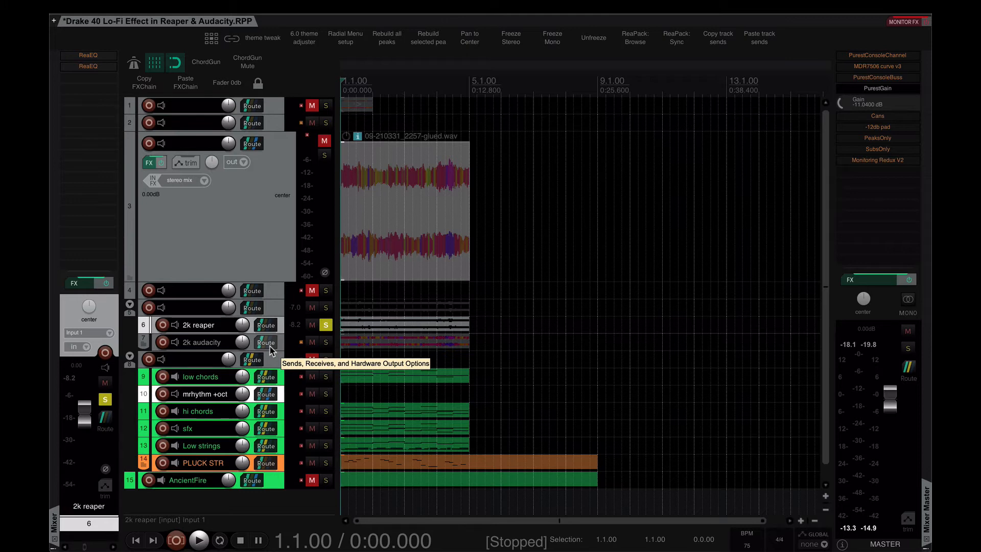
{"action": "mouse_move", "coordinate": [368, 347]}
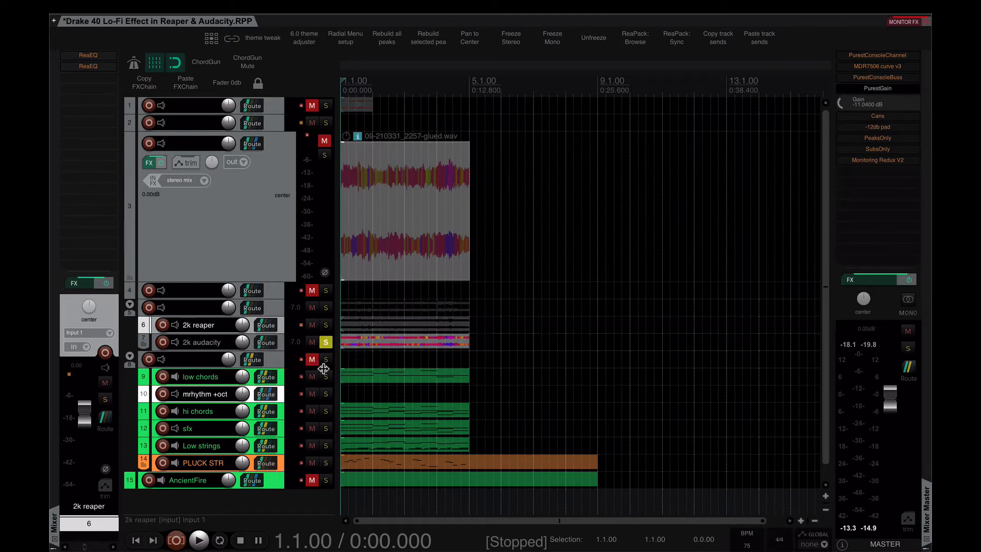
A/B the 2k audacity and 2k reaper resamples by switching solo between them during playback
{"action": "left_click", "coordinate": [199, 540]}
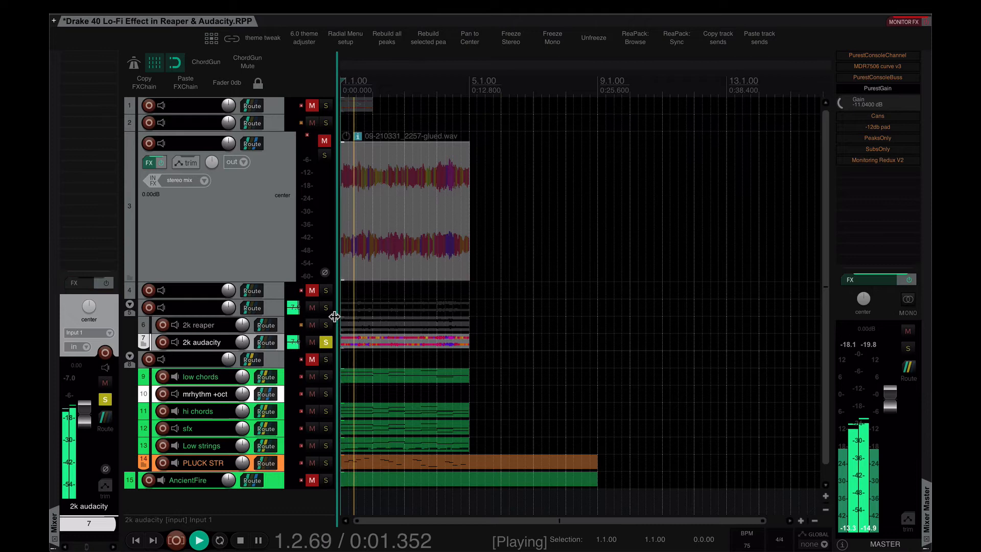
{"action": "left_click", "coordinate": [324, 325]}
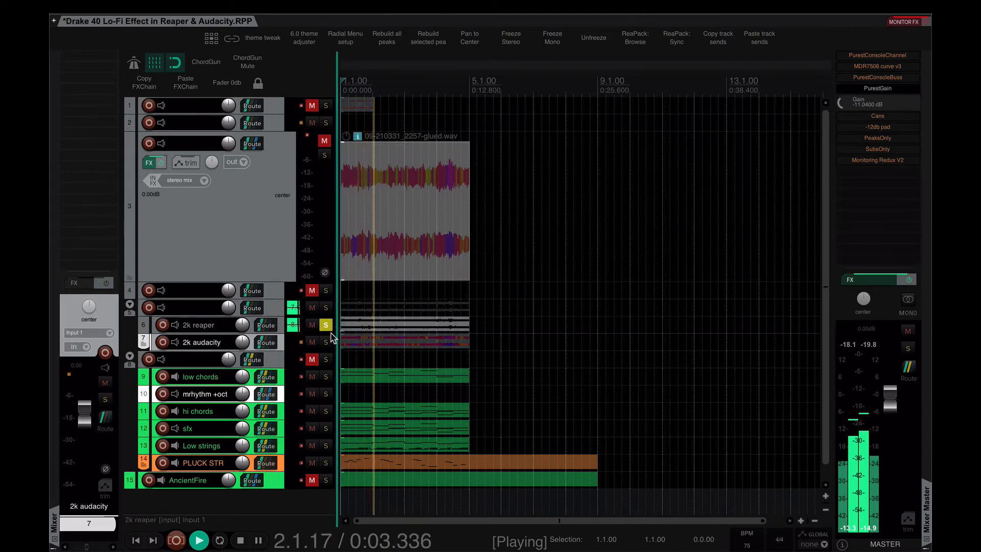
{"action": "left_click", "coordinate": [257, 539]}
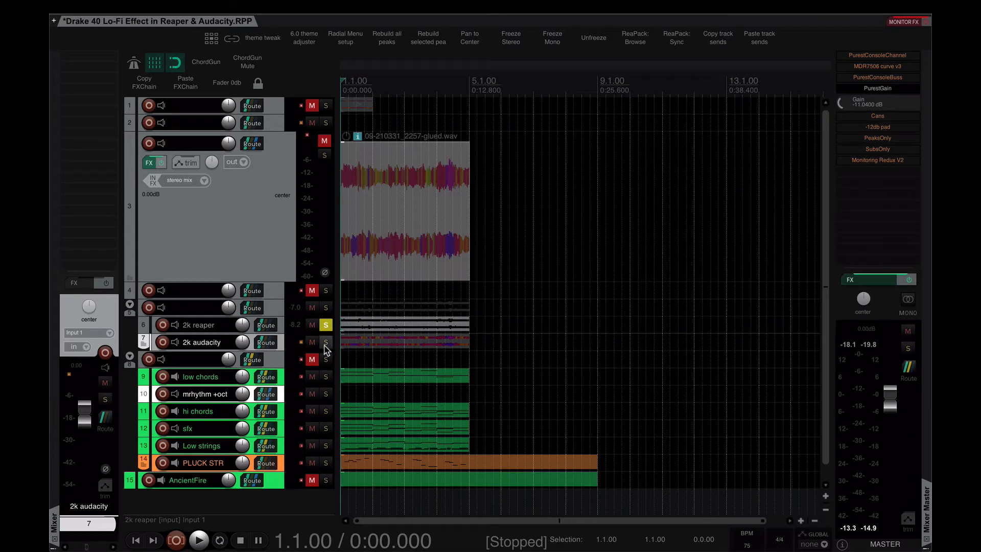
{"action": "mouse_move", "coordinate": [327, 362]}
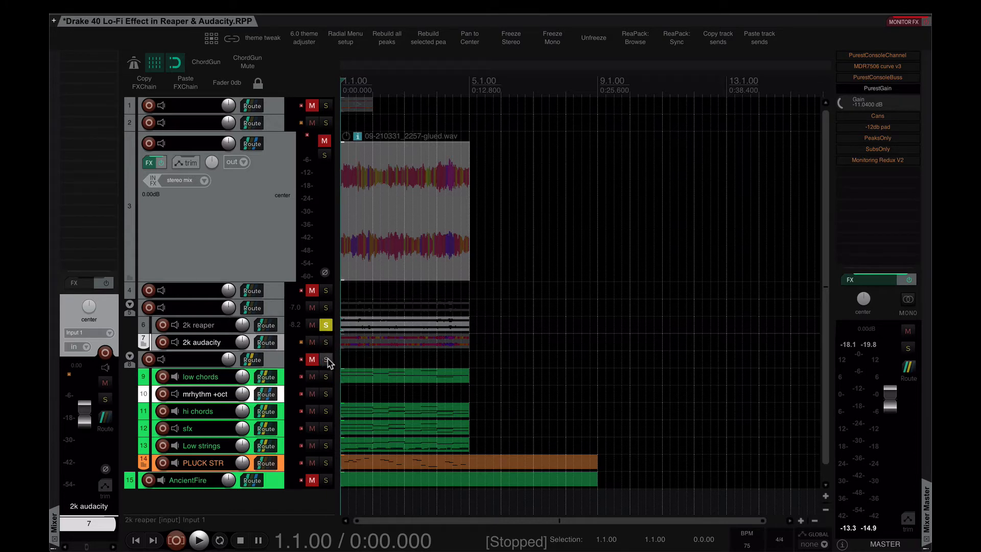
{"action": "left_click", "coordinate": [198, 539]}
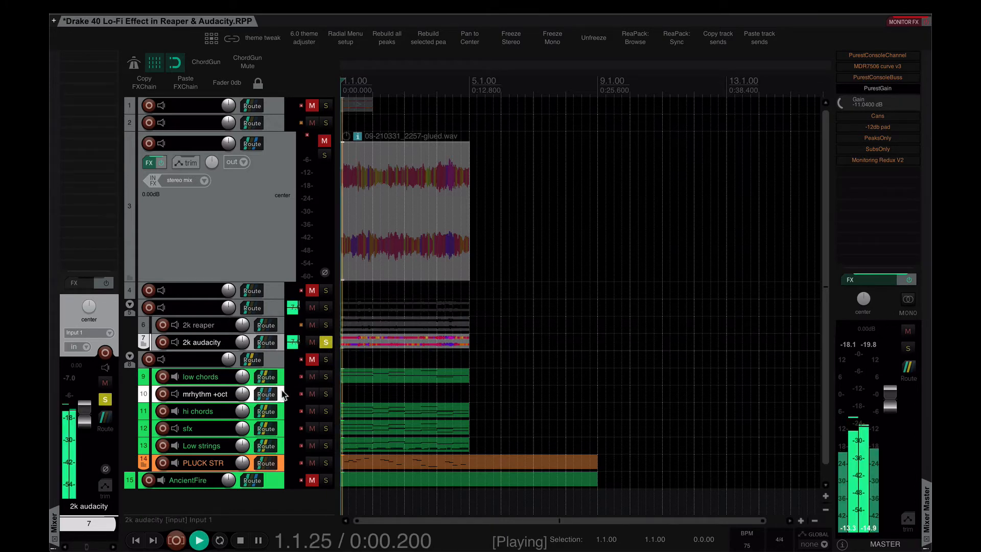
{"action": "mouse_move", "coordinate": [219, 359]}
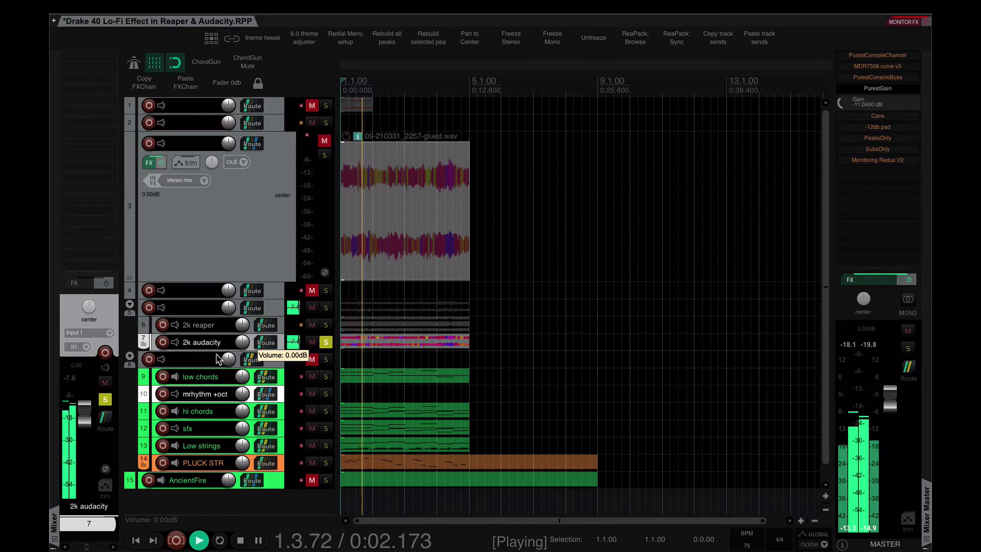
{"action": "left_click", "coordinate": [197, 325]}
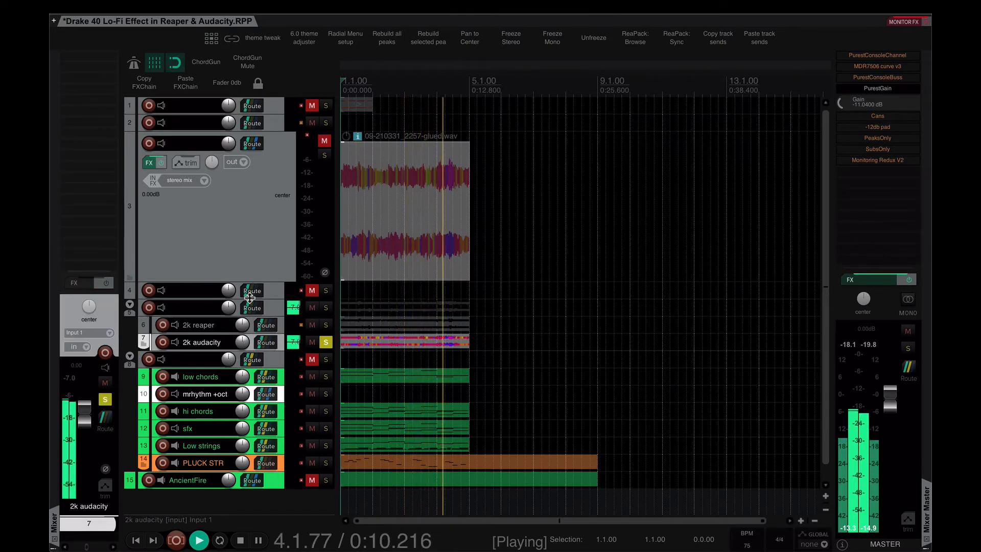
{"action": "left_click", "coordinate": [256, 539]}
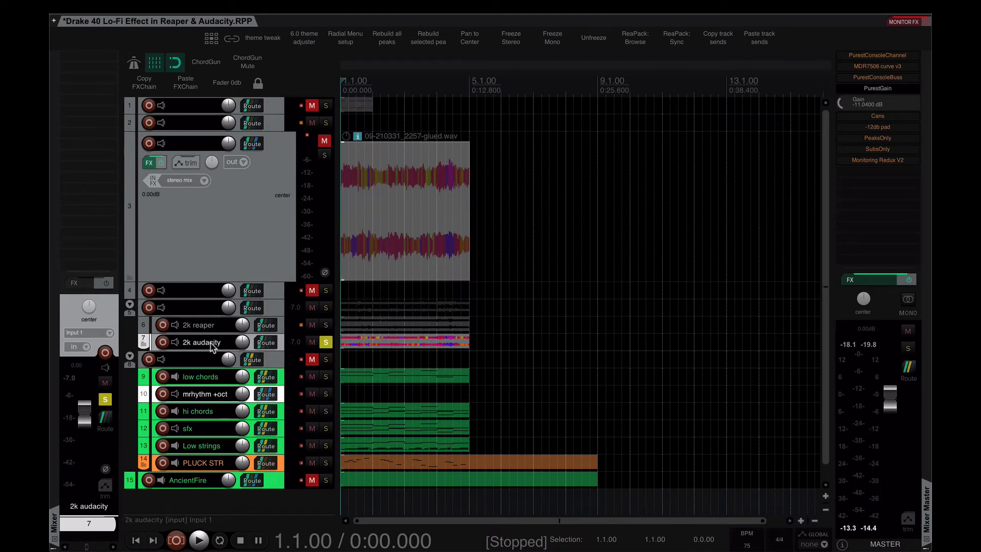
Solo and play the 2k reaper resample alone, then move the solo back to the original glued-clip track
{"action": "left_click", "coordinate": [197, 323]}
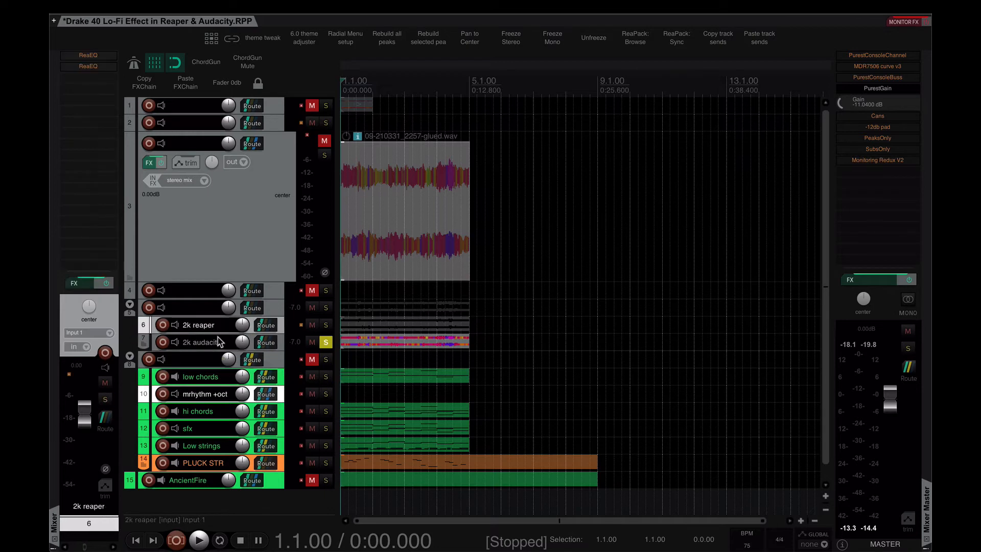
{"action": "mouse_move", "coordinate": [225, 324]}
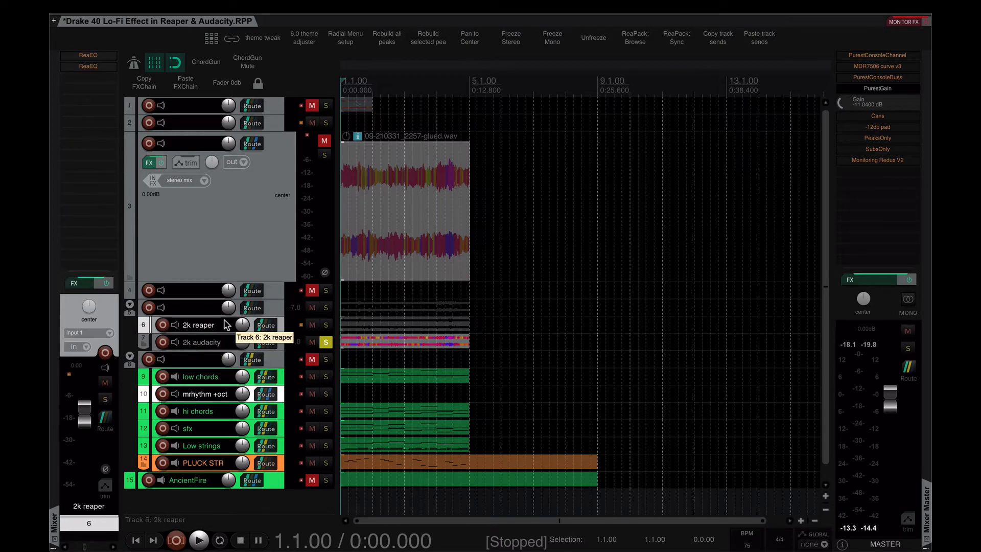
{"action": "left_click", "coordinate": [324, 325]}
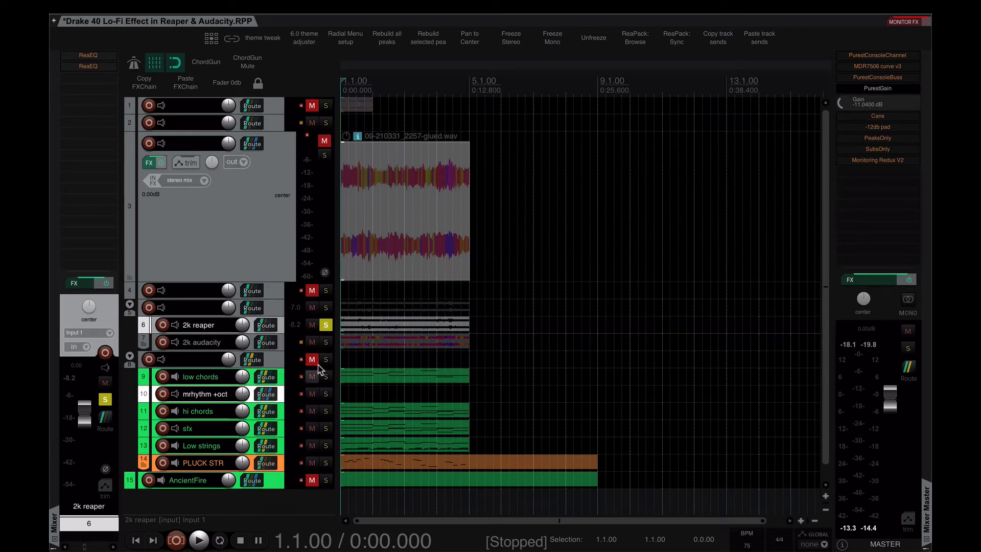
{"action": "left_click", "coordinate": [199, 539]}
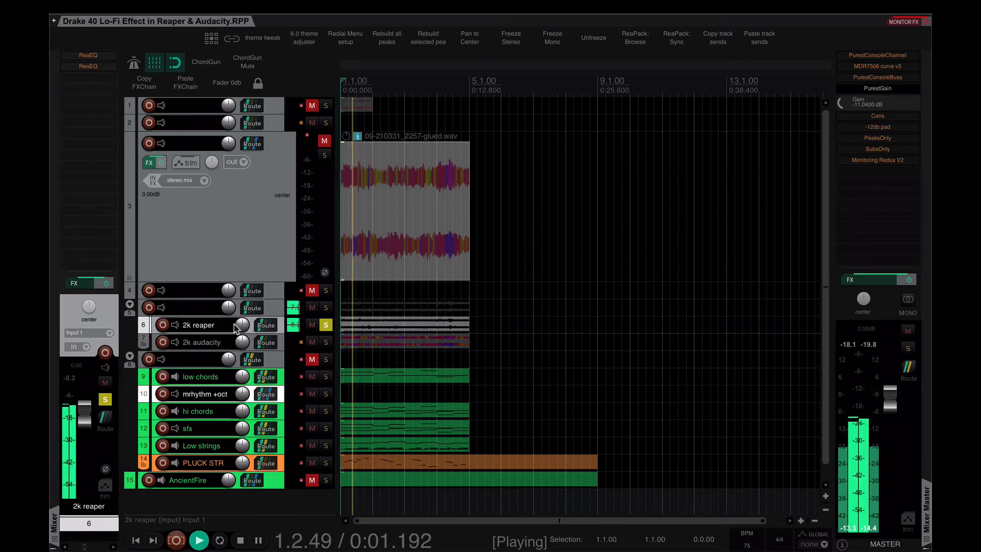
{"action": "left_click", "coordinate": [257, 540]}
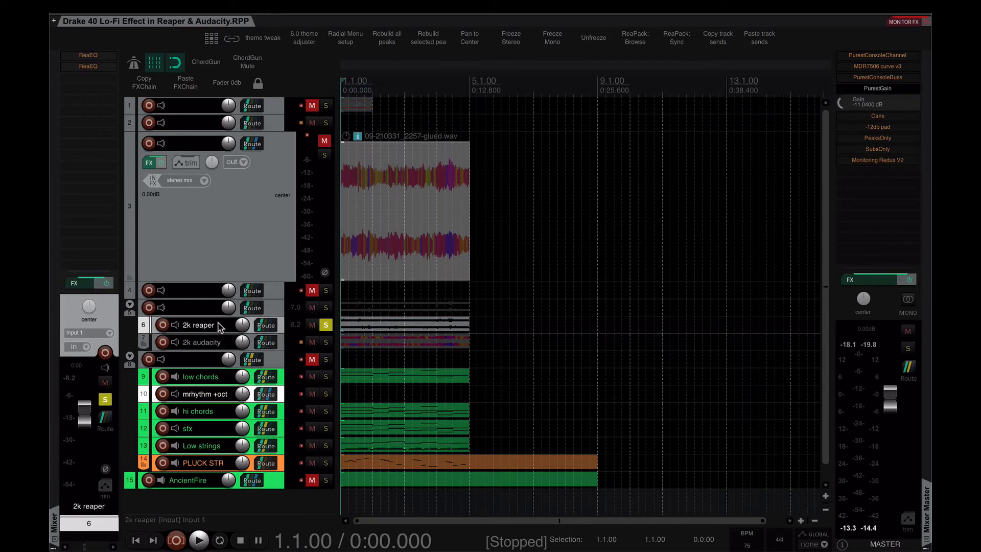
{"action": "mouse_move", "coordinate": [225, 325]}
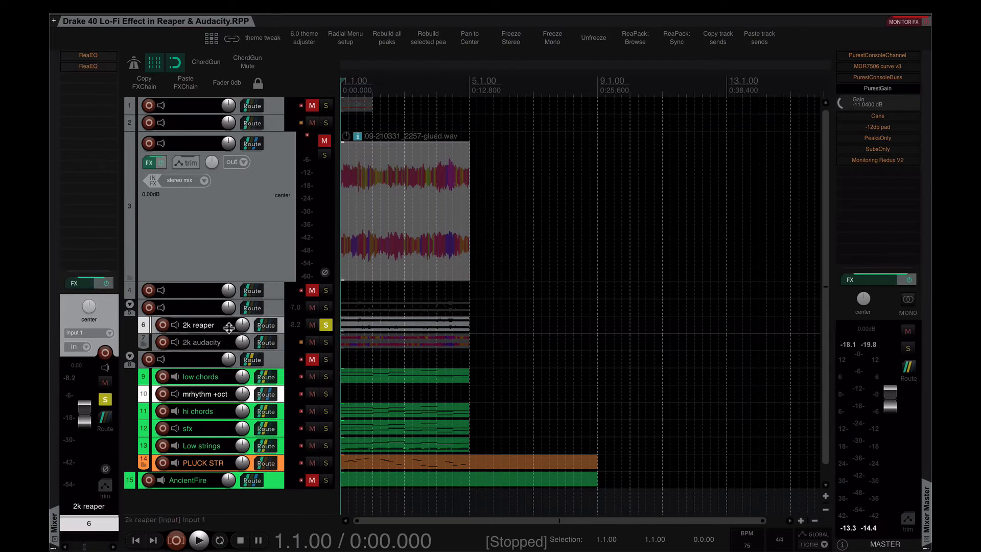
{"action": "mouse_move", "coordinate": [235, 311]}
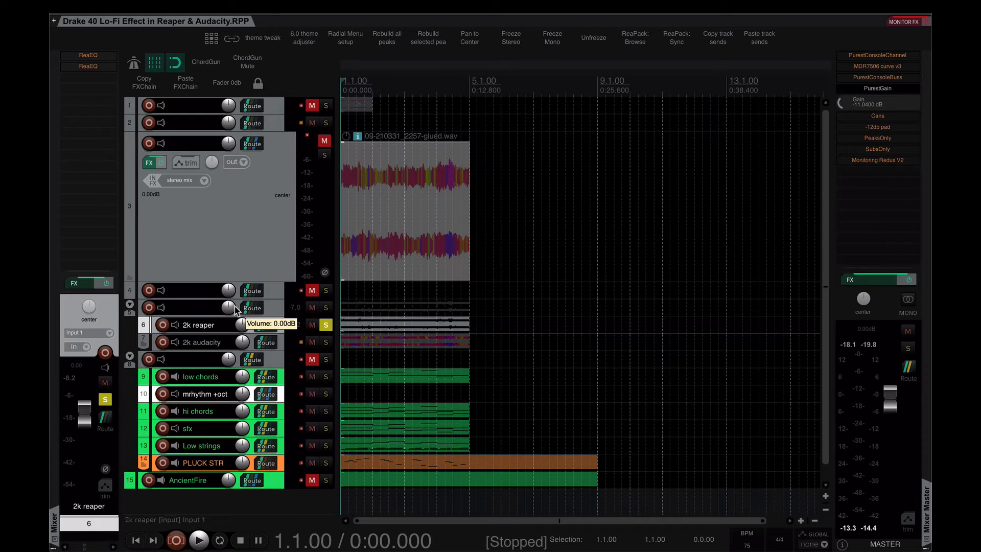
{"action": "left_click", "coordinate": [207, 200]}
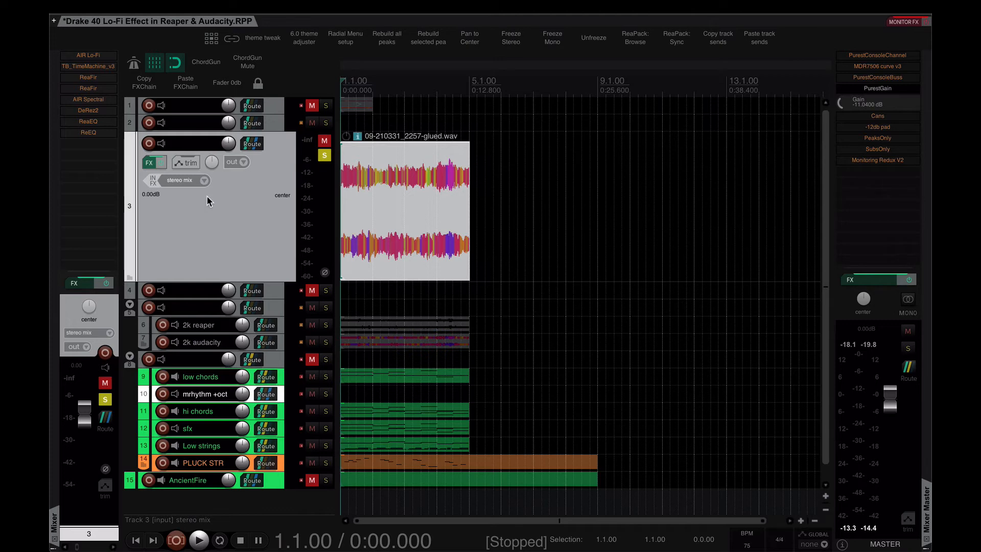
{"action": "mouse_move", "coordinate": [277, 217]}
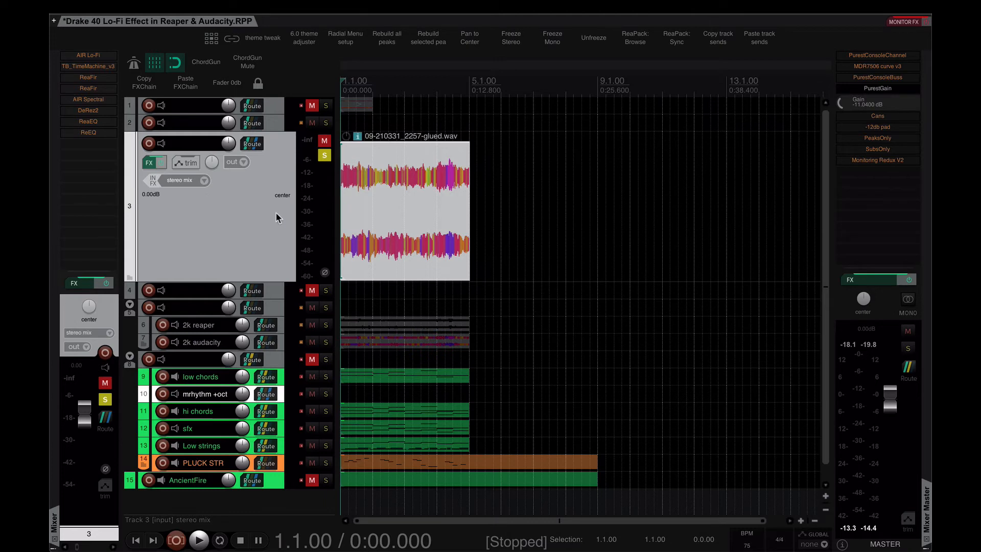
{"action": "mouse_move", "coordinate": [232, 178]}
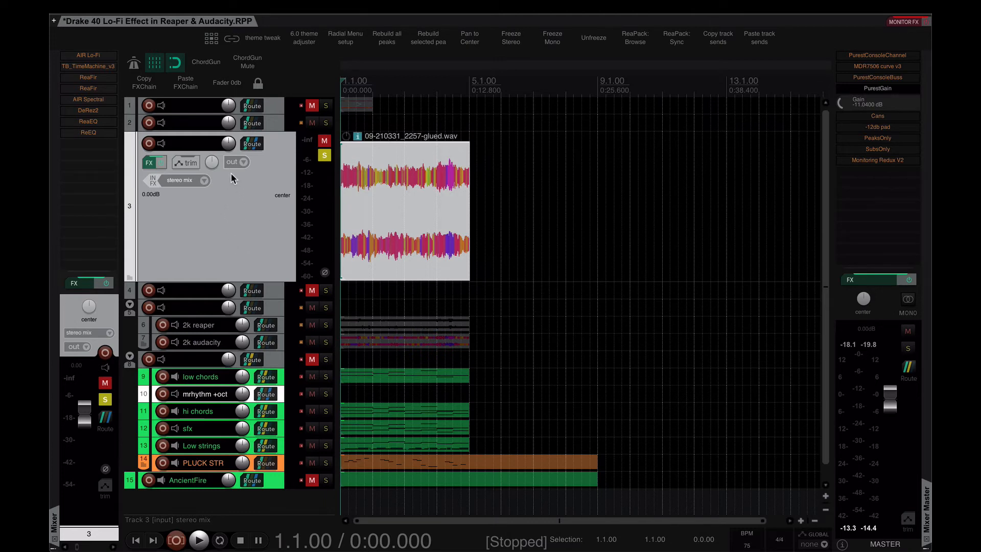
{"action": "mouse_move", "coordinate": [88, 88]}
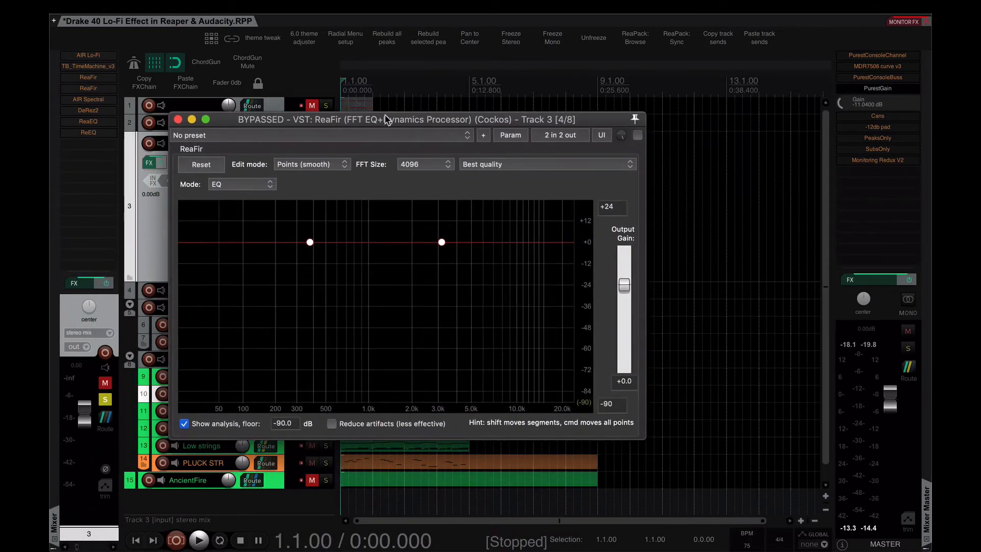
Switch ReaFir to flat-points editing and drag the first point to 1 kHz
{"action": "left_click_drag", "start_coordinate": [388, 120], "coordinate": [401, 107]}
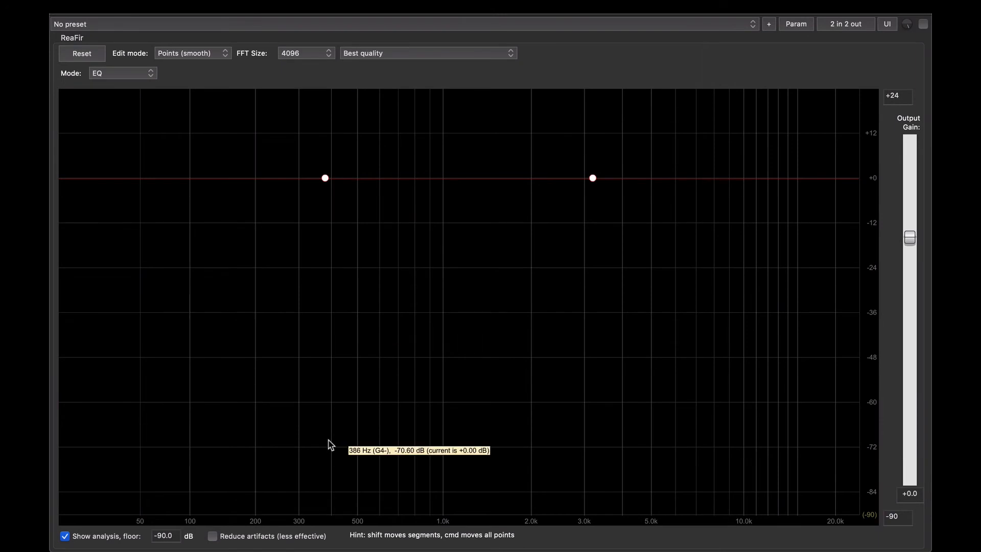
{"action": "mouse_move", "coordinate": [346, 192]}
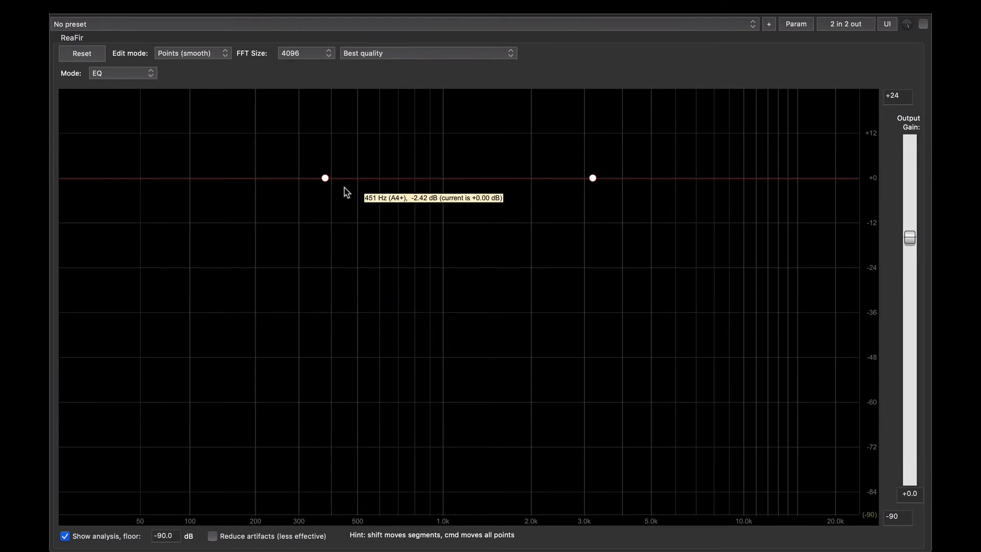
{"action": "mouse_move", "coordinate": [182, 57]}
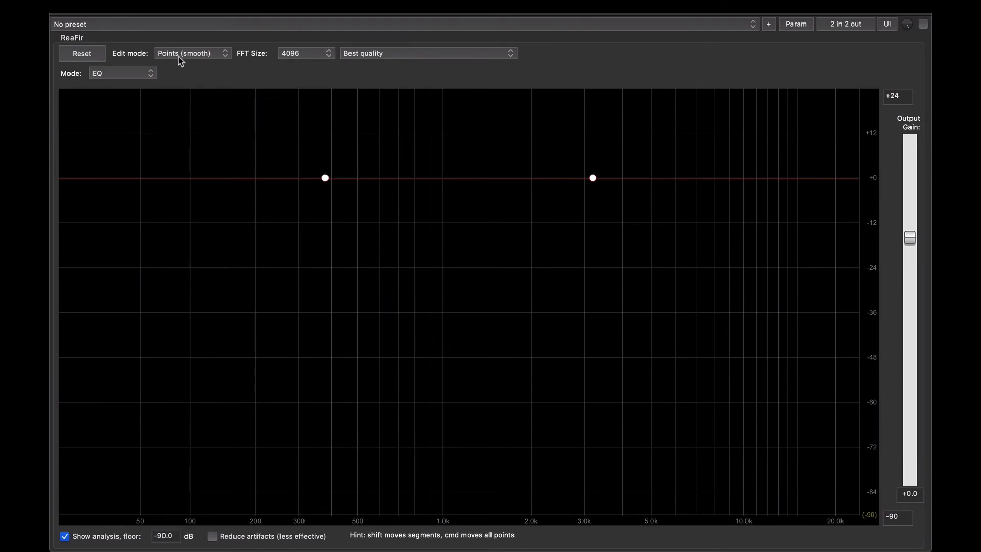
{"action": "left_click", "coordinate": [191, 52]}
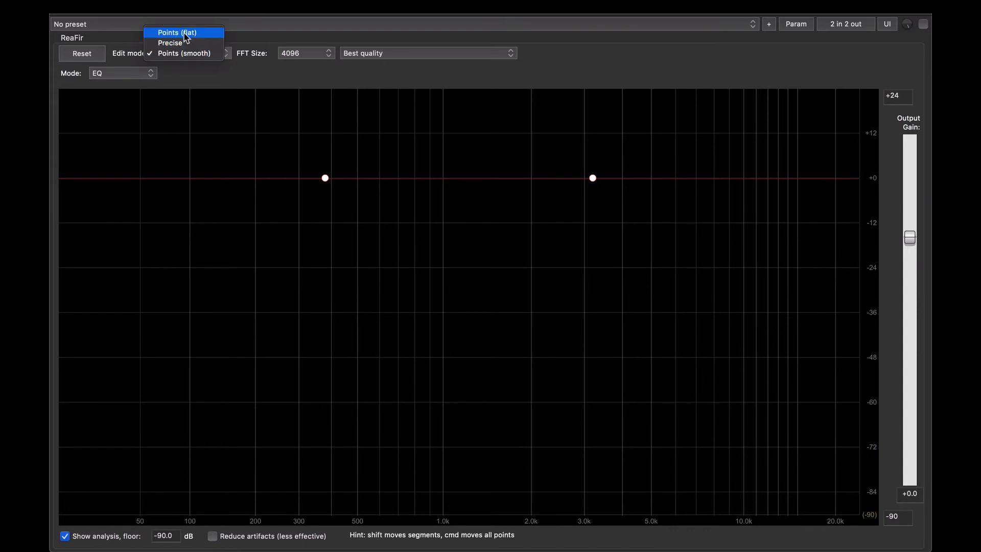
{"action": "left_click", "coordinate": [177, 32]}
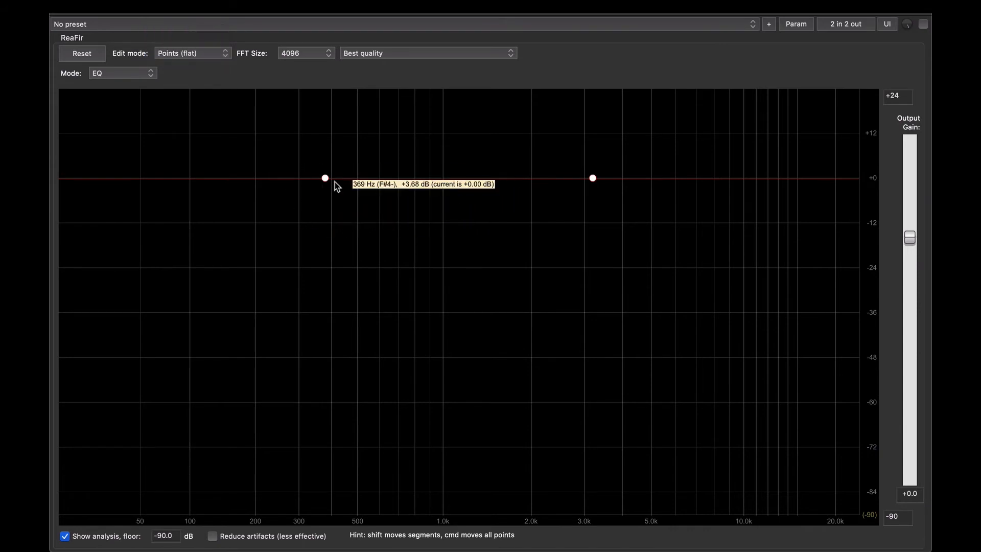
{"action": "left_click_drag", "start_coordinate": [325, 178], "coordinate": [418, 180]}
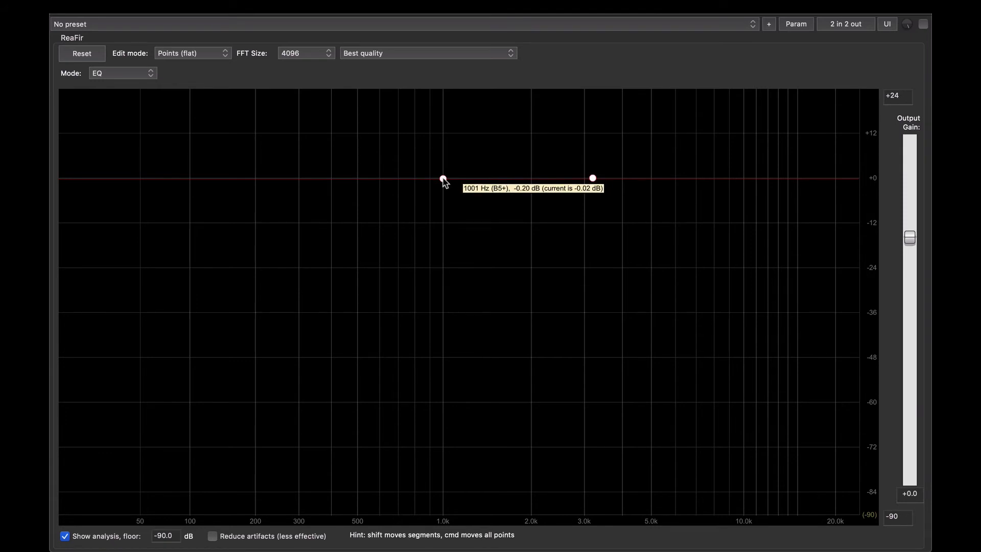
{"action": "mouse_move", "coordinate": [616, 193]}
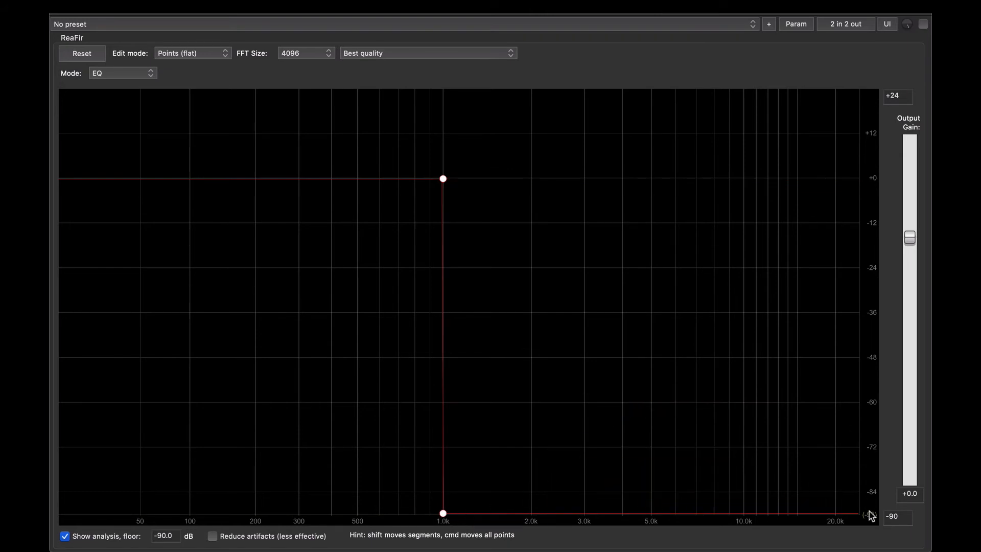
{"action": "mouse_move", "coordinate": [364, 225]}
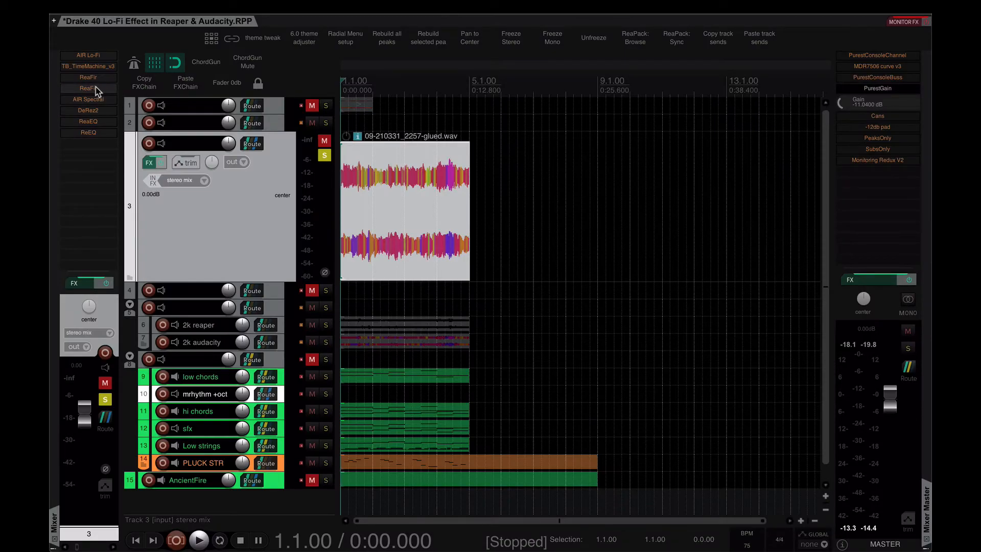
{"action": "left_click", "coordinate": [87, 88]}
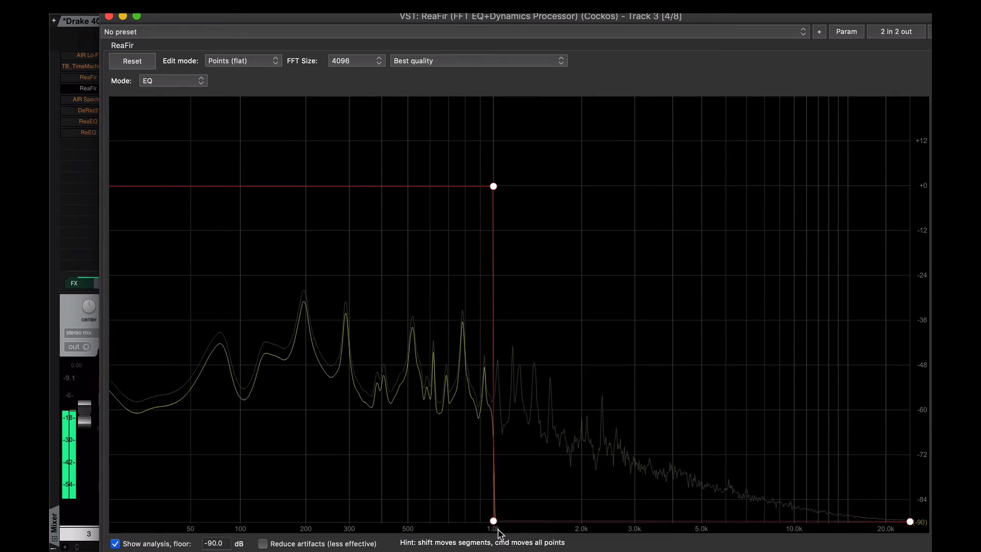
{"action": "mouse_move", "coordinate": [501, 408]}
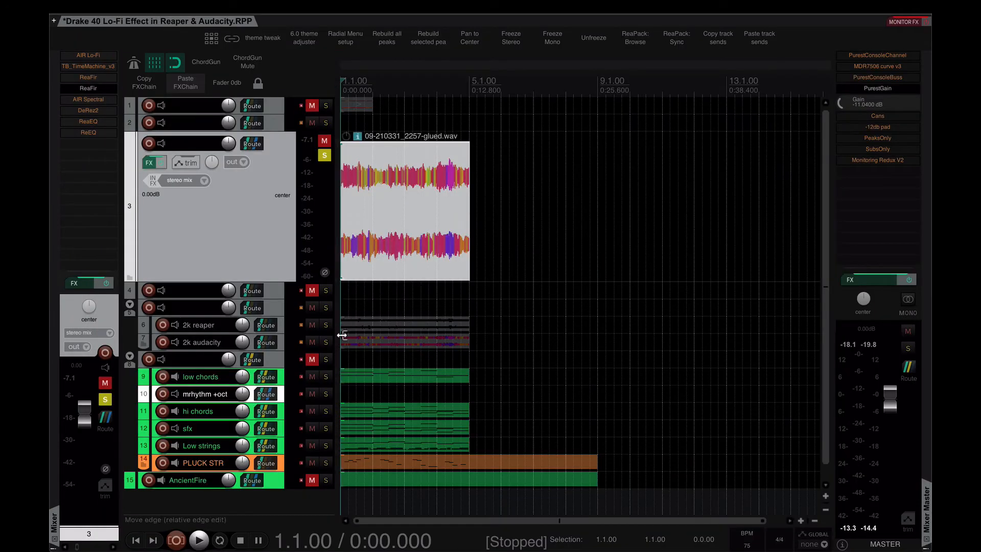
{"action": "left_click", "coordinate": [200, 540]}
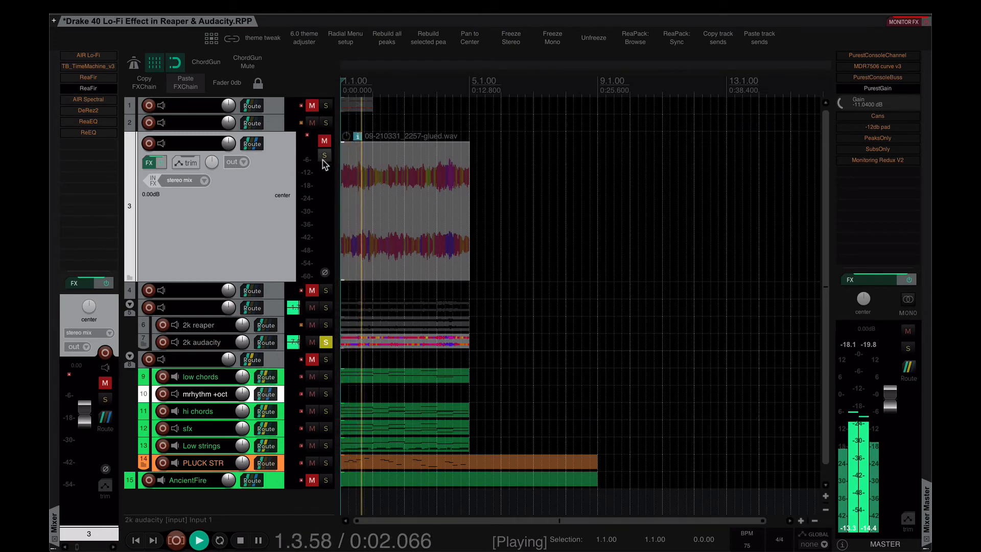
{"action": "left_click", "coordinate": [324, 156]}
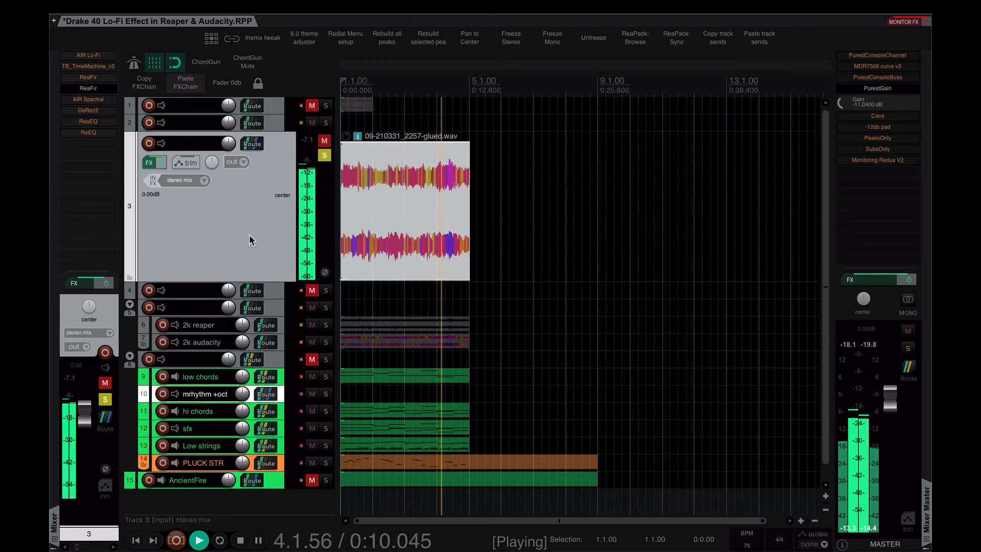
{"action": "left_click", "coordinate": [237, 540]}
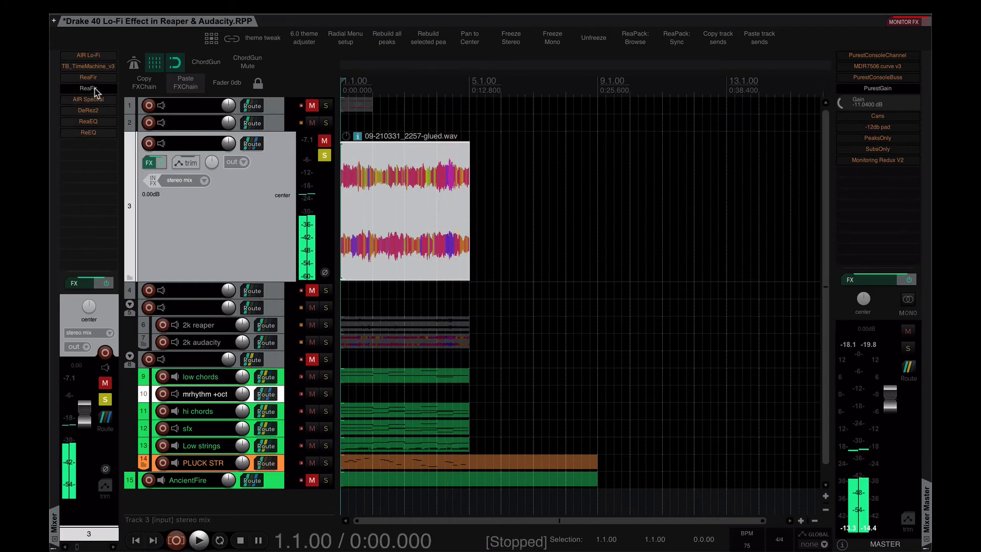
{"action": "double_click", "coordinate": [88, 88]}
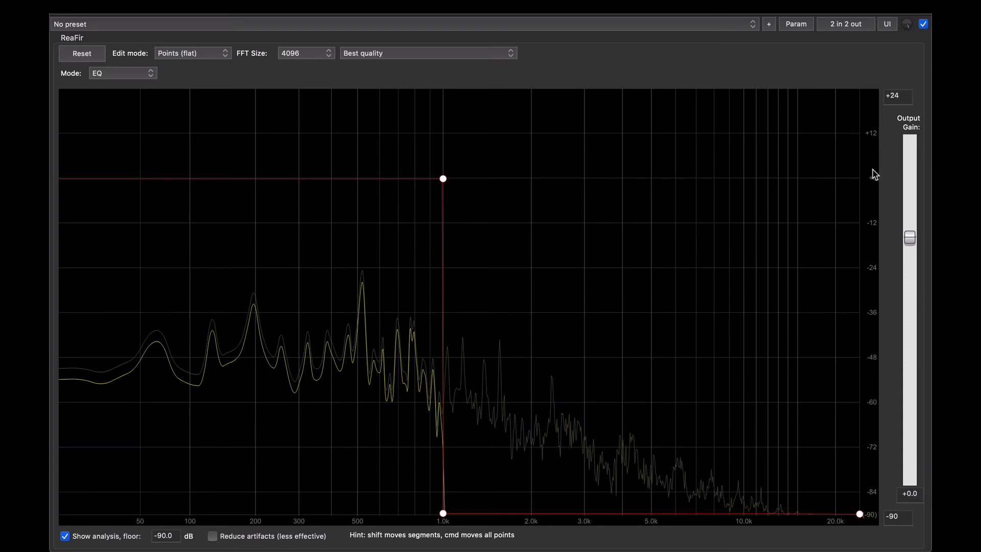
{"action": "mouse_move", "coordinate": [523, 470]}
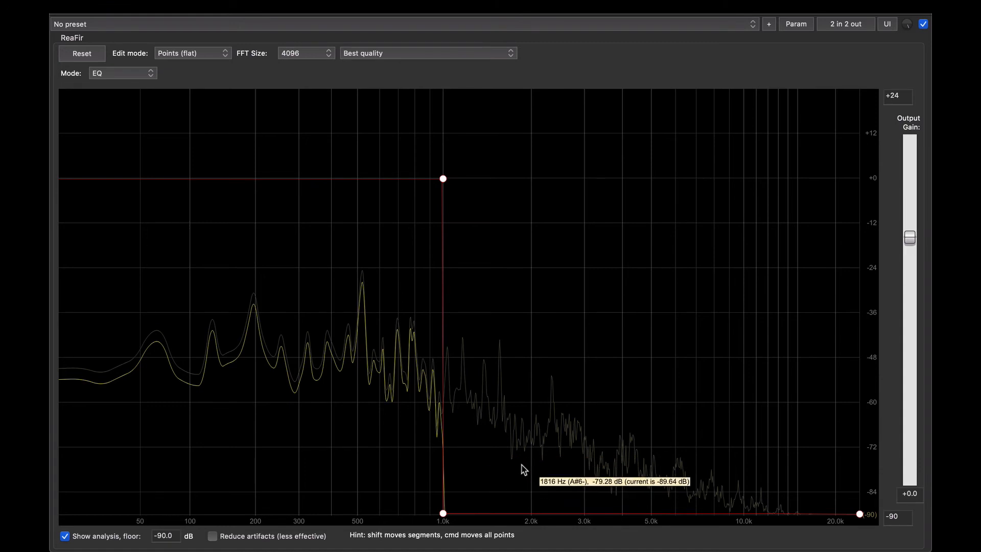
{"action": "mouse_move", "coordinate": [523, 373]}
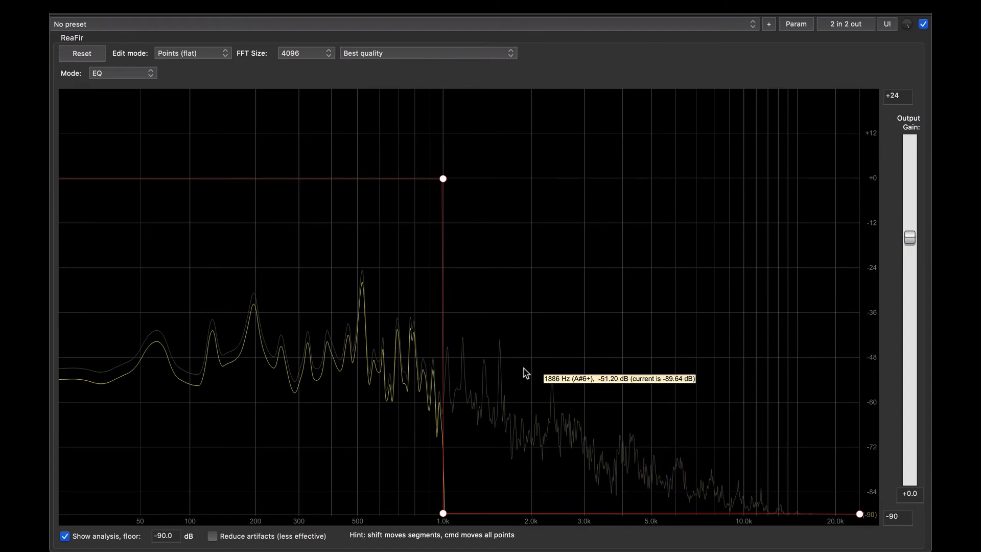
{"action": "mouse_move", "coordinate": [446, 159]}
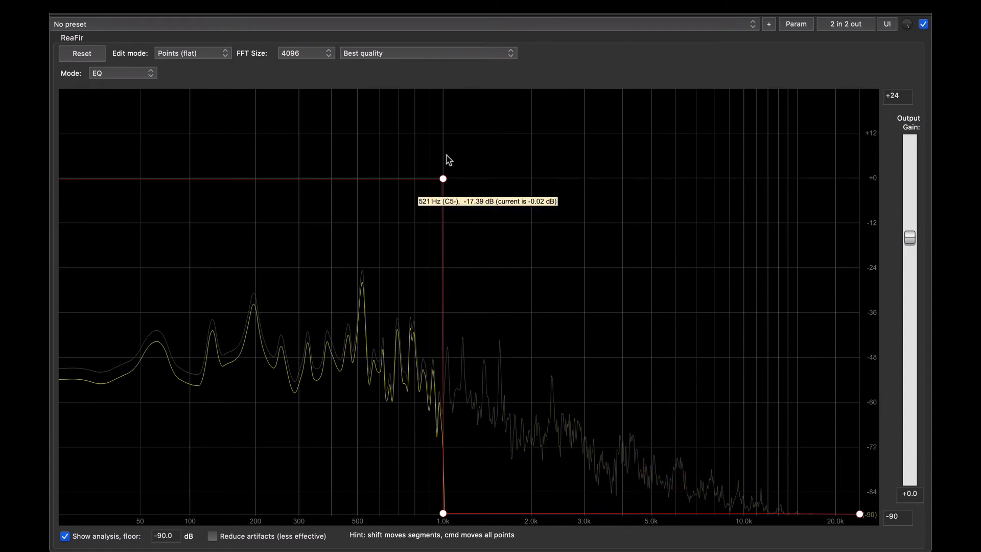
{"action": "mouse_move", "coordinate": [361, 267]}
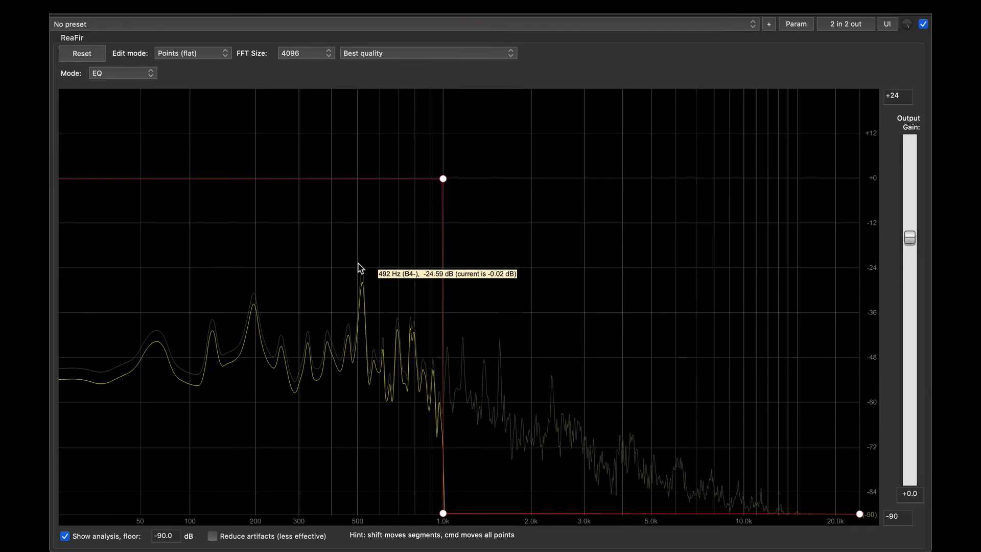
{"action": "mouse_move", "coordinate": [446, 343]}
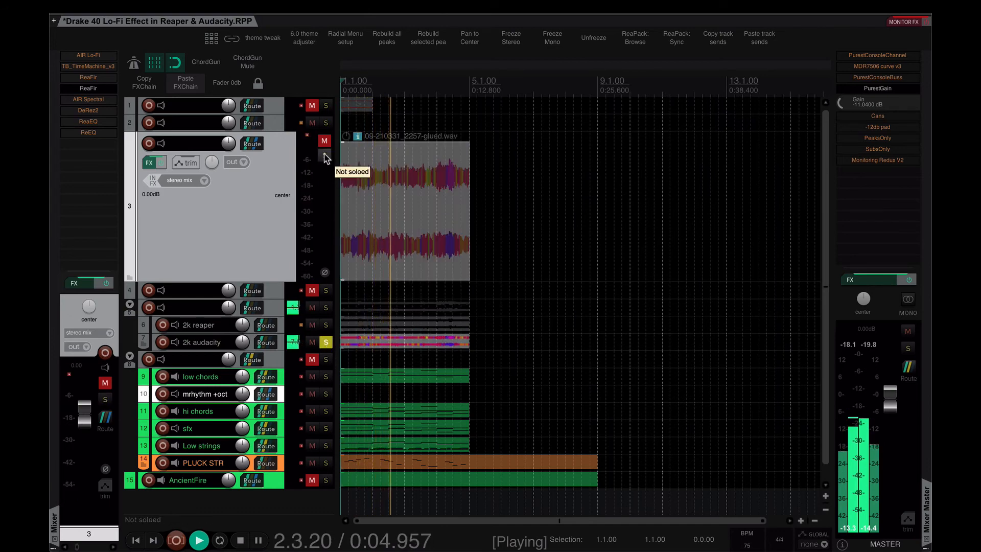
Solo the low-passed glued sample track again during playback
{"action": "left_click", "coordinate": [325, 156]}
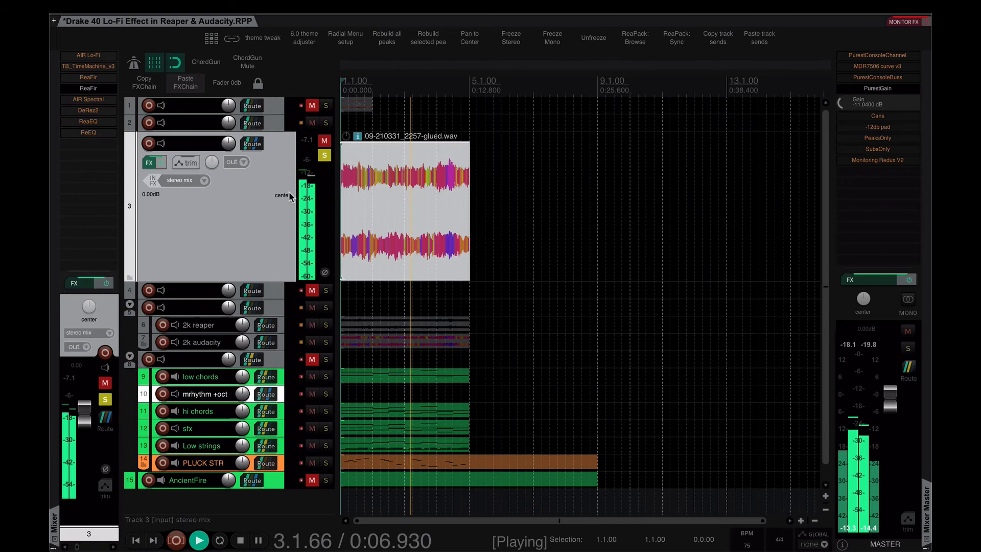
Reopen the ReaFir window from track 3's FX list while playing
{"action": "left_click", "coordinate": [258, 540]}
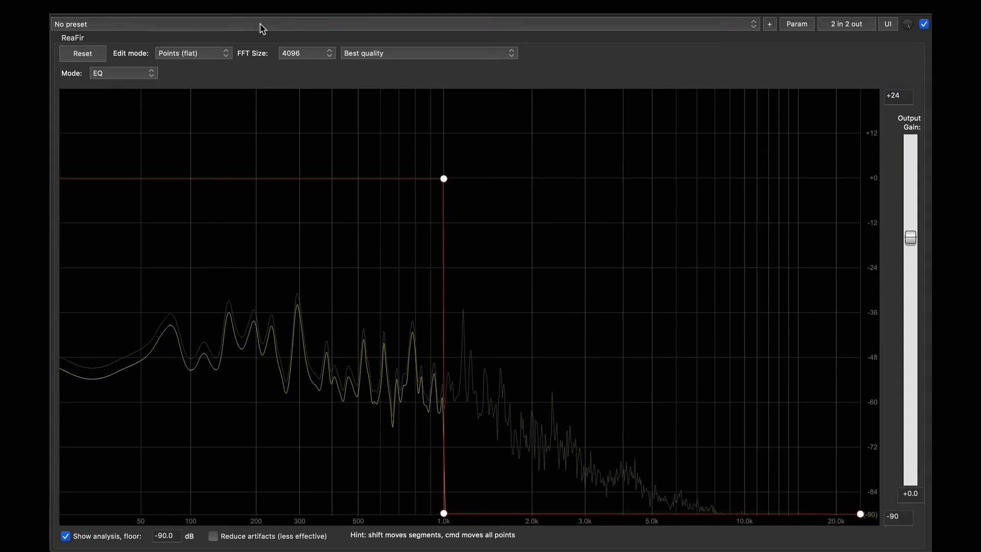
{"action": "mouse_move", "coordinate": [253, 68]}
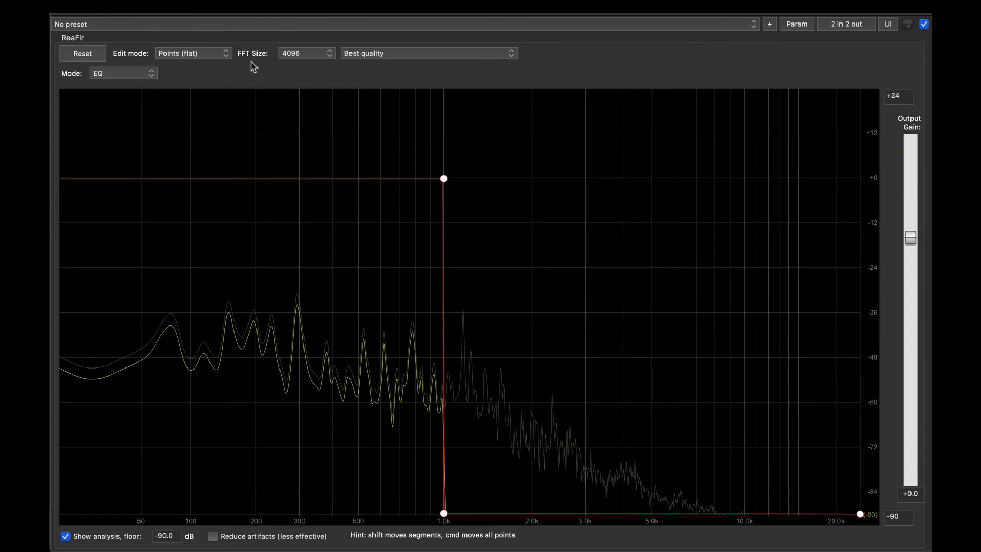
{"action": "mouse_move", "coordinate": [243, 67]}
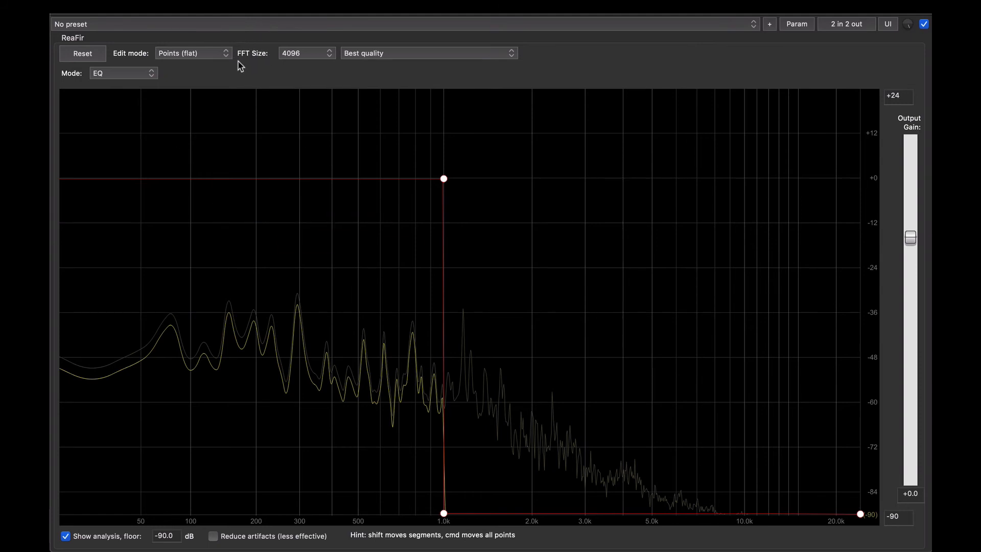
{"action": "mouse_move", "coordinate": [246, 92]}
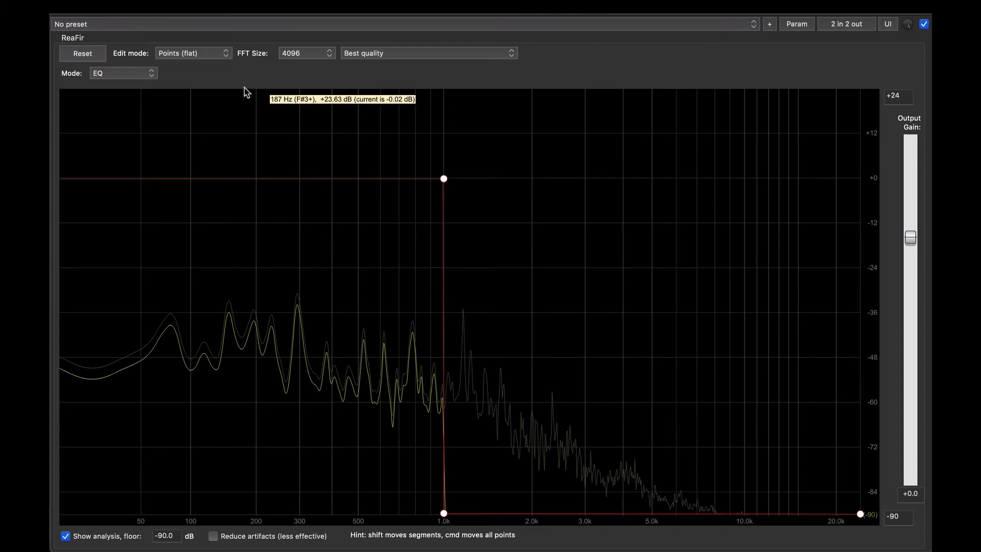
{"action": "mouse_move", "coordinate": [242, 65]}
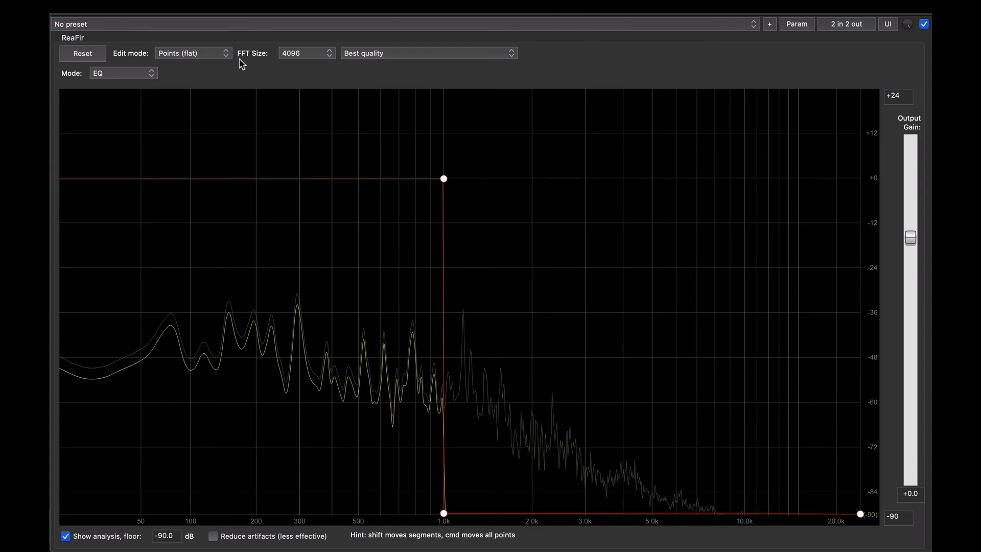
{"action": "mouse_move", "coordinate": [252, 65]}
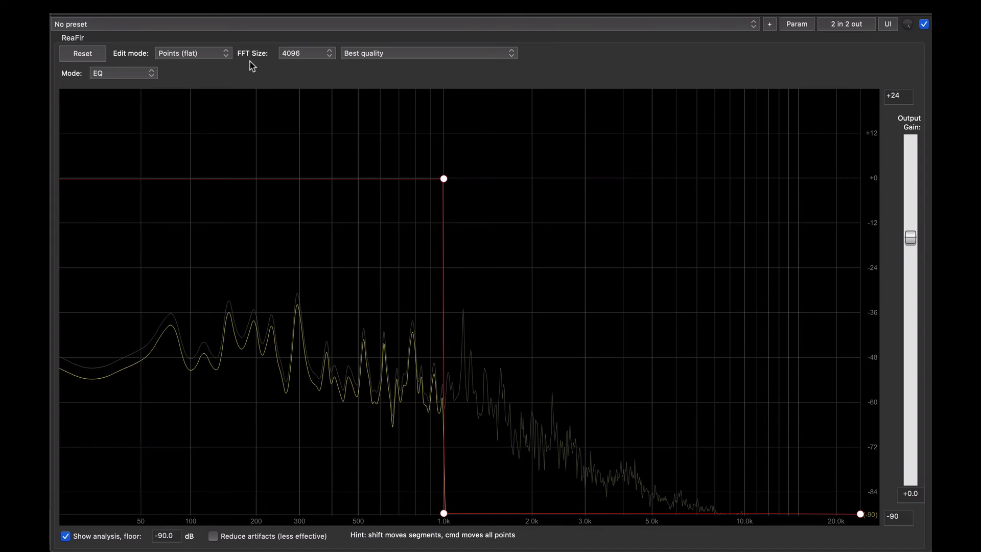
{"action": "mouse_move", "coordinate": [267, 67]}
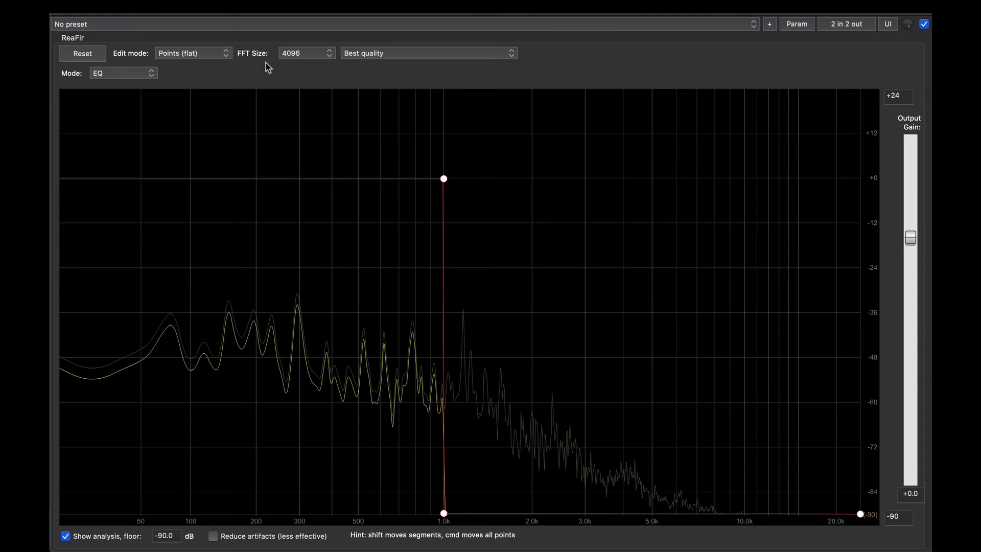
{"action": "mouse_move", "coordinate": [255, 70]}
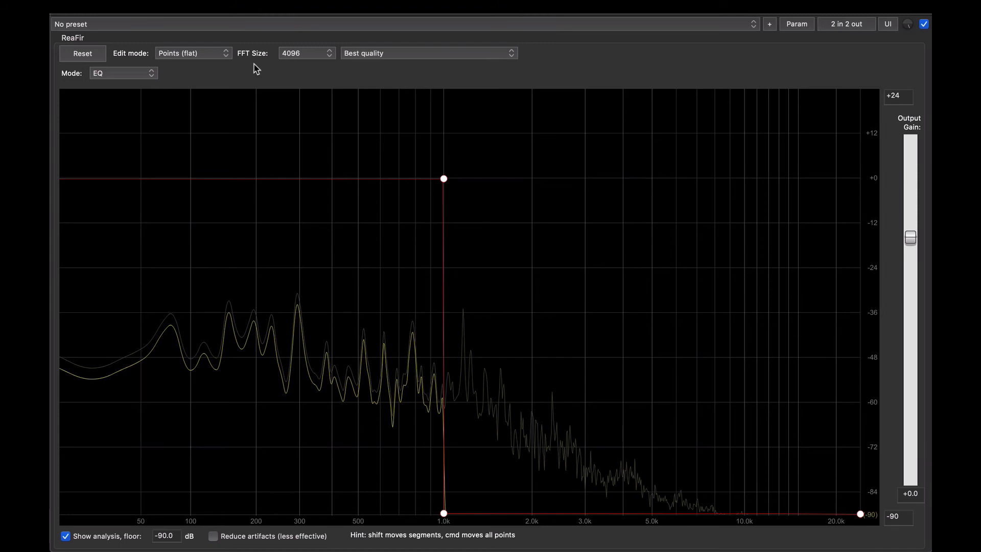
{"action": "mouse_move", "coordinate": [167, 155]}
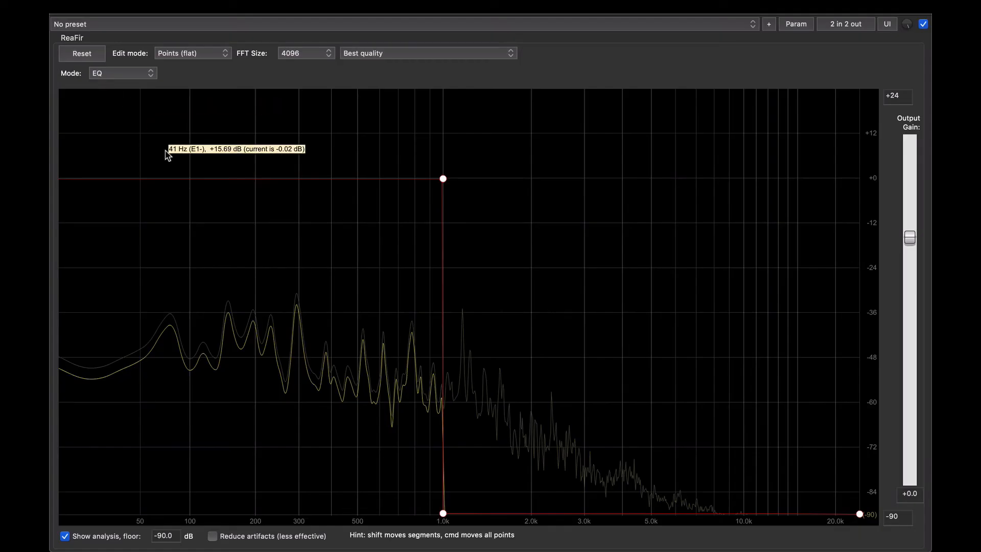
{"action": "mouse_move", "coordinate": [819, 403]}
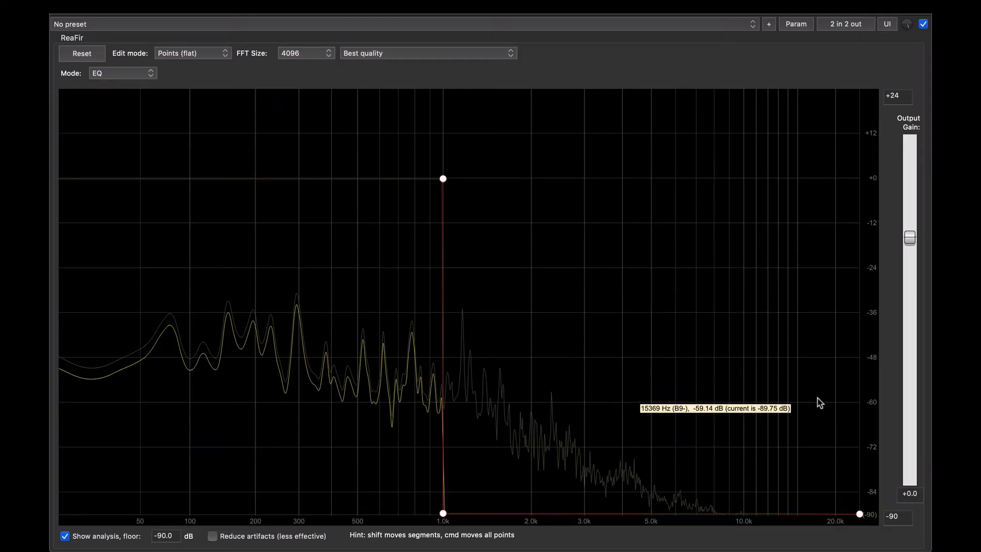
{"action": "mouse_move", "coordinate": [408, 322]}
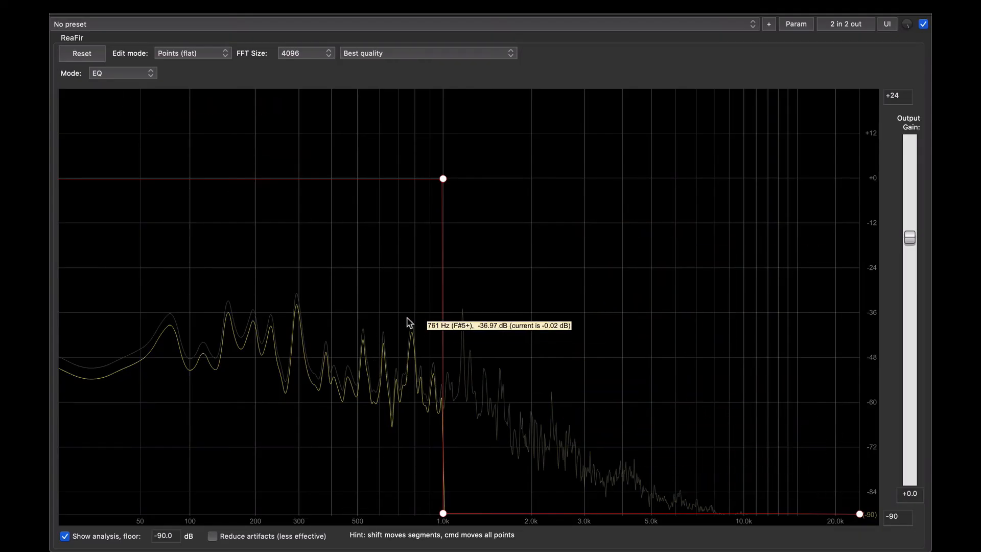
{"action": "mouse_move", "coordinate": [799, 386]}
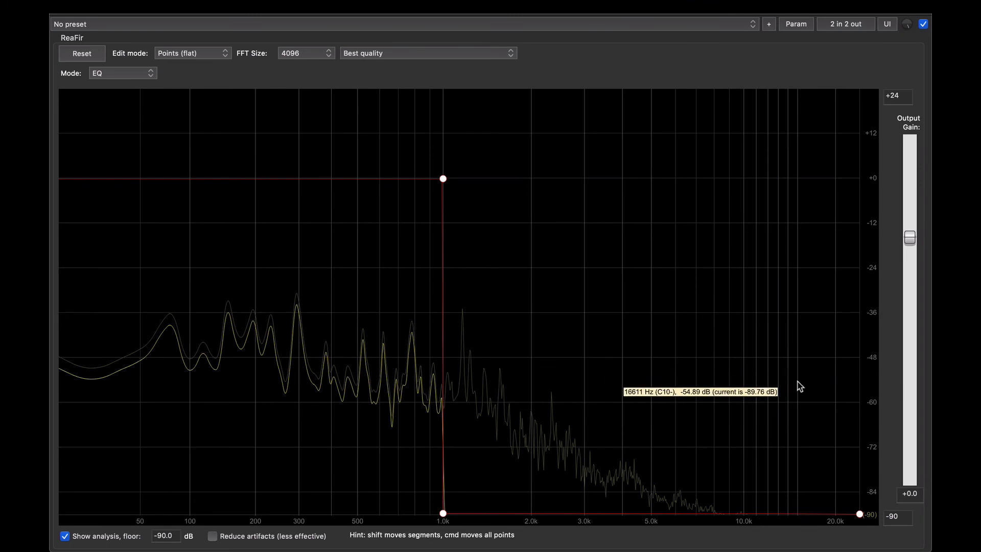
{"action": "mouse_move", "coordinate": [531, 347]}
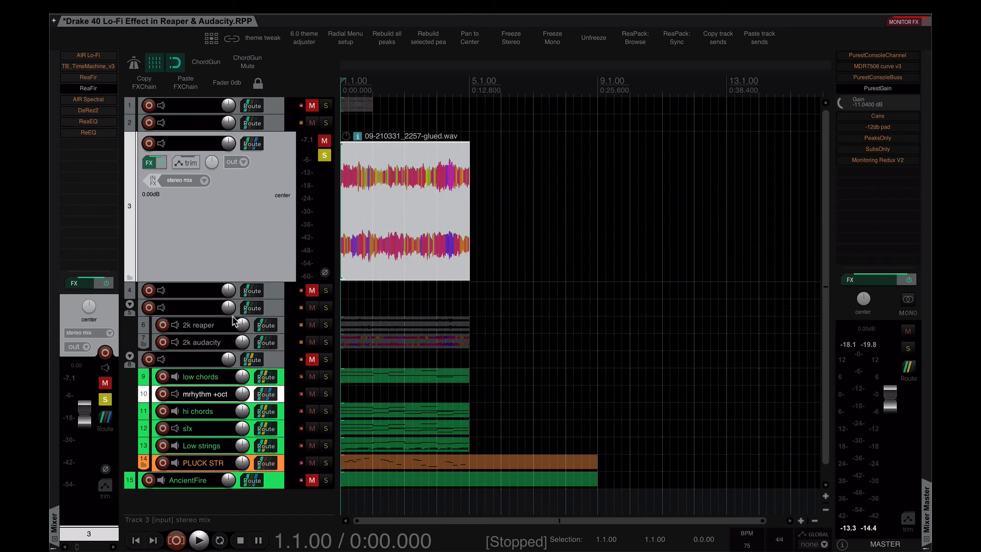
{"action": "mouse_move", "coordinate": [272, 244]}
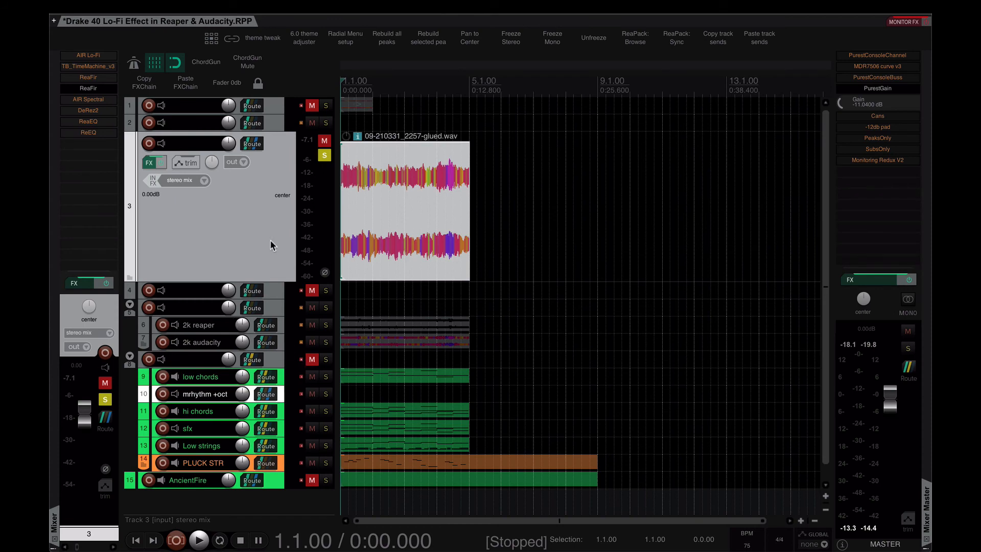
{"action": "mouse_move", "coordinate": [260, 255]}
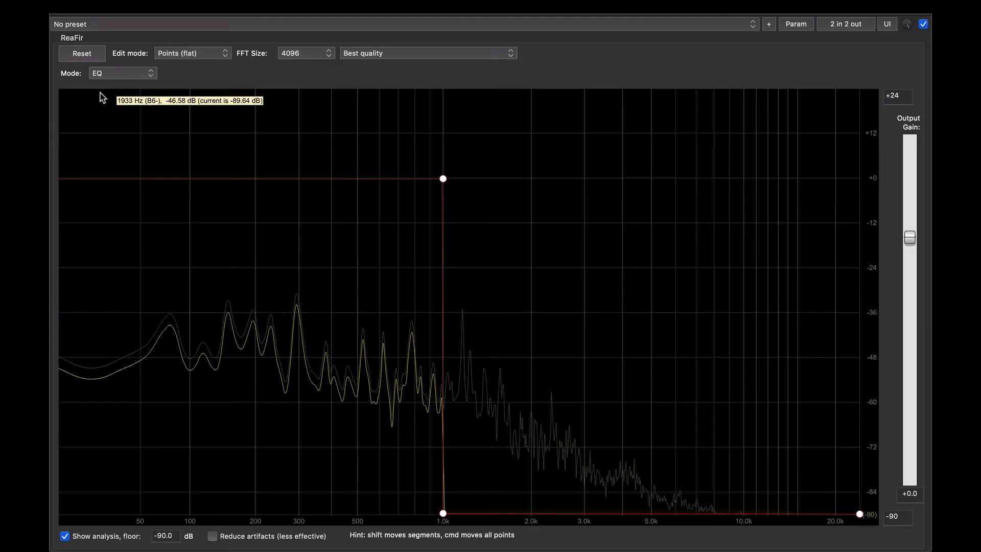
{"action": "mouse_move", "coordinate": [207, 141]}
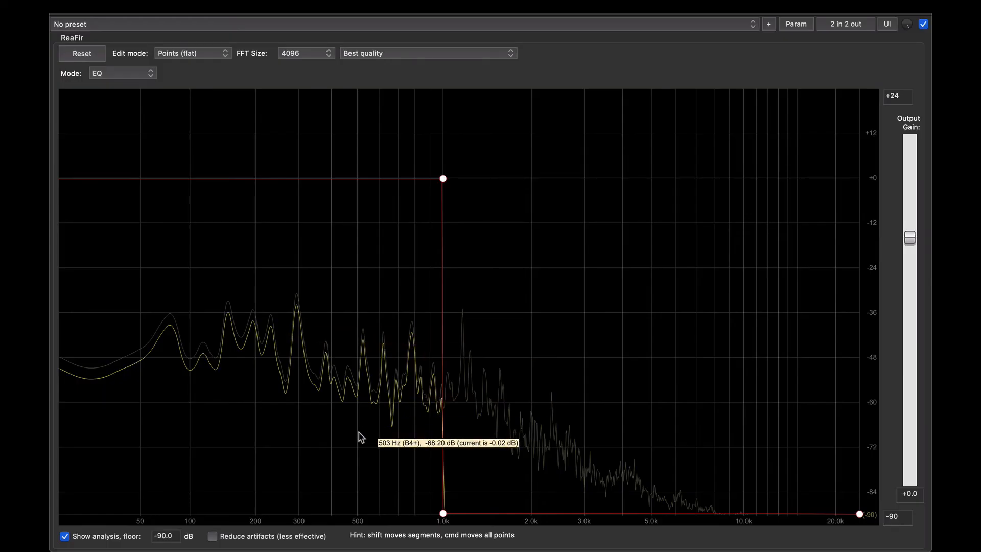
{"action": "mouse_move", "coordinate": [294, 388]}
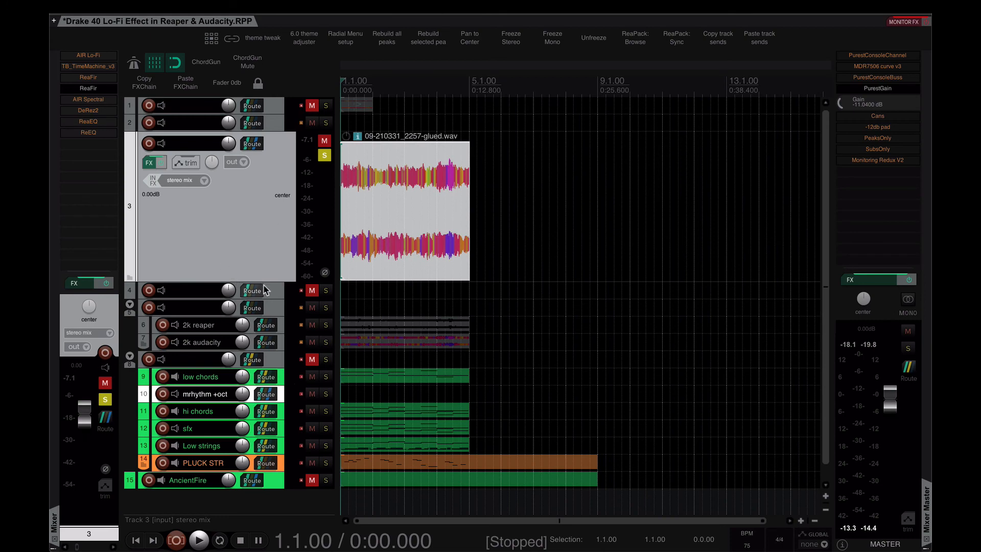
{"action": "mouse_move", "coordinate": [252, 307]}
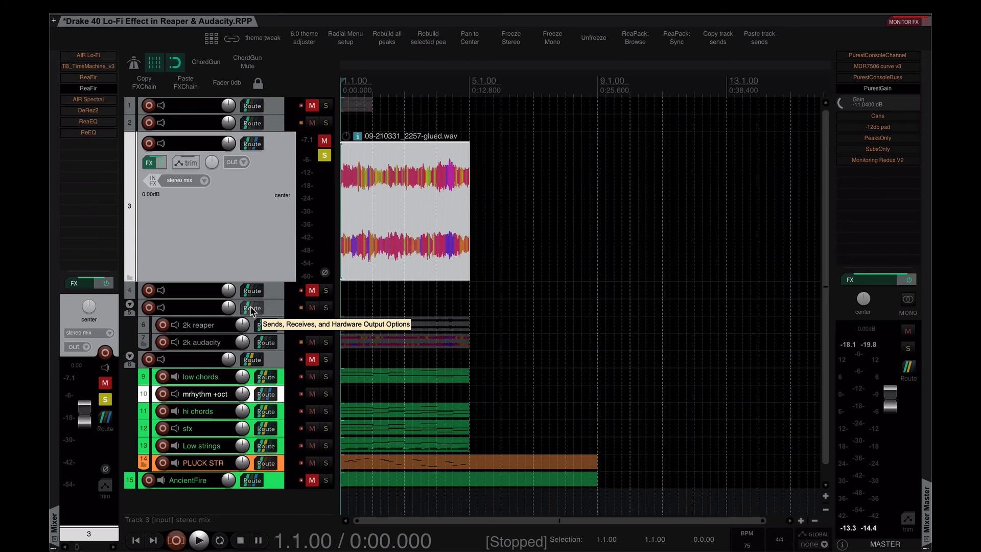
{"action": "mouse_move", "coordinate": [325, 347]}
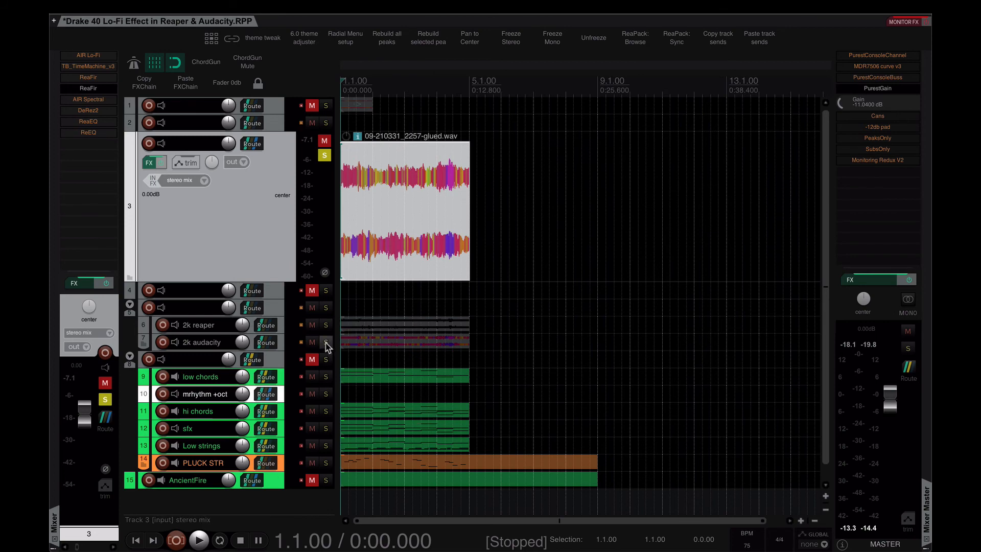
Solo and audition the 2k audacity track, stop, and load AIR Spectral on the loop
{"action": "left_click", "coordinate": [199, 539]}
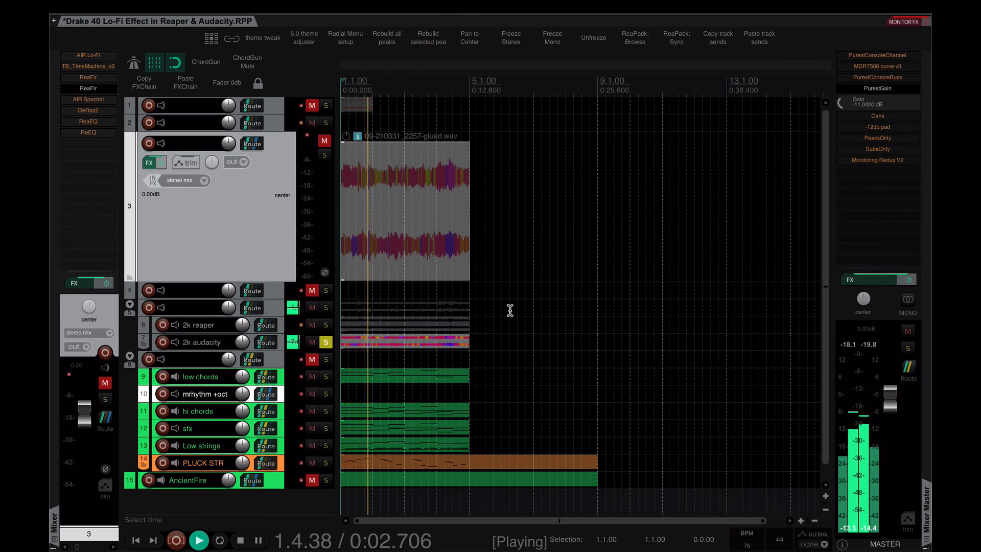
{"action": "left_click", "coordinate": [238, 539]}
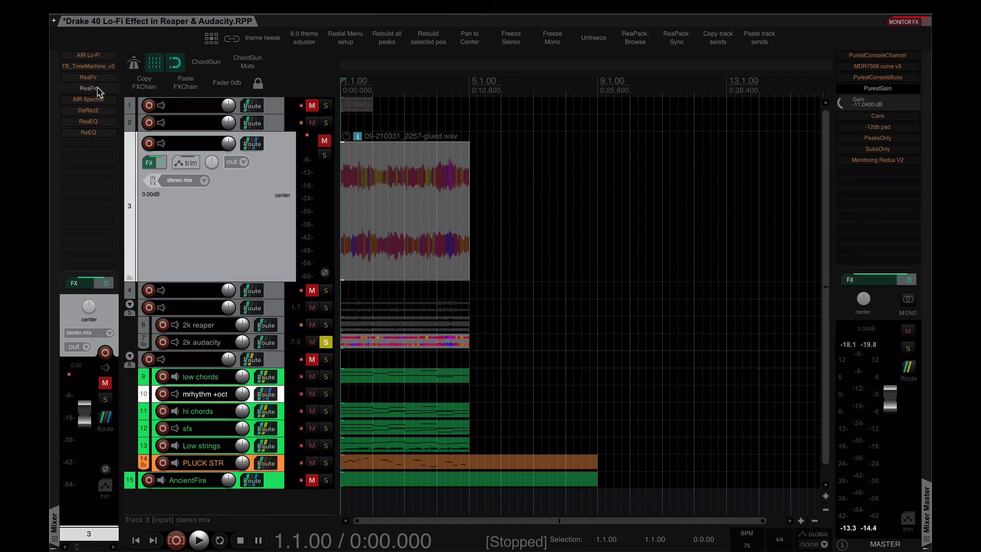
{"action": "mouse_move", "coordinate": [316, 217]}
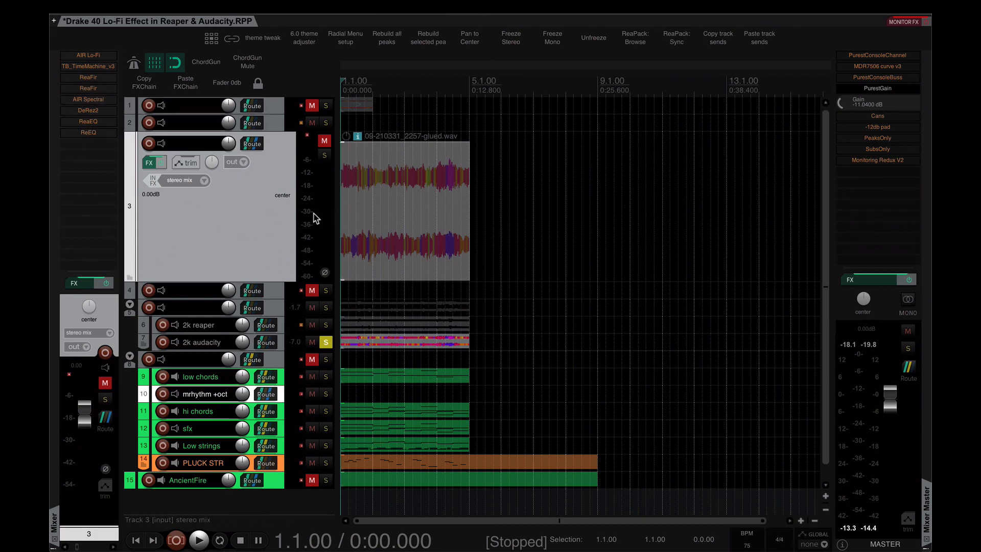
{"action": "left_click", "coordinate": [325, 154]}
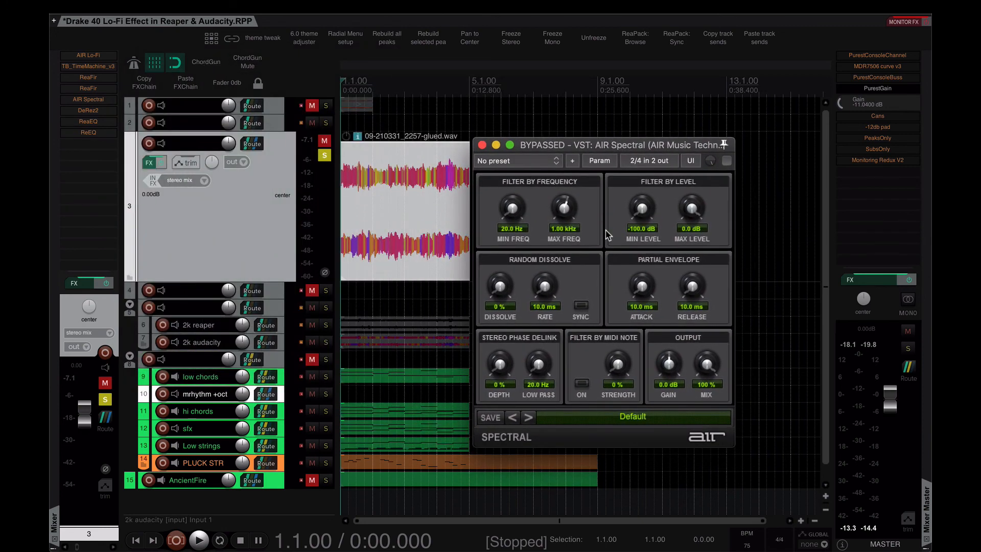
Enable AIR Spectral with MAX FREQ at 1.00 kHz and duplicate the loop track
{"action": "left_click", "coordinate": [726, 160]}
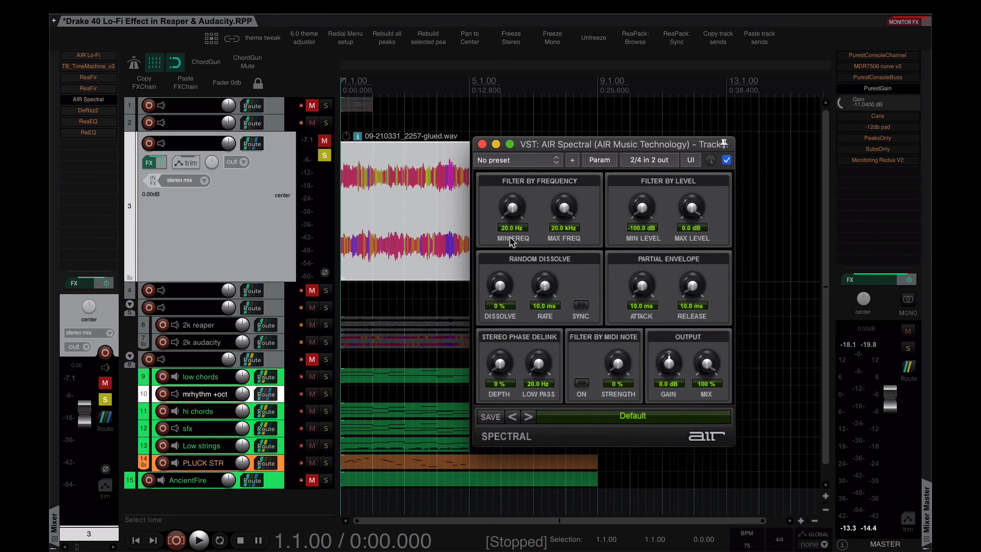
{"action": "left_click", "coordinate": [199, 539]}
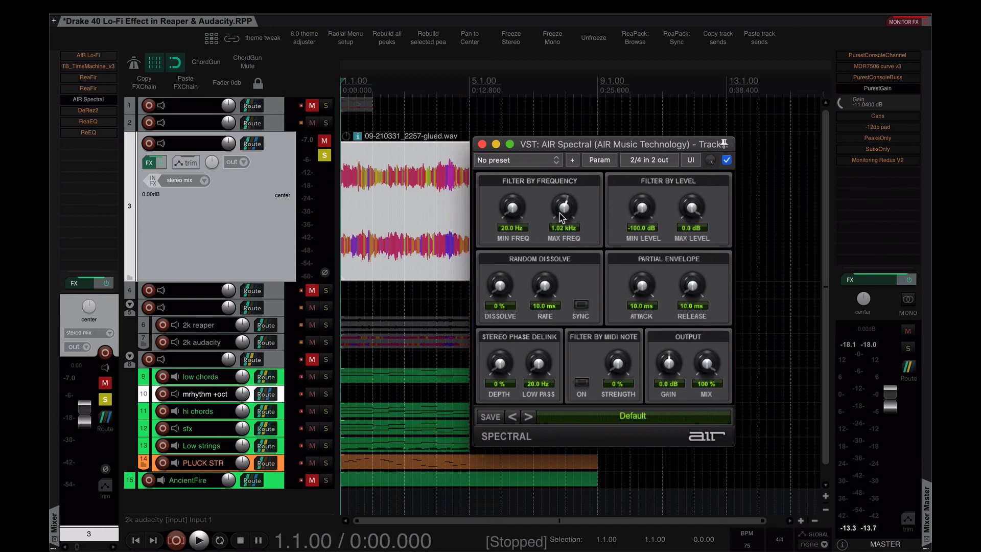
{"action": "left_click", "coordinate": [198, 540]}
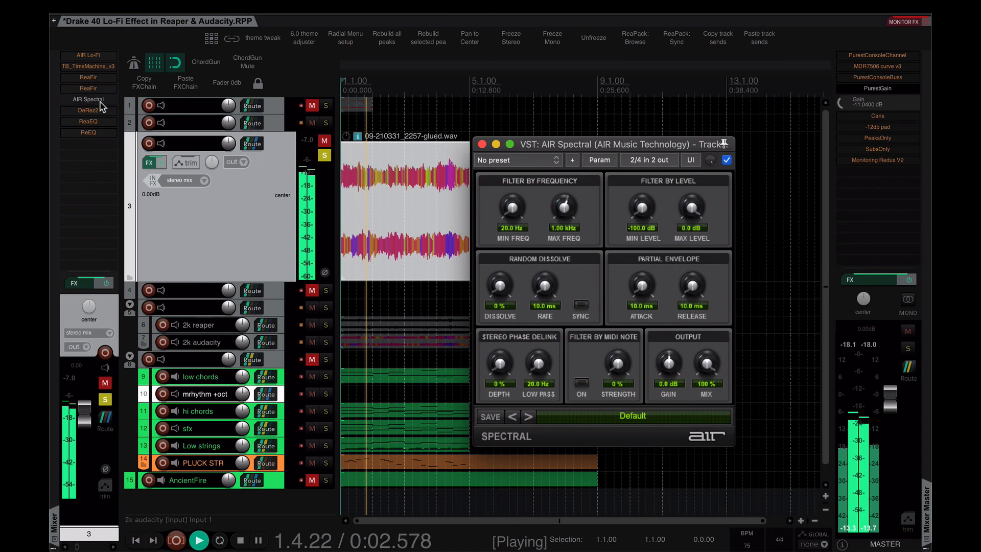
{"action": "left_click", "coordinate": [481, 144]}
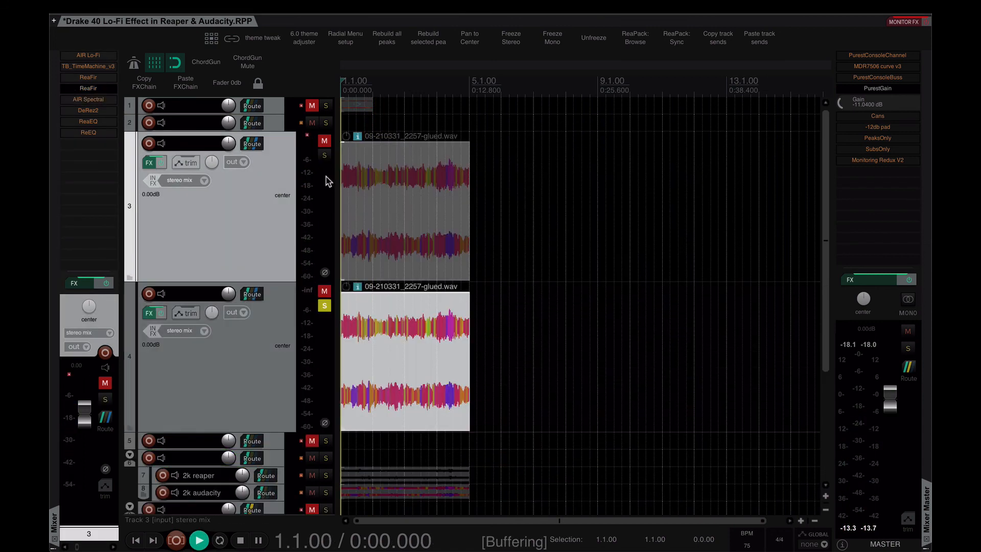
A/B the ReaFir and Spectral copies by toggling their solos during playback
{"action": "left_click", "coordinate": [198, 539]}
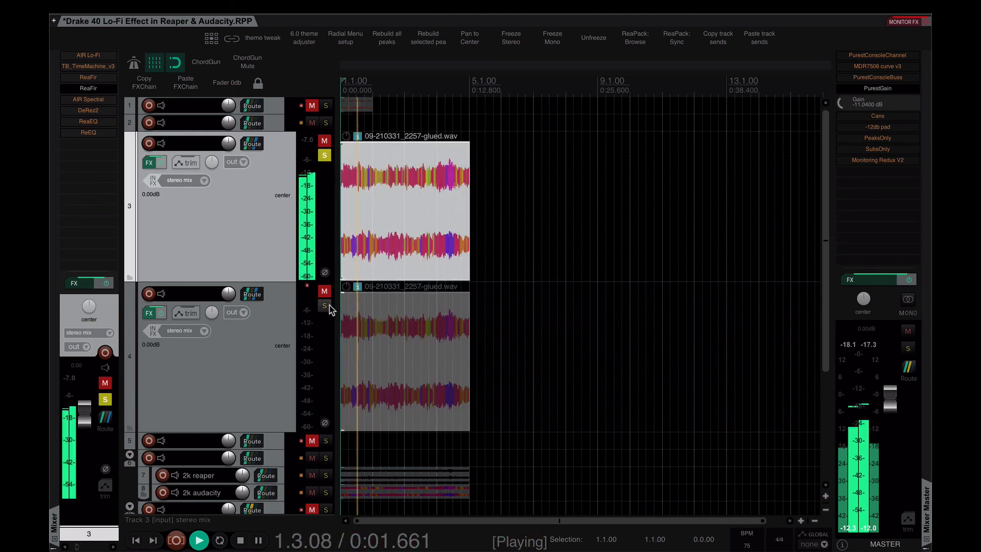
{"action": "left_click", "coordinate": [324, 307]}
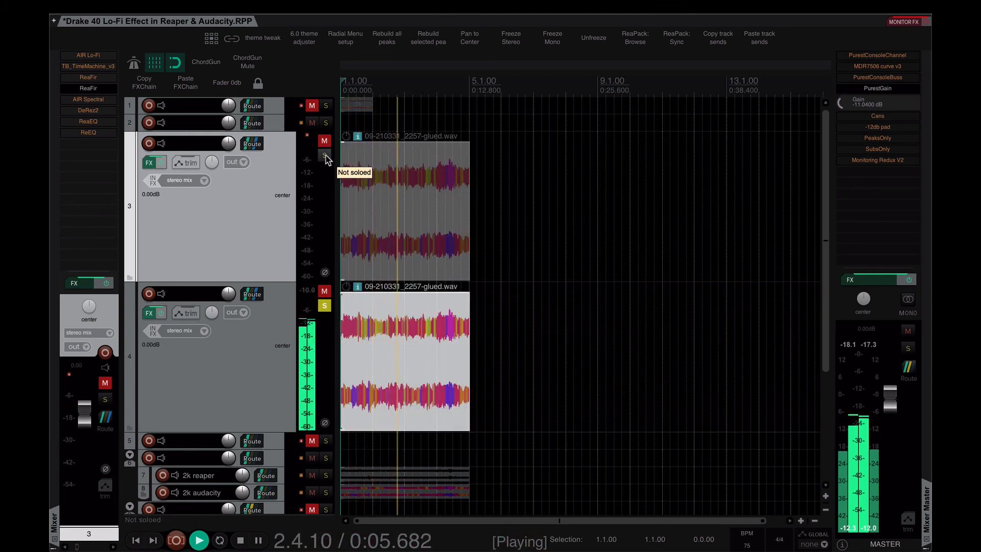
{"action": "left_click", "coordinate": [324, 154]}
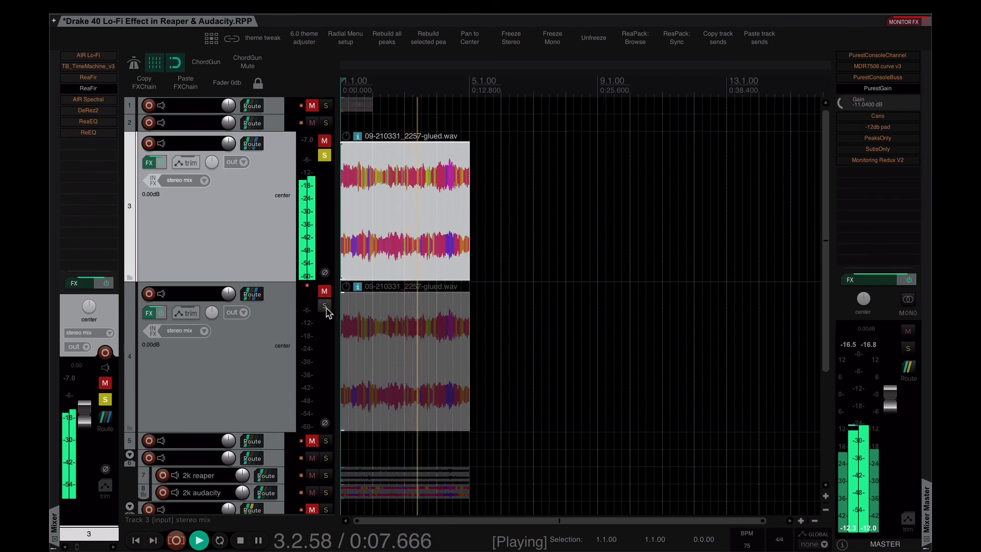
{"action": "left_click", "coordinate": [324, 305]}
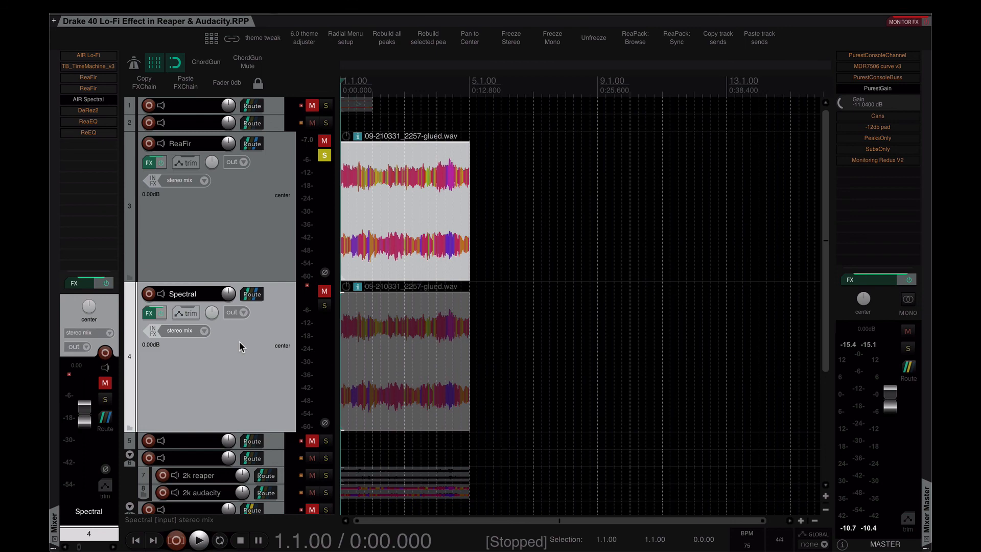
{"action": "mouse_move", "coordinate": [109, 100]}
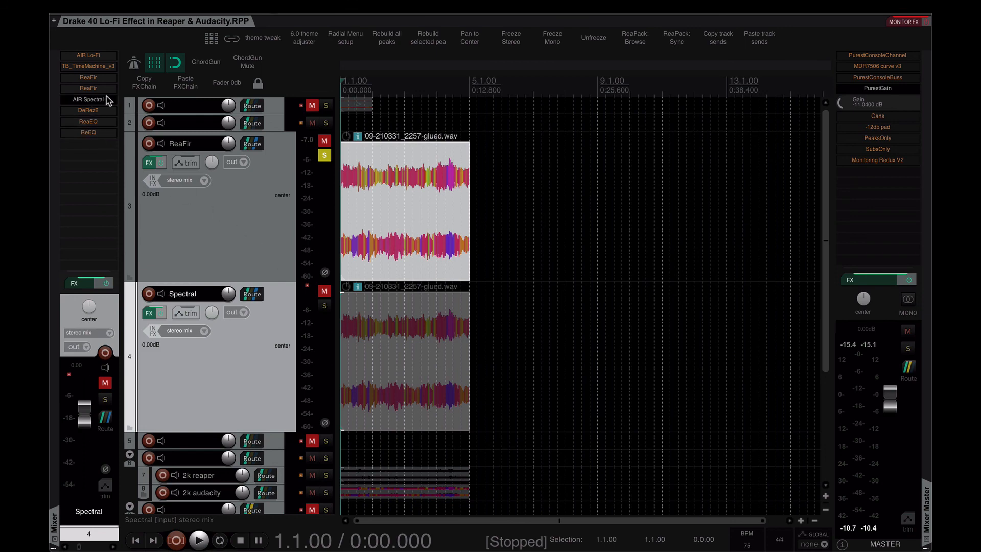
{"action": "mouse_move", "coordinate": [243, 366]}
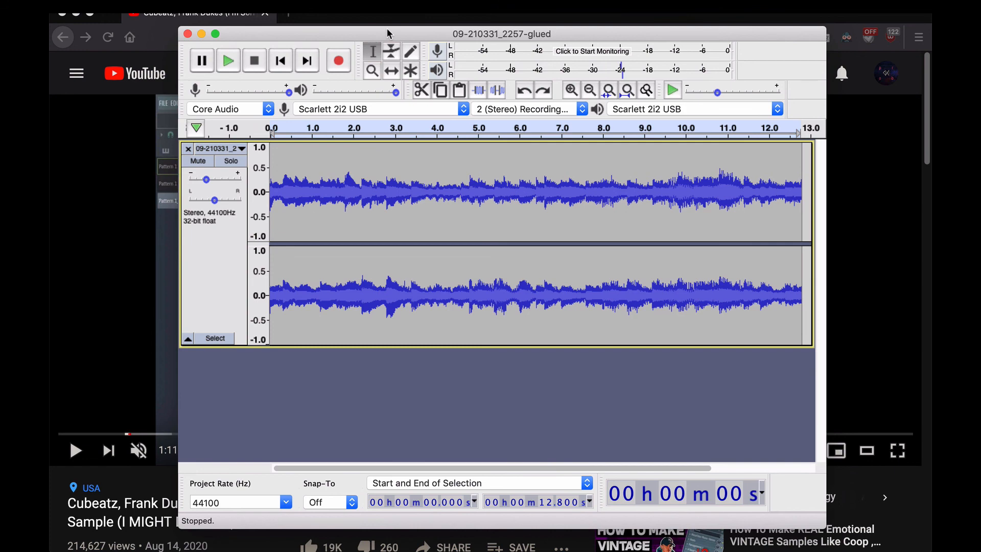
{"action": "mouse_move", "coordinate": [246, 452]}
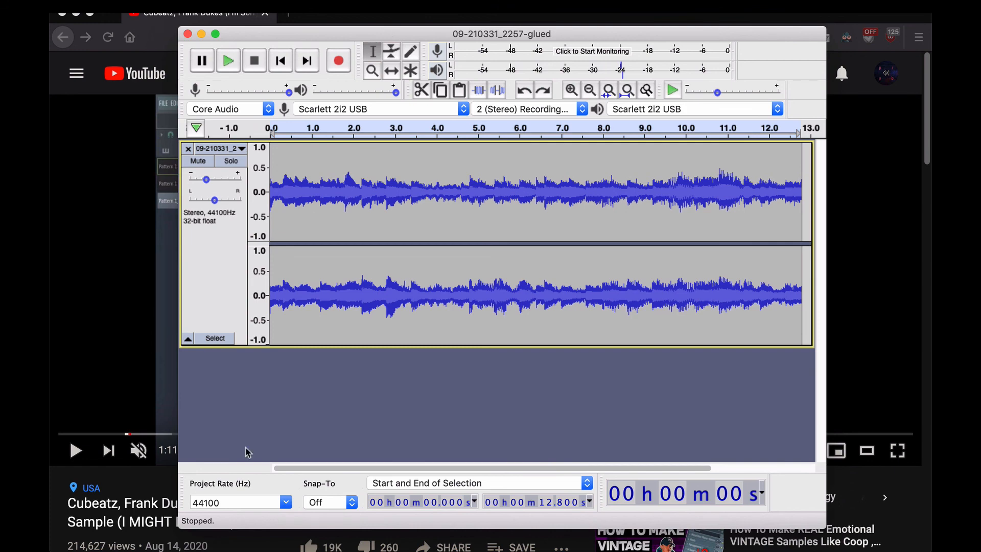